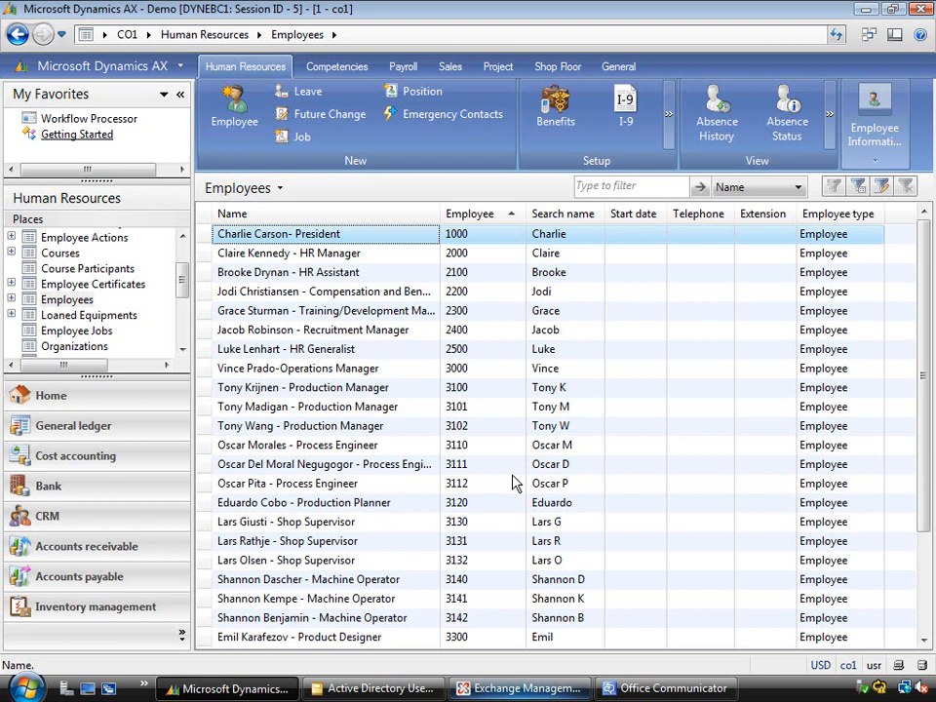
left_click(628, 187)
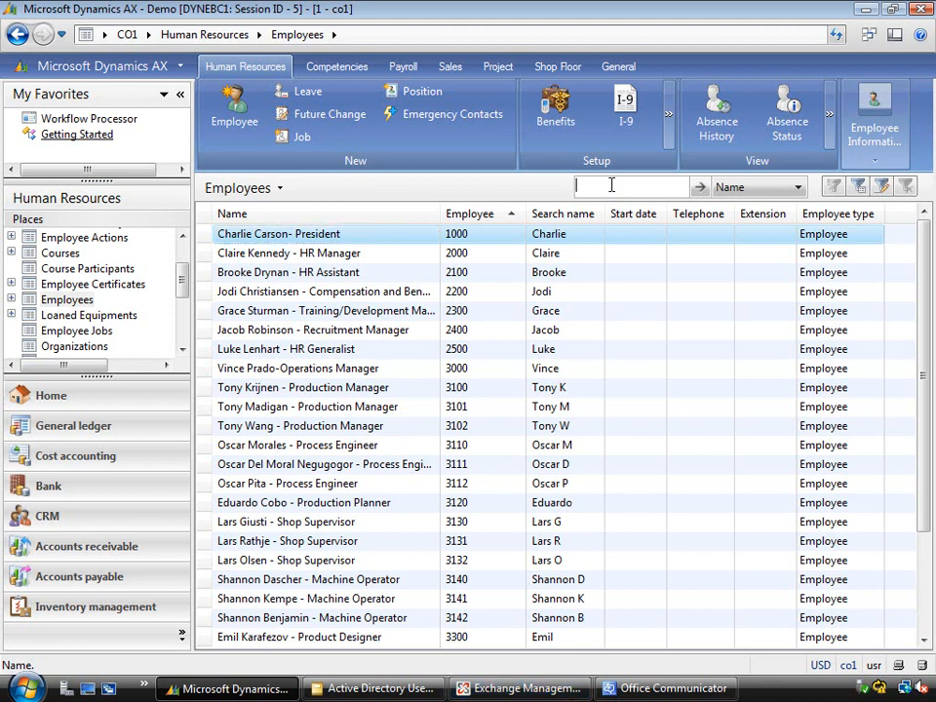
type("ken")
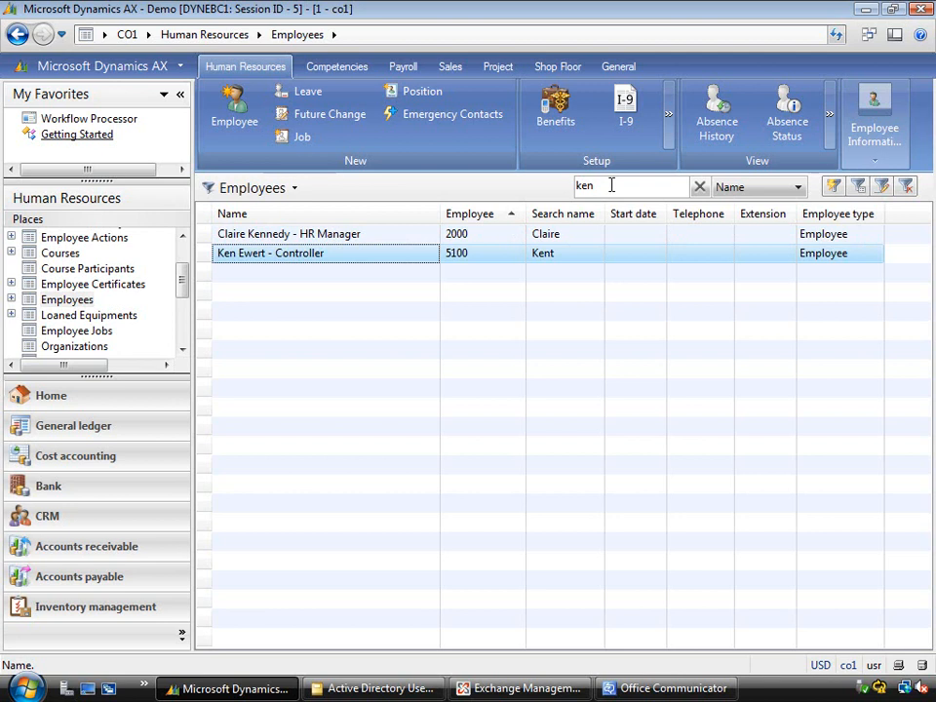
mouse_move(394, 697)
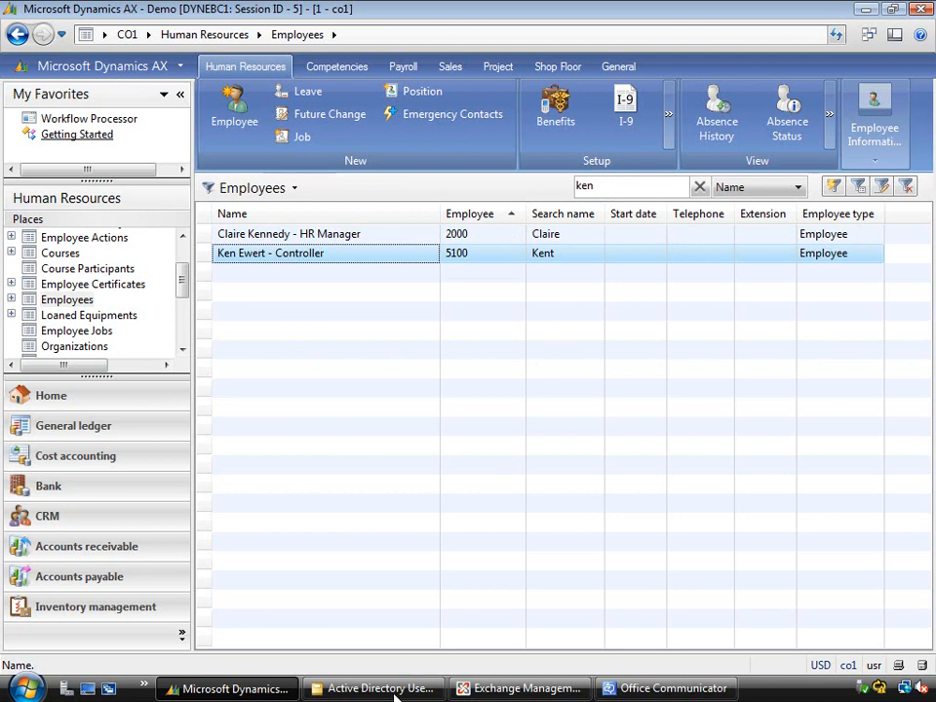
left_click(374, 688)
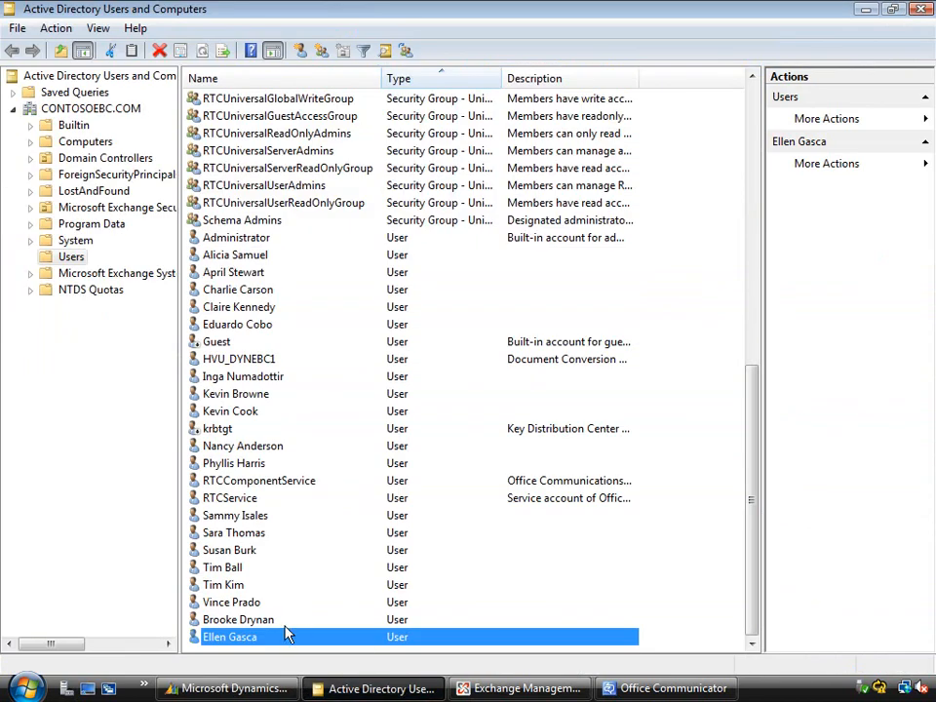
mouse_move(289, 628)
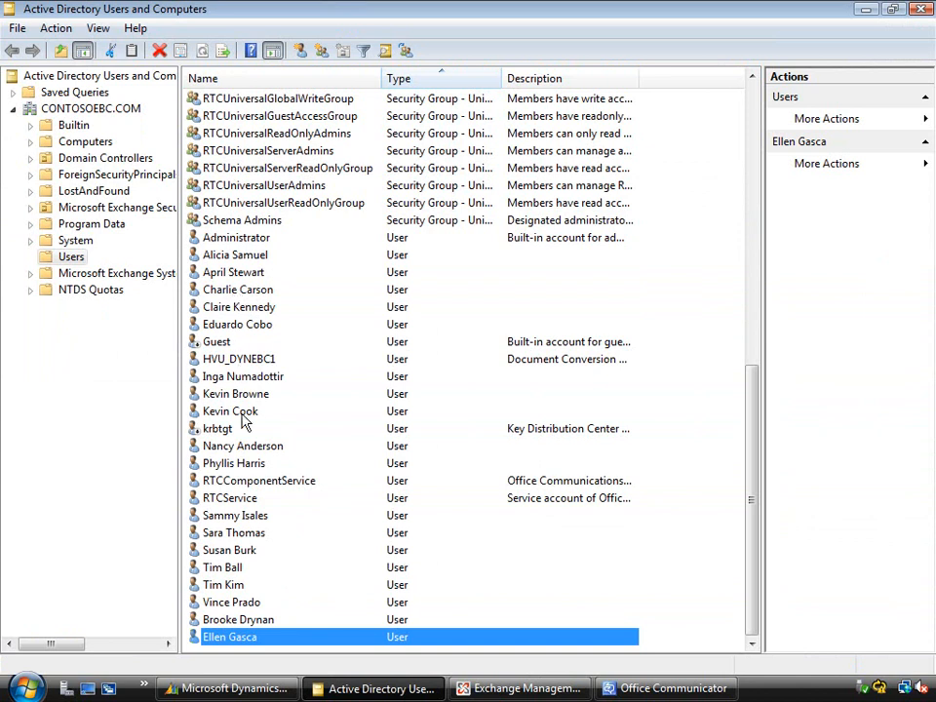
mouse_move(246, 556)
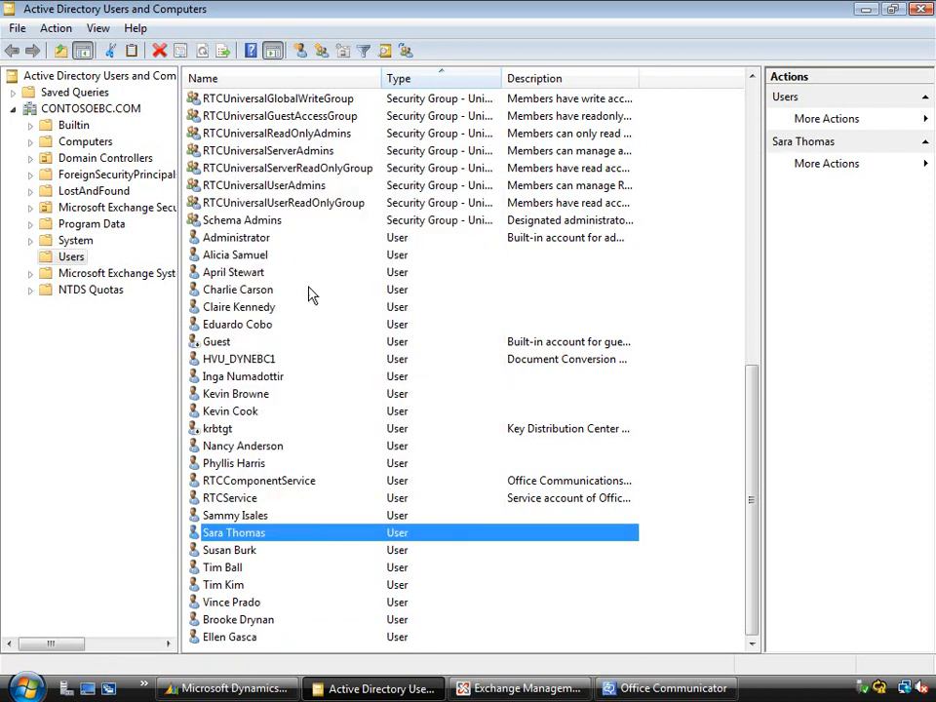
type("Ke")
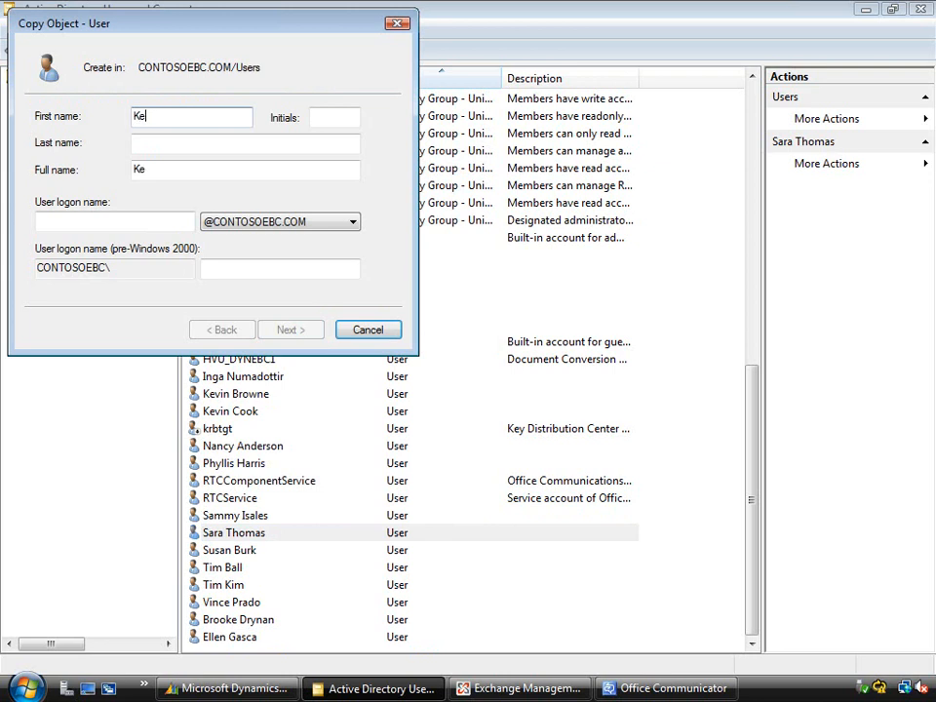
type("n")
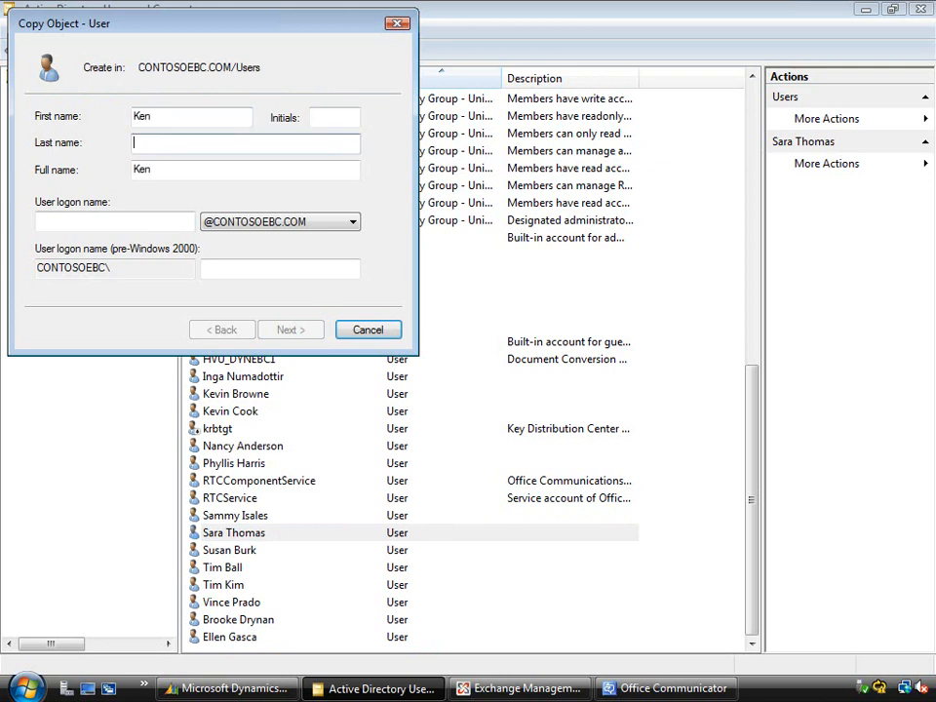
type("Ewar")
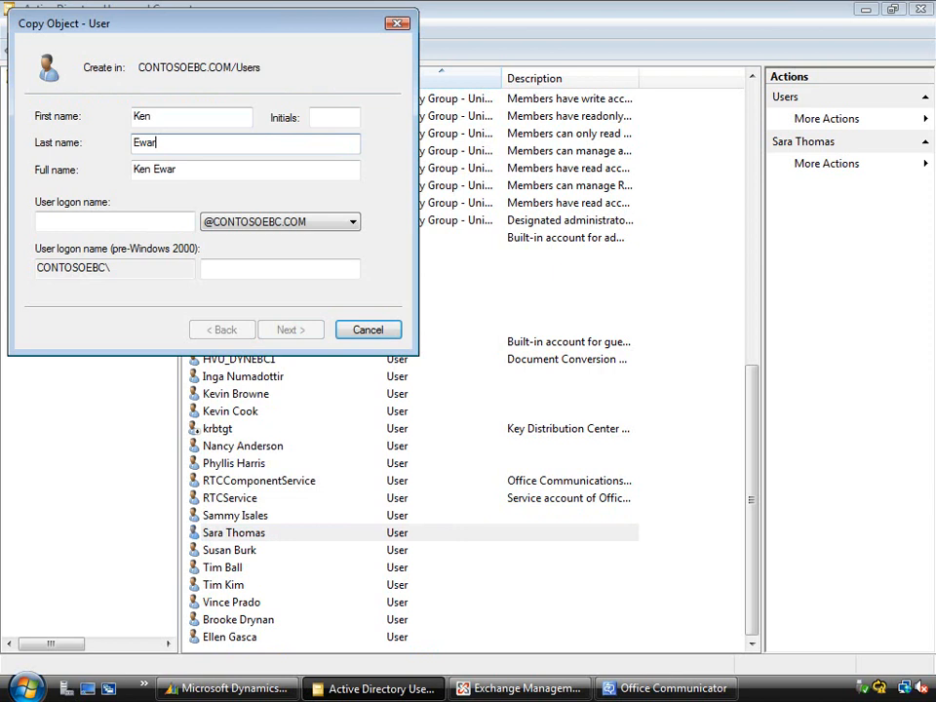
type("KENEWAR")
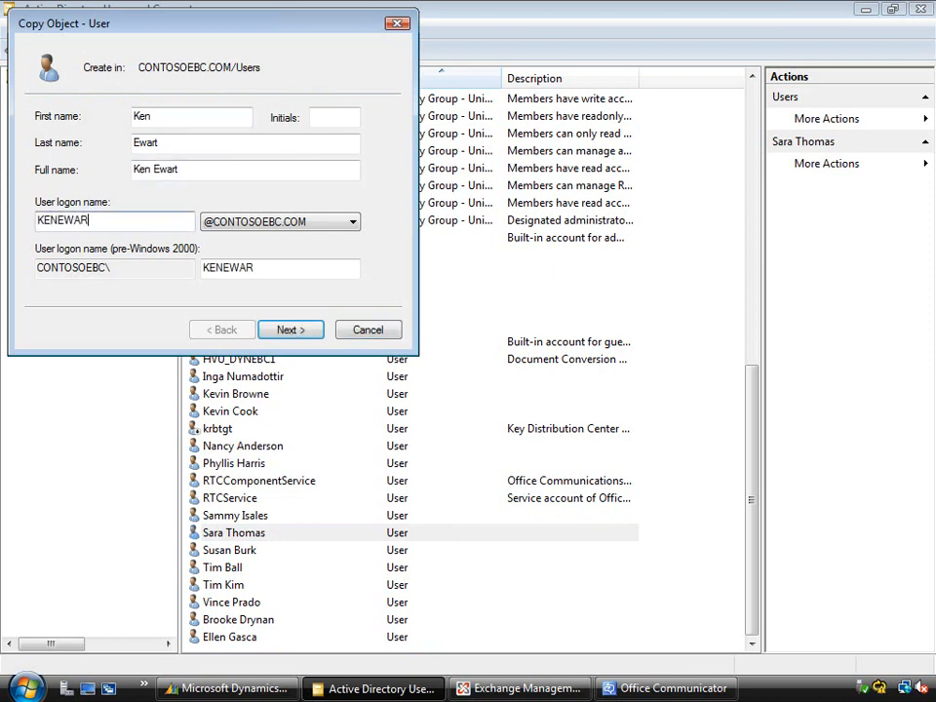
type("T")
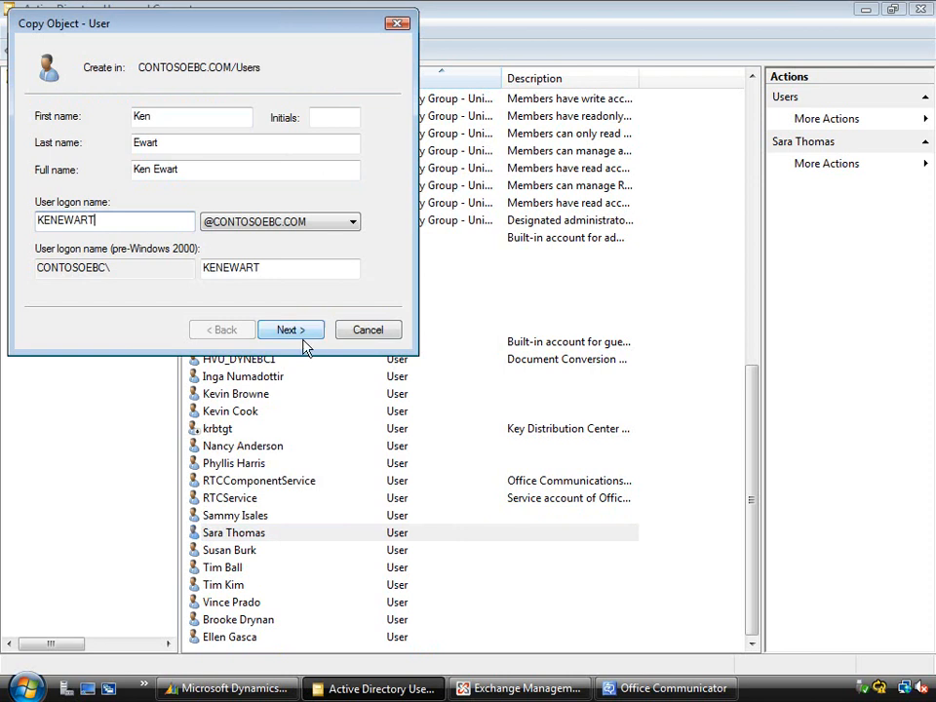
left_click(291, 329)
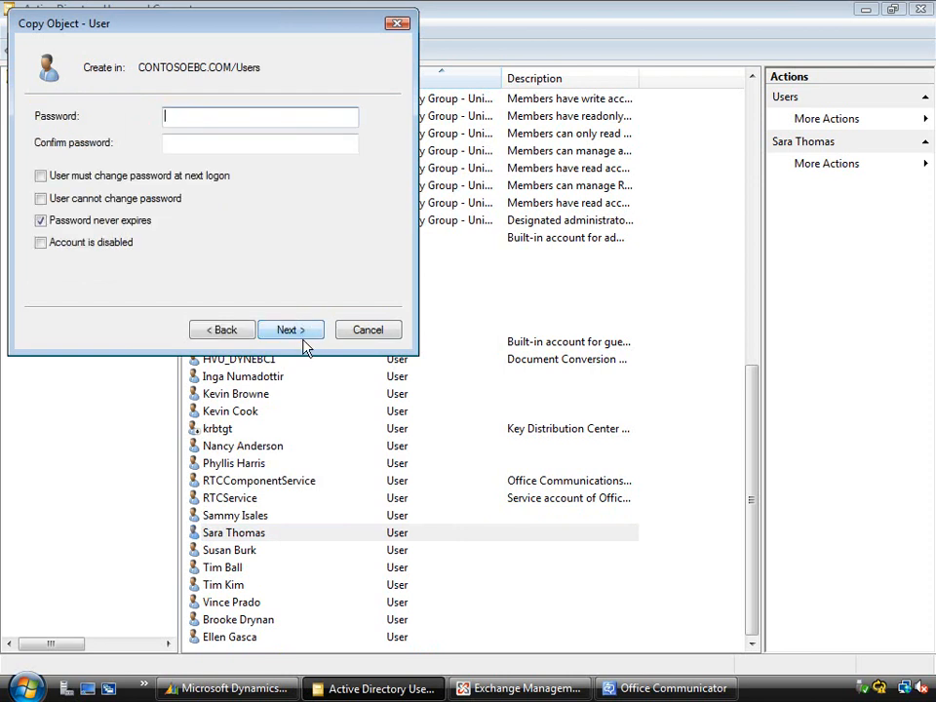
type("password")
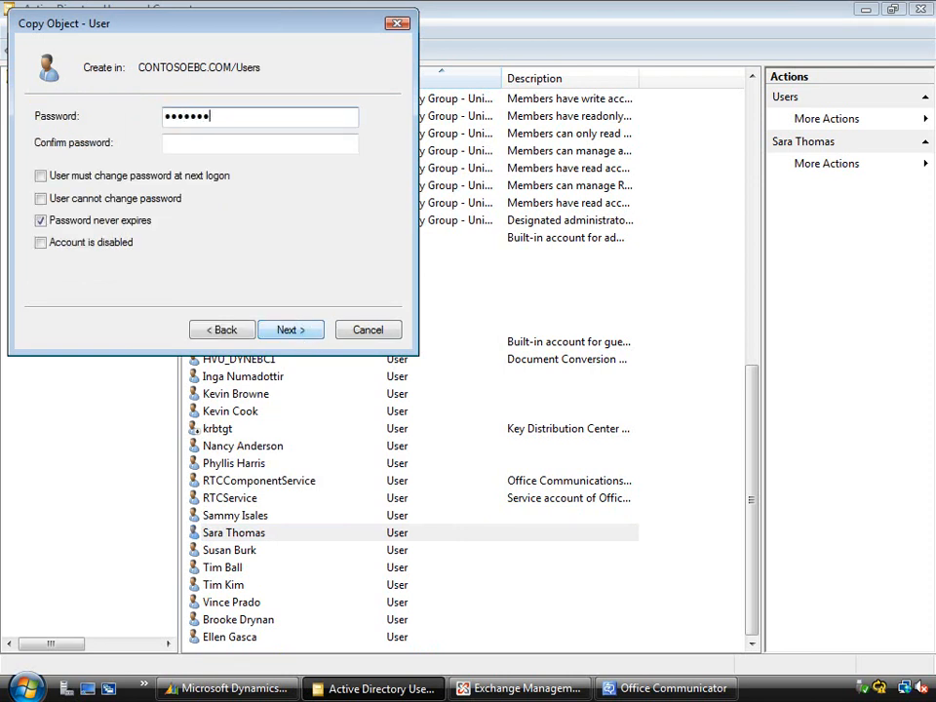
type("•••••")
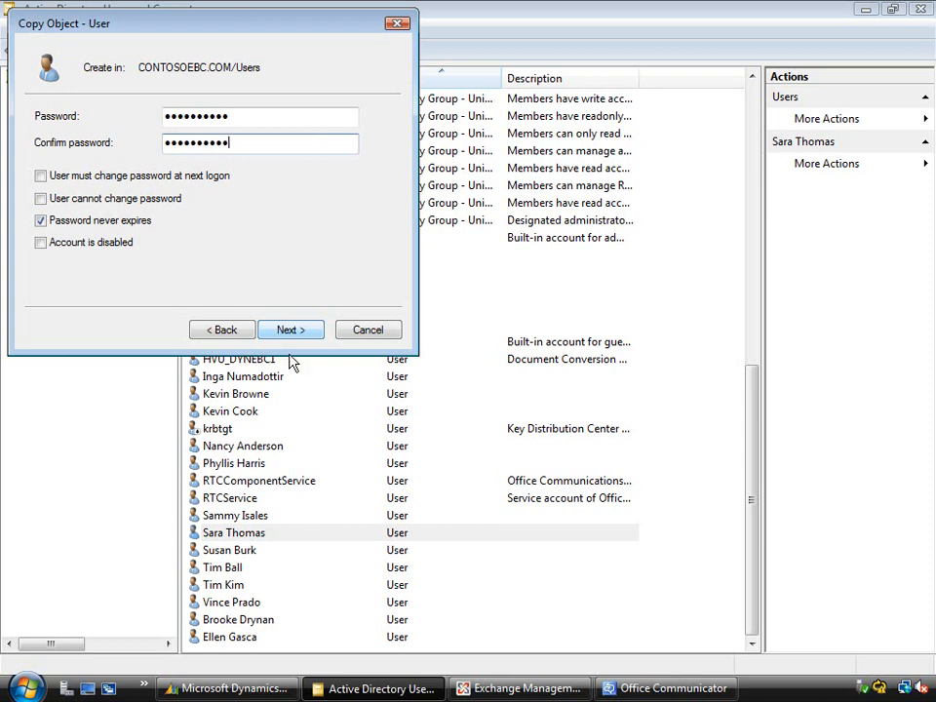
left_click(289, 330)
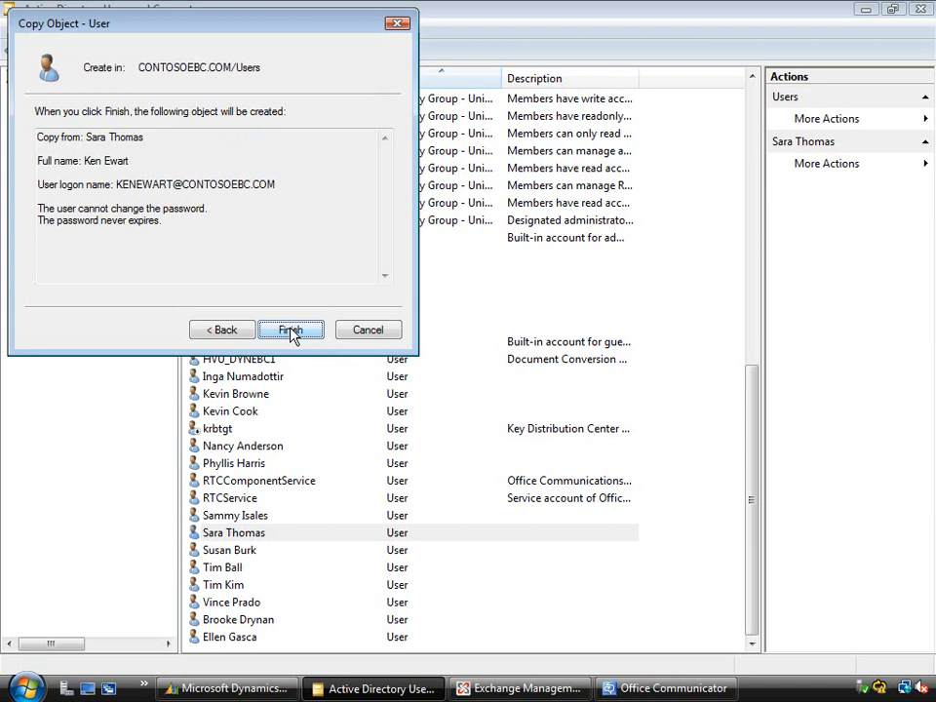
left_click(291, 329)
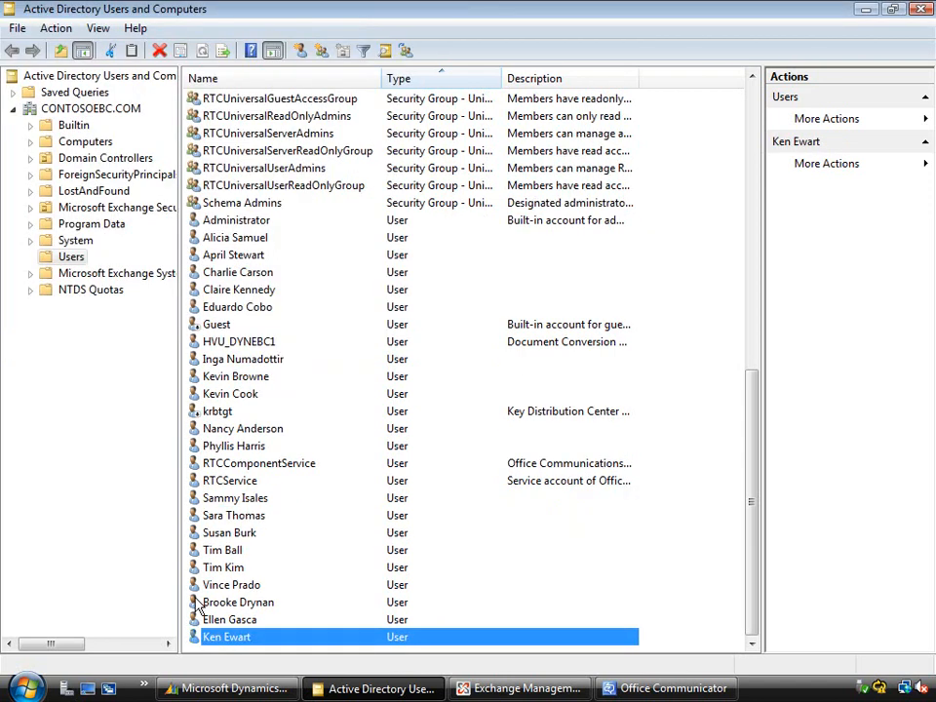
mouse_move(420, 667)
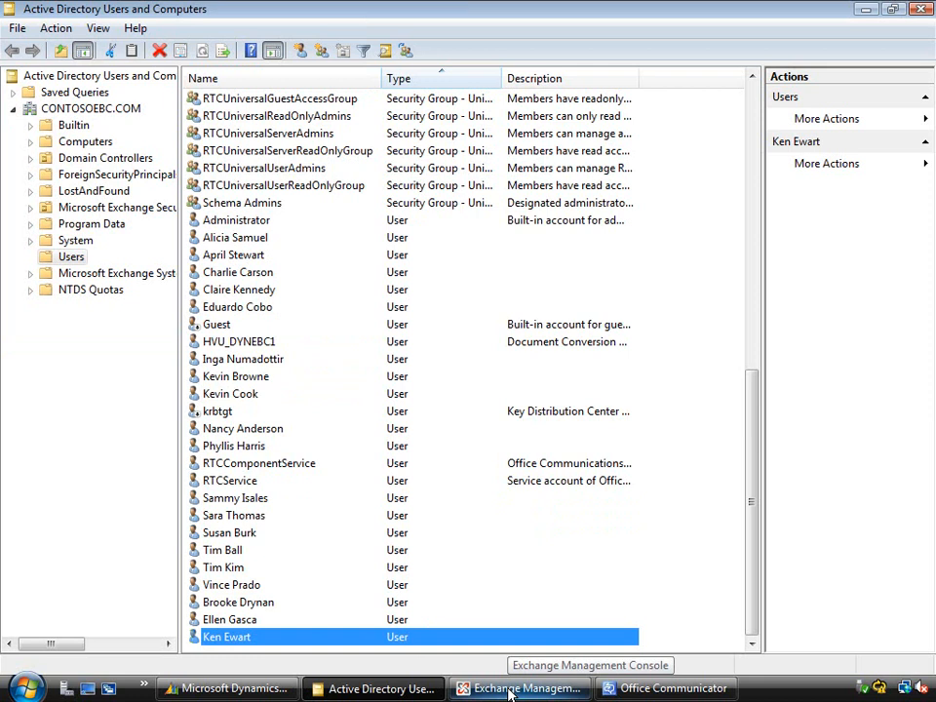
left_click(519, 688)
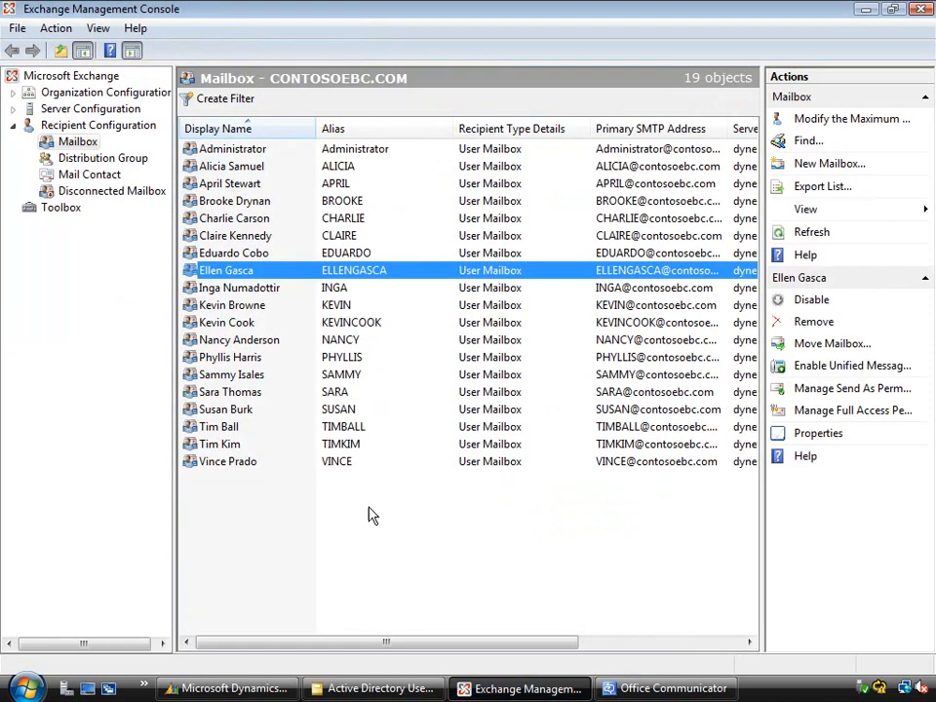
right_click(78, 141)
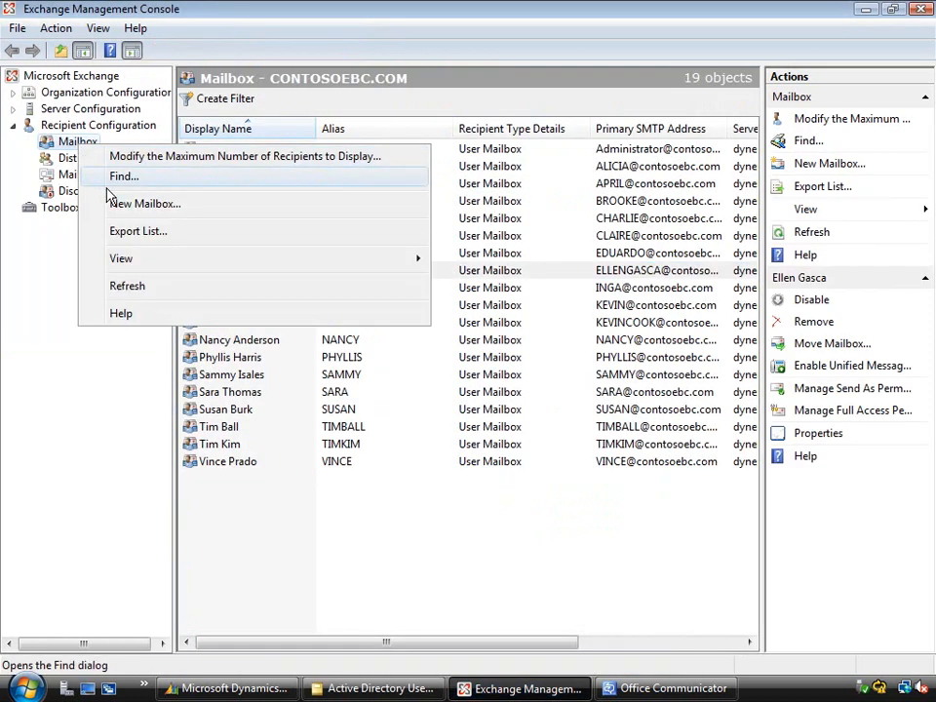
left_click(145, 203)
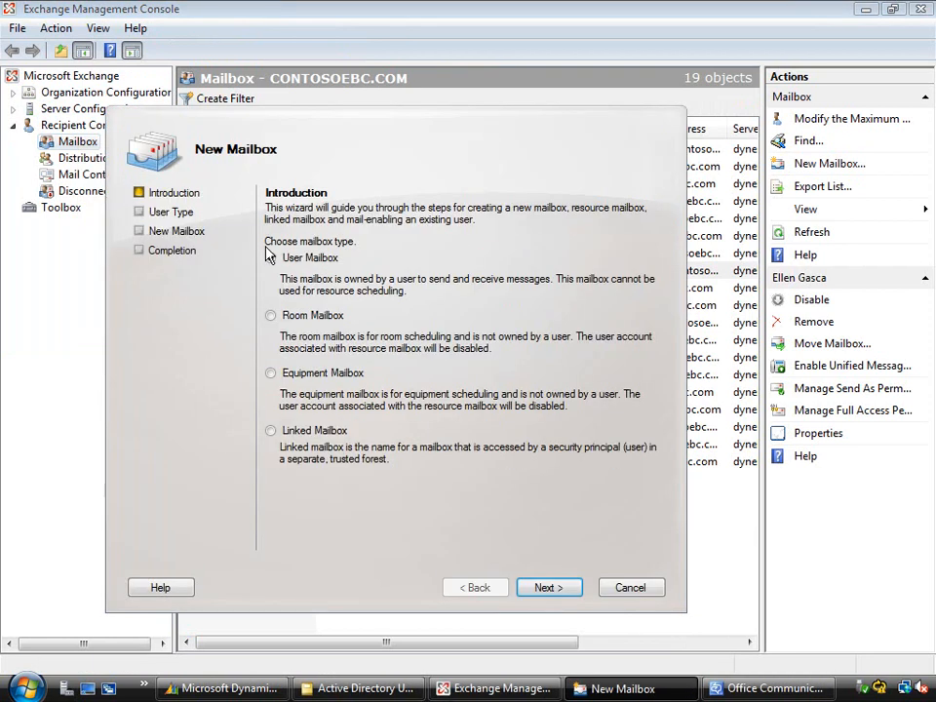
left_click(271, 258)
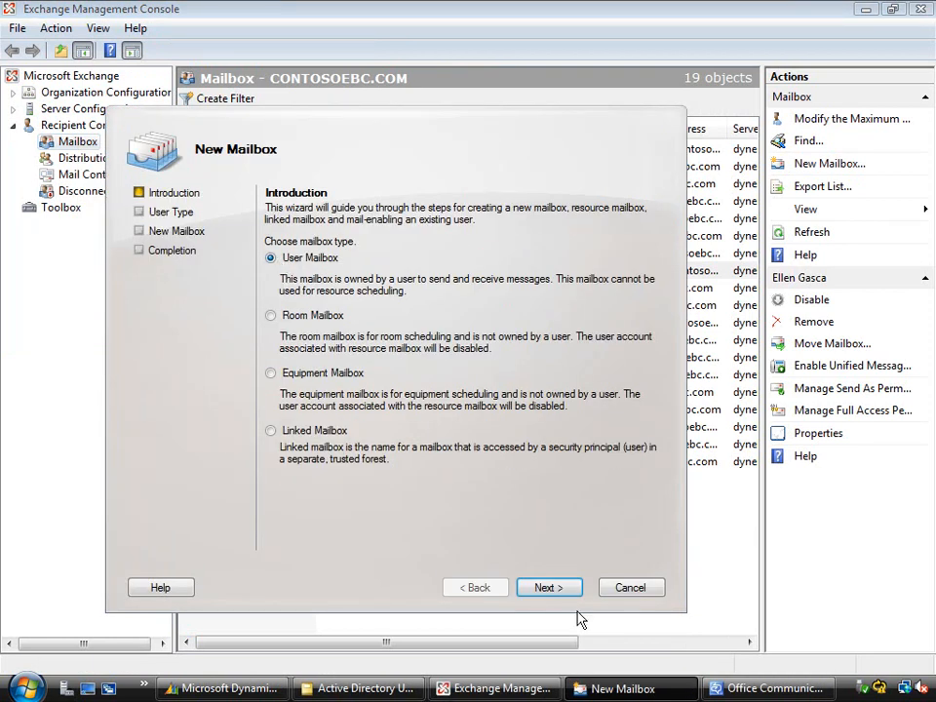
left_click(548, 587)
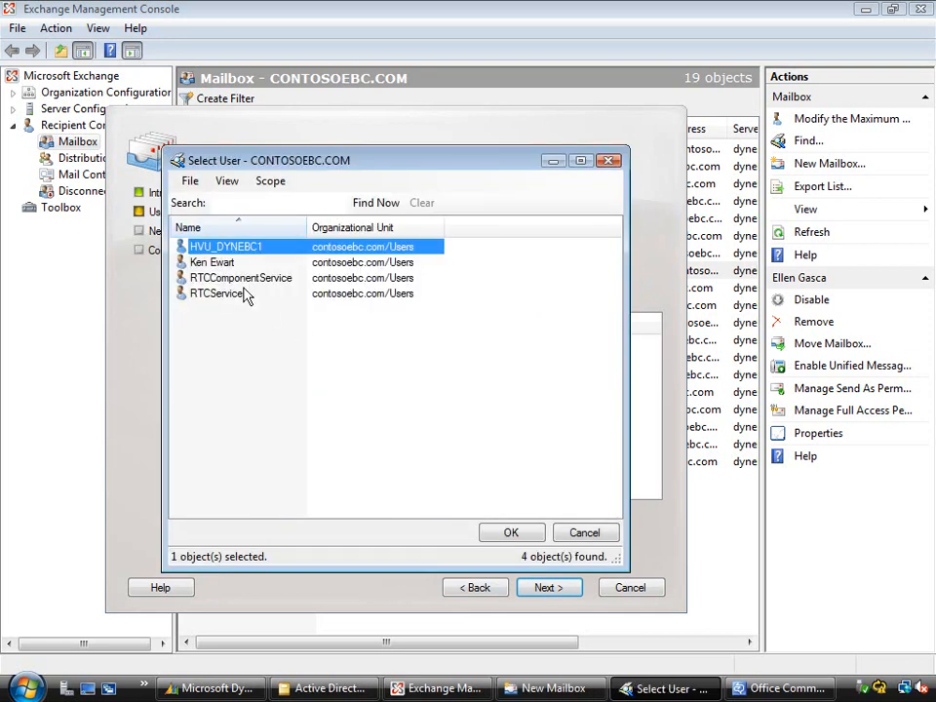
mouse_move(210, 273)
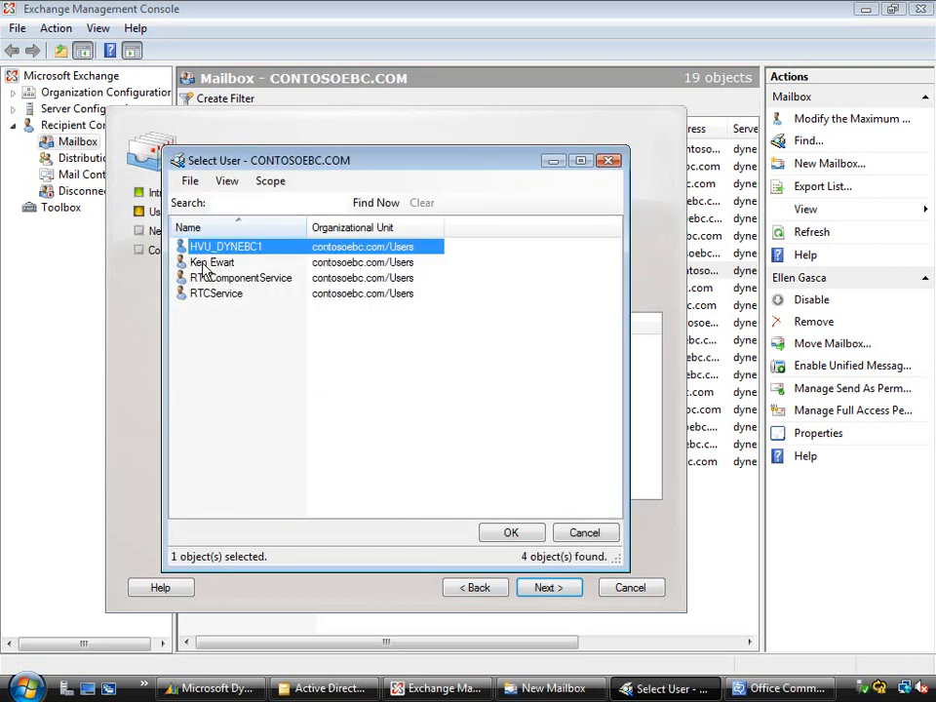
left_click(511, 533)
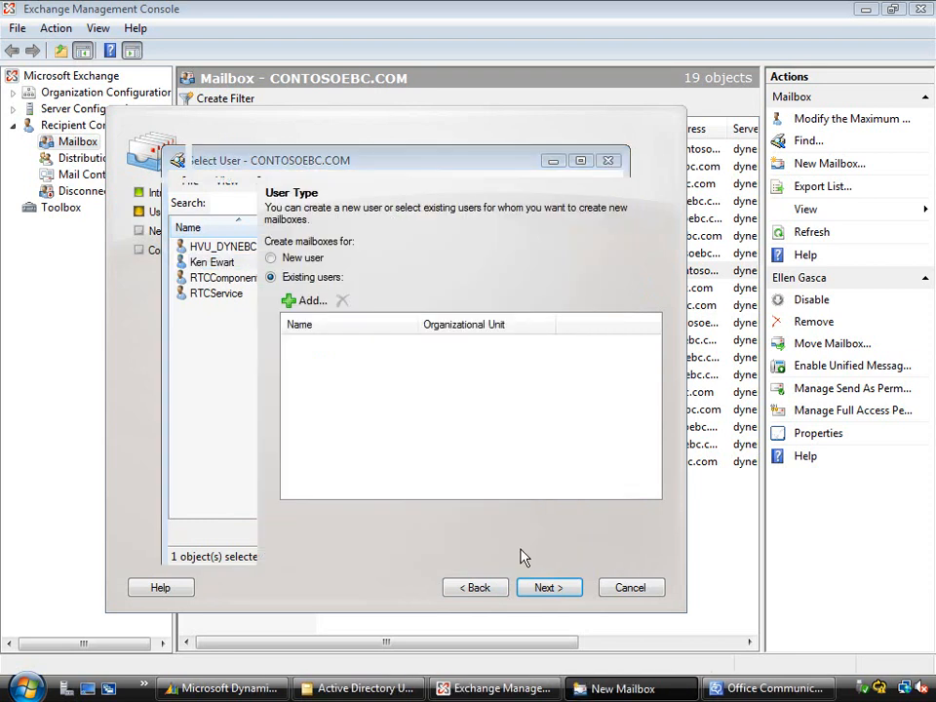
left_click(548, 587)
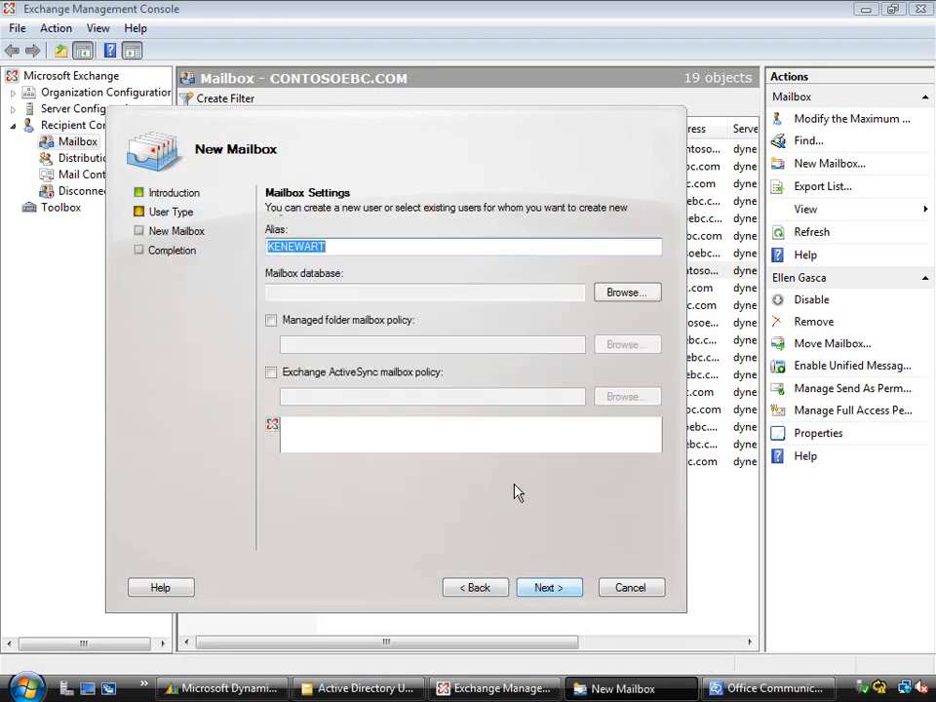
left_click(626, 293)
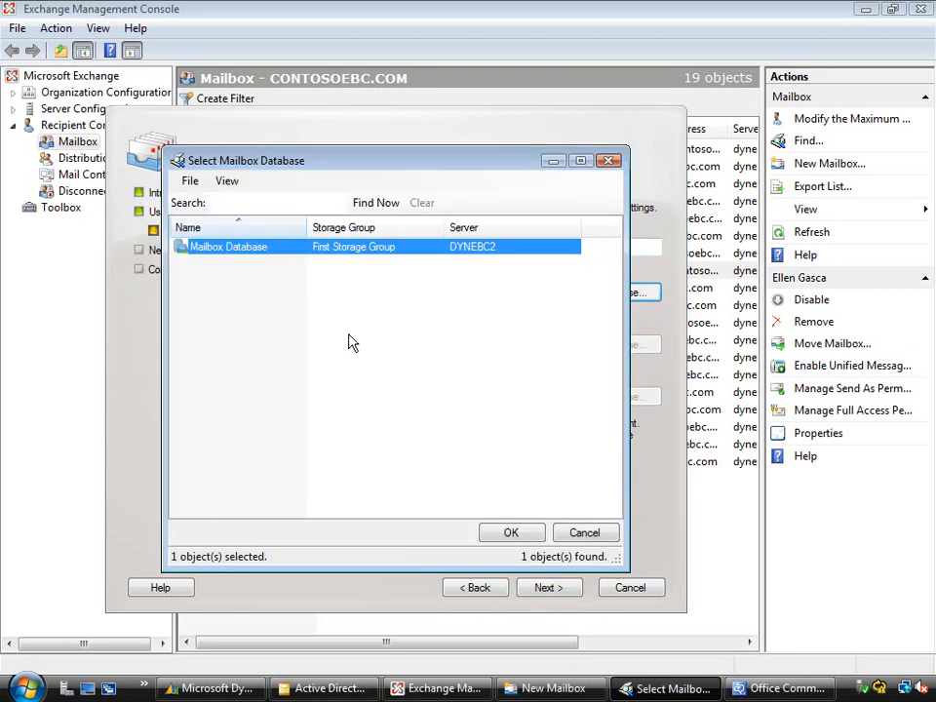
left_click(511, 533)
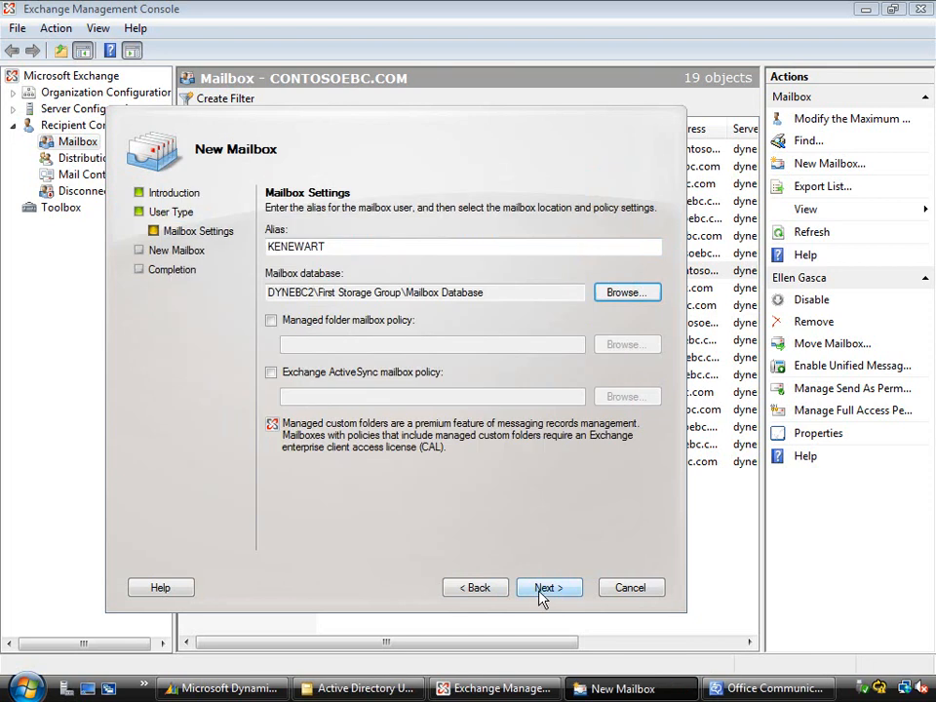
left_click(548, 587)
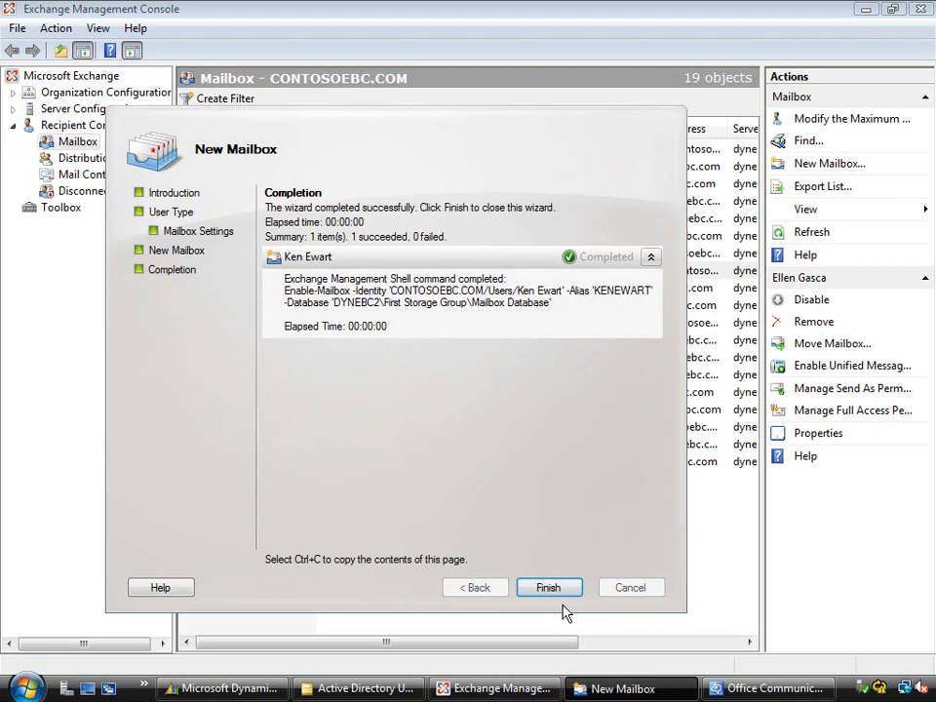
left_click(548, 587)
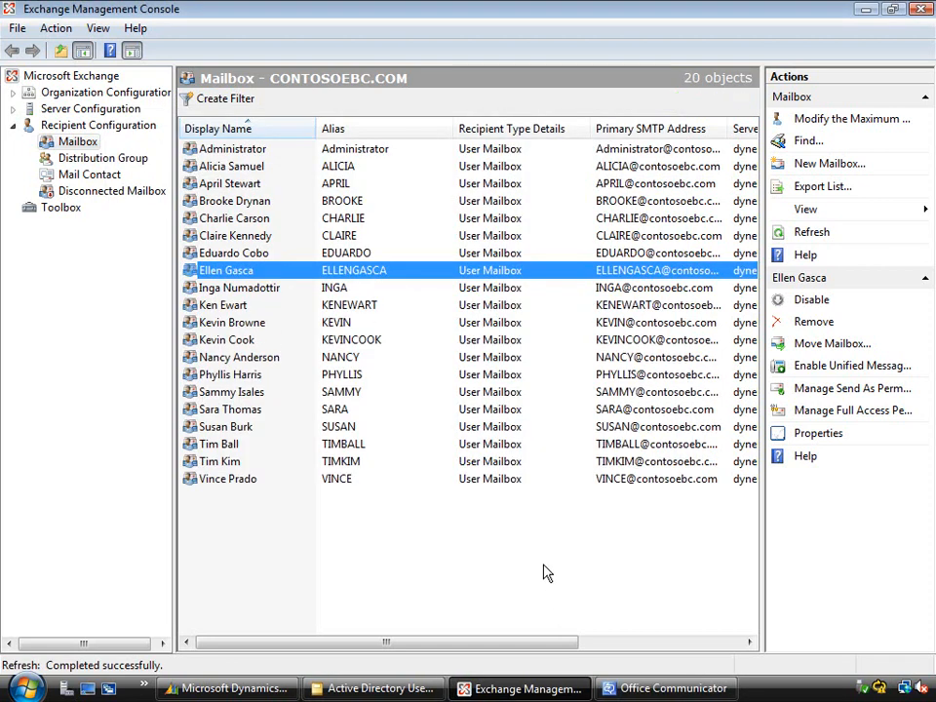
mouse_move(517, 585)
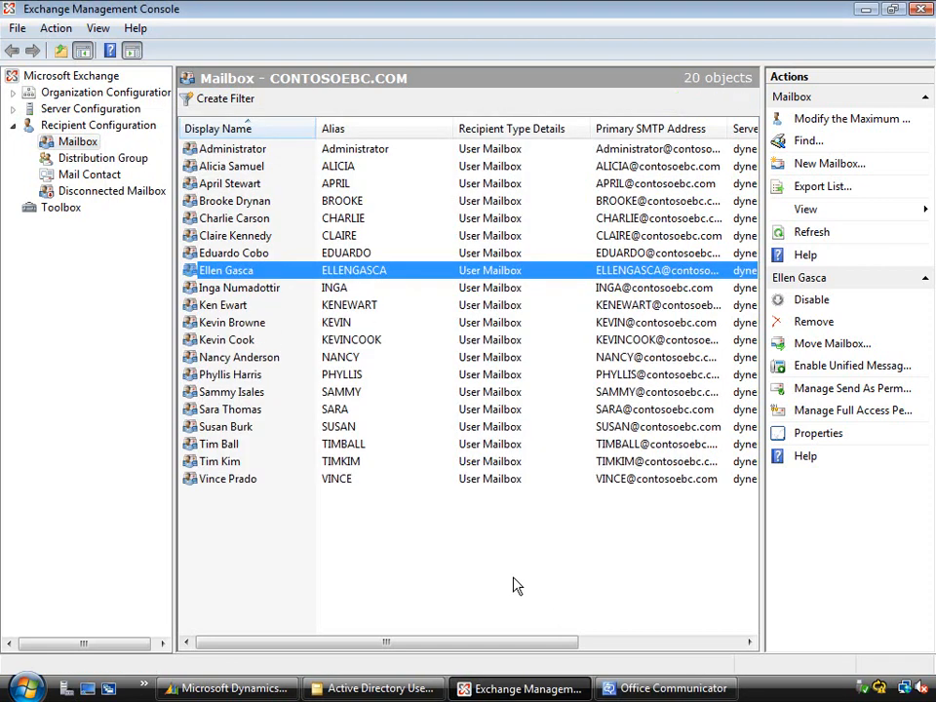
mouse_move(409, 678)
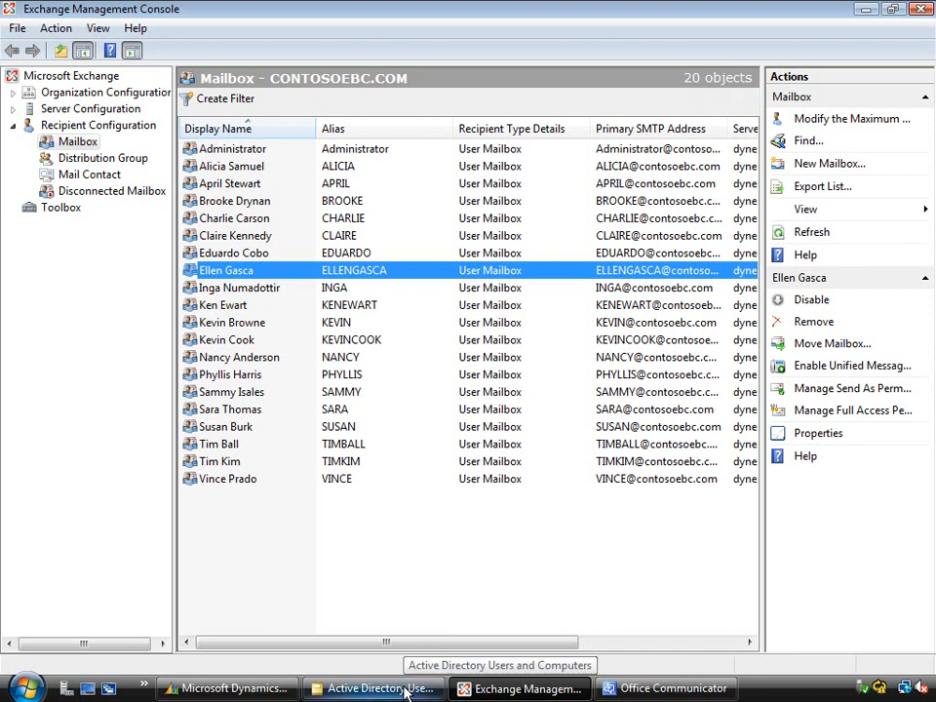
left_click(374, 689)
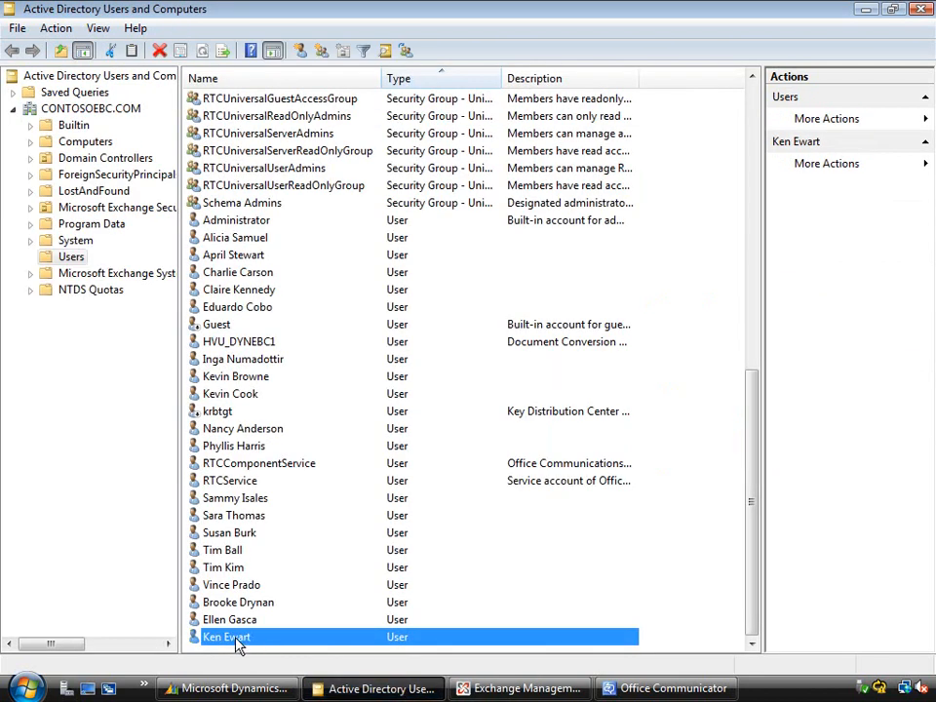
mouse_move(271, 586)
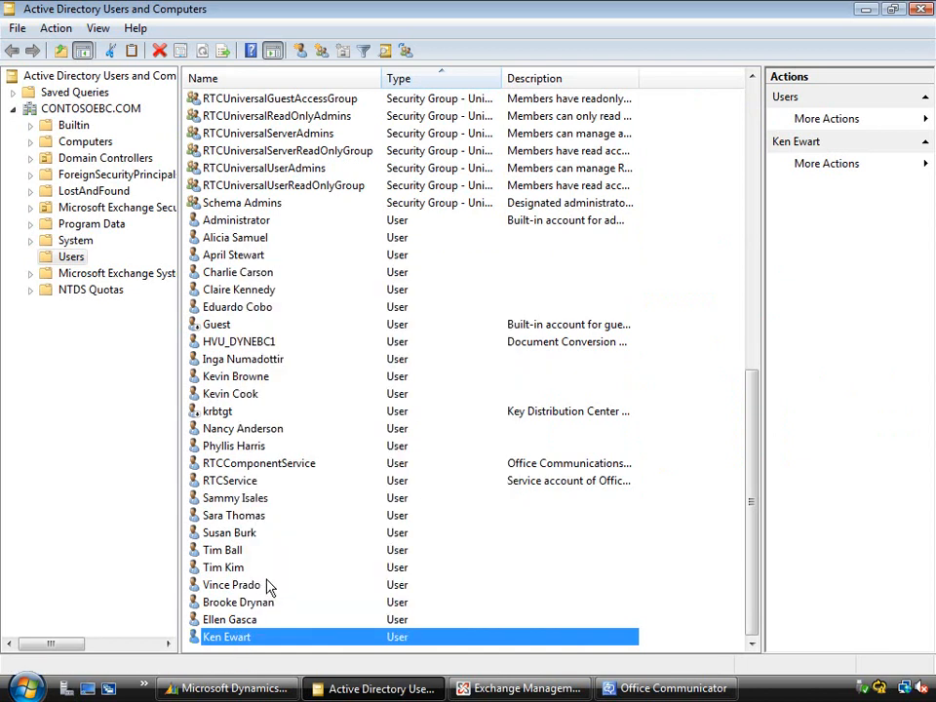
double_click(226, 636)
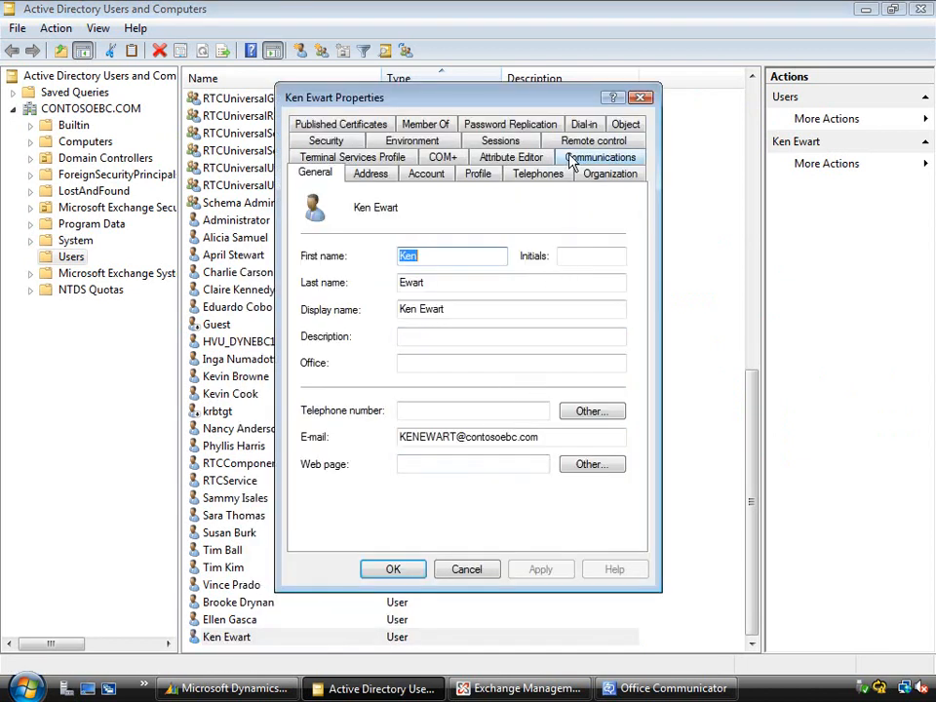
left_click(600, 156)
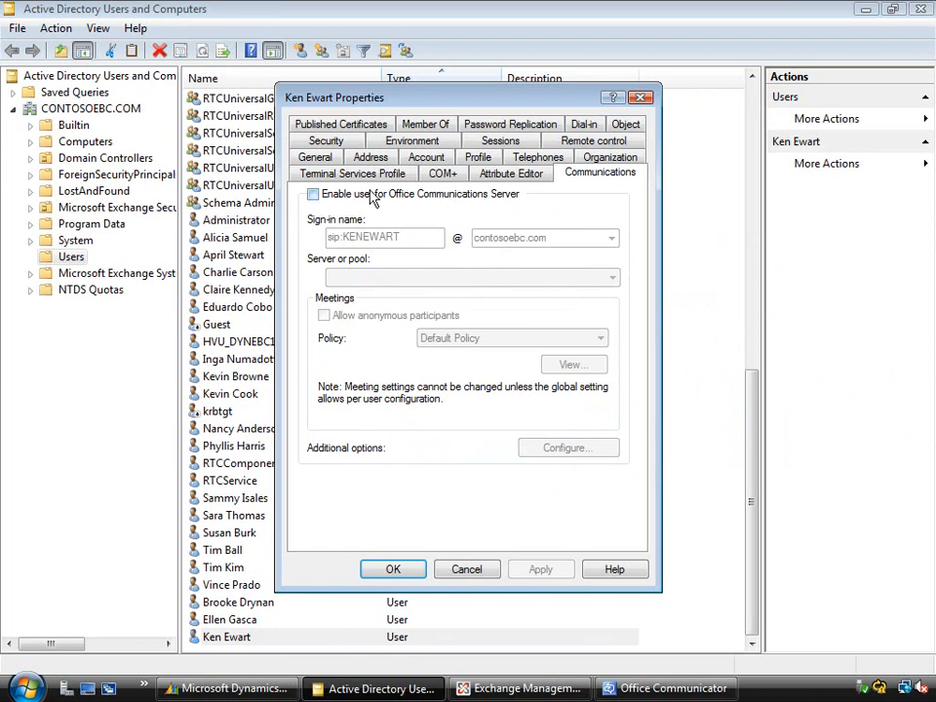
mouse_move(460, 203)
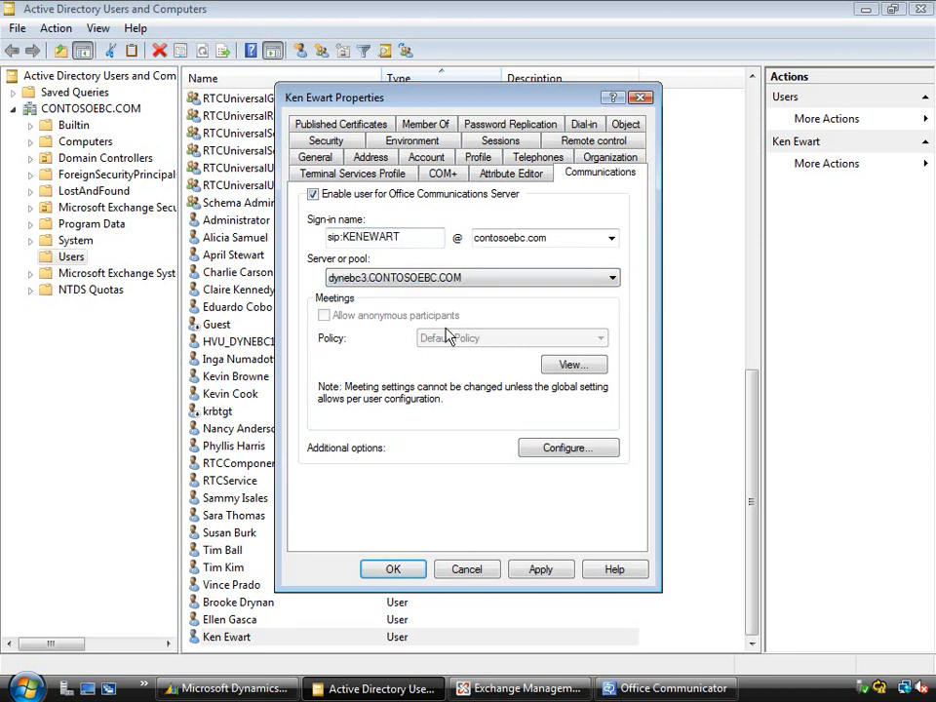
left_click(609, 171)
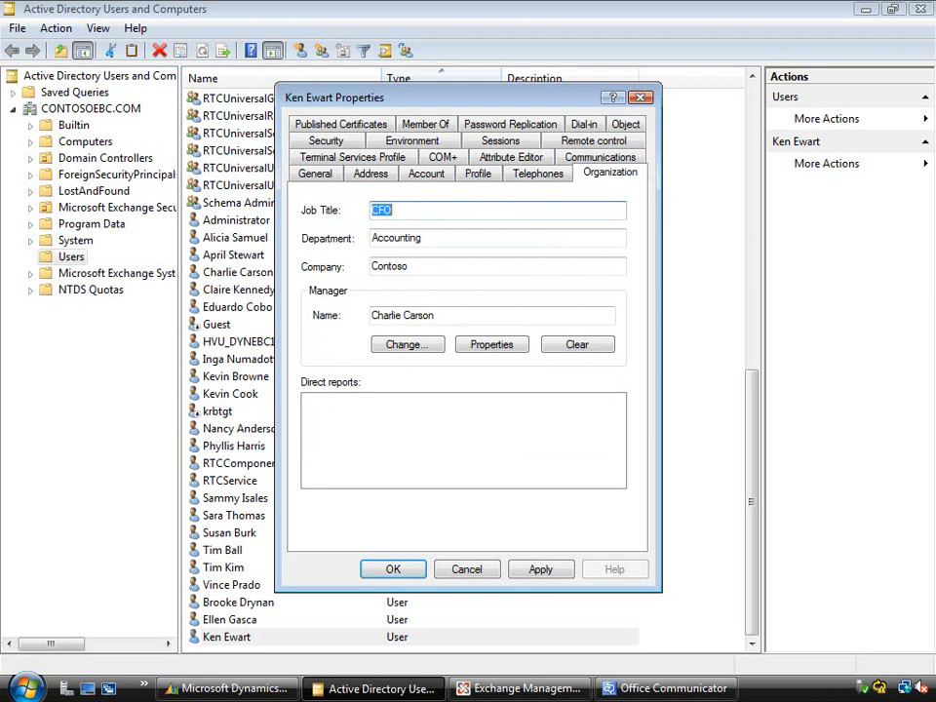
type("Controller")
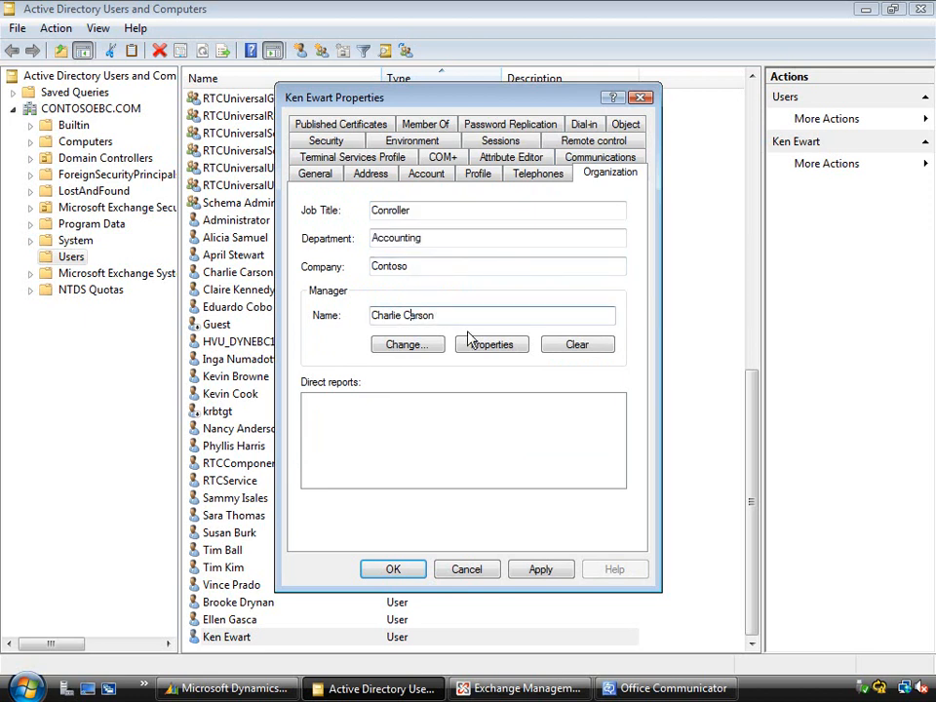
left_click(406, 343)
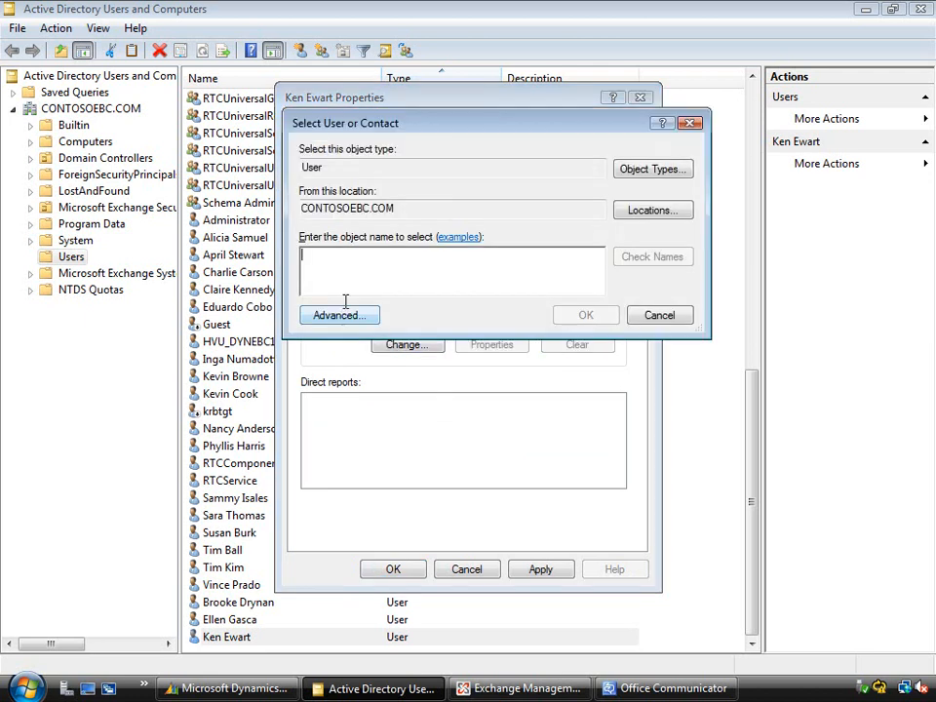
left_click(339, 316)
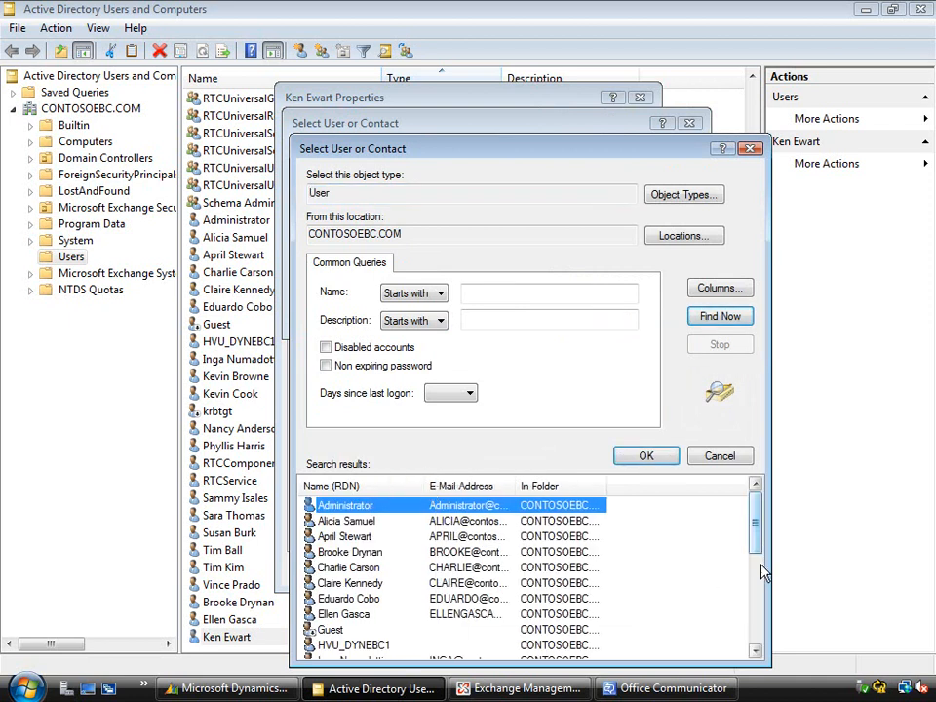
scroll("down", 3)
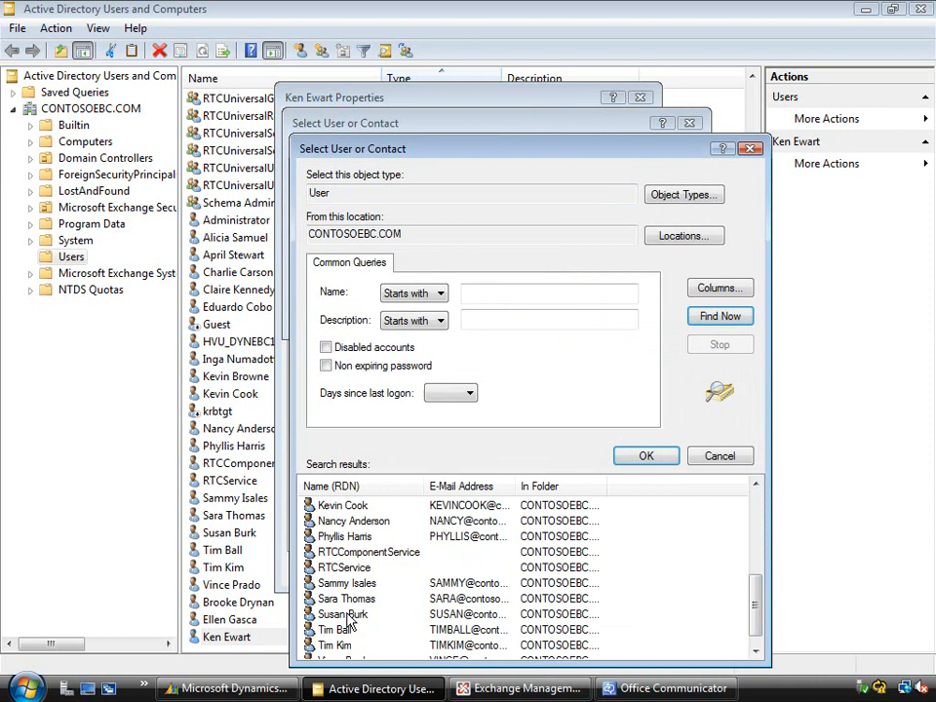
left_click(347, 597)
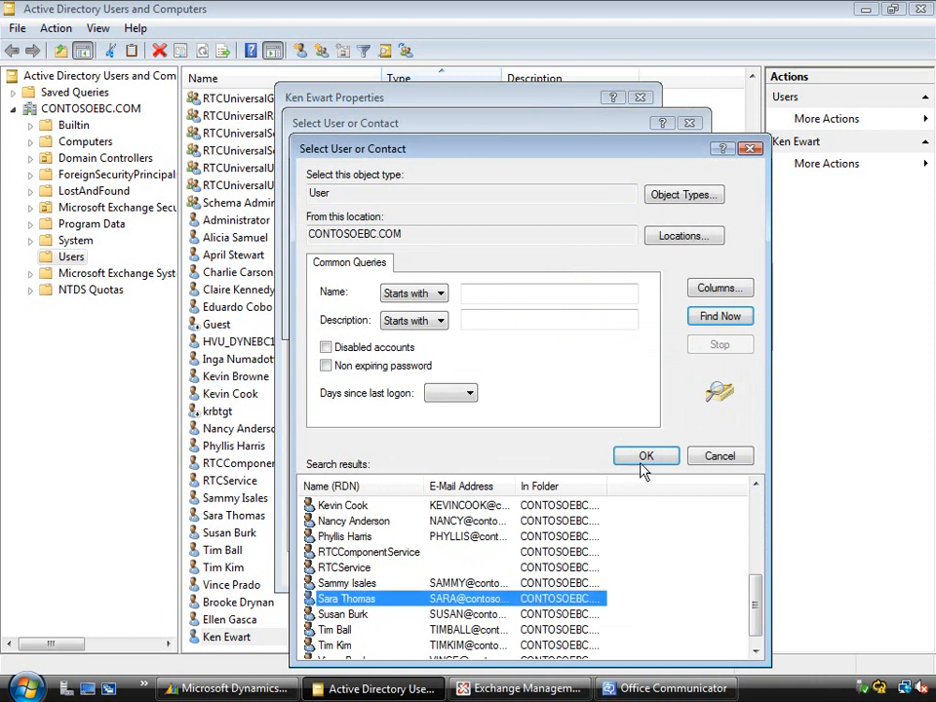
left_click(645, 456)
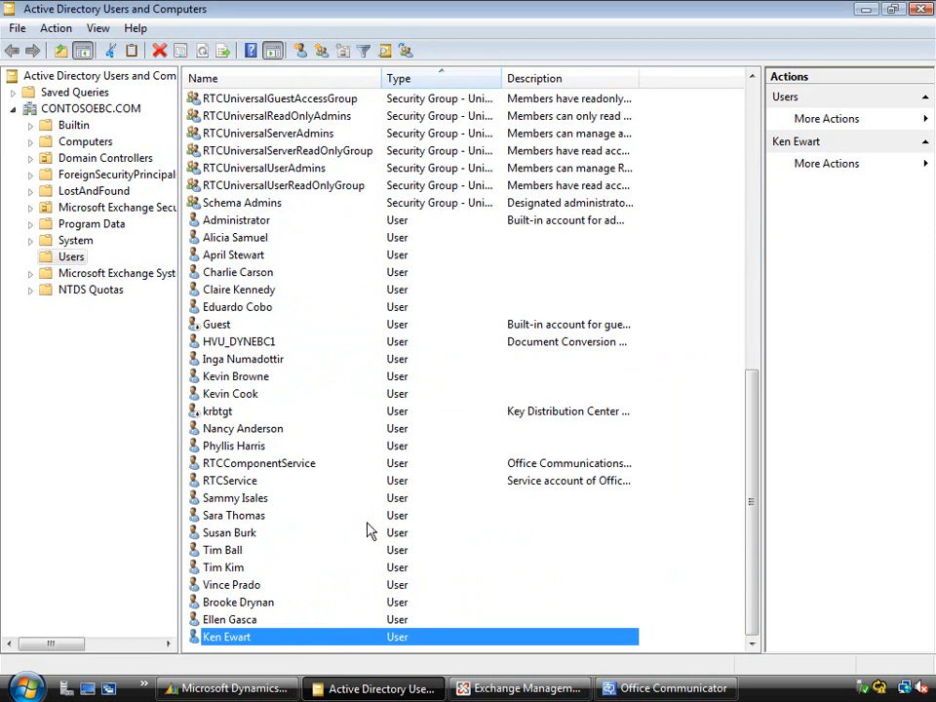
mouse_move(355, 552)
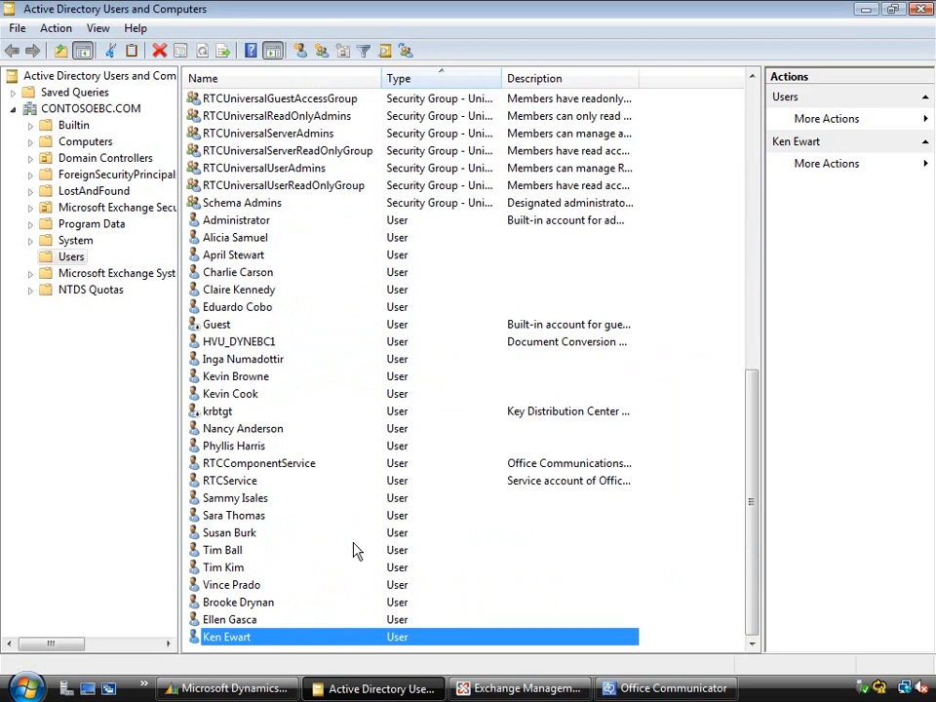
left_click(226, 689)
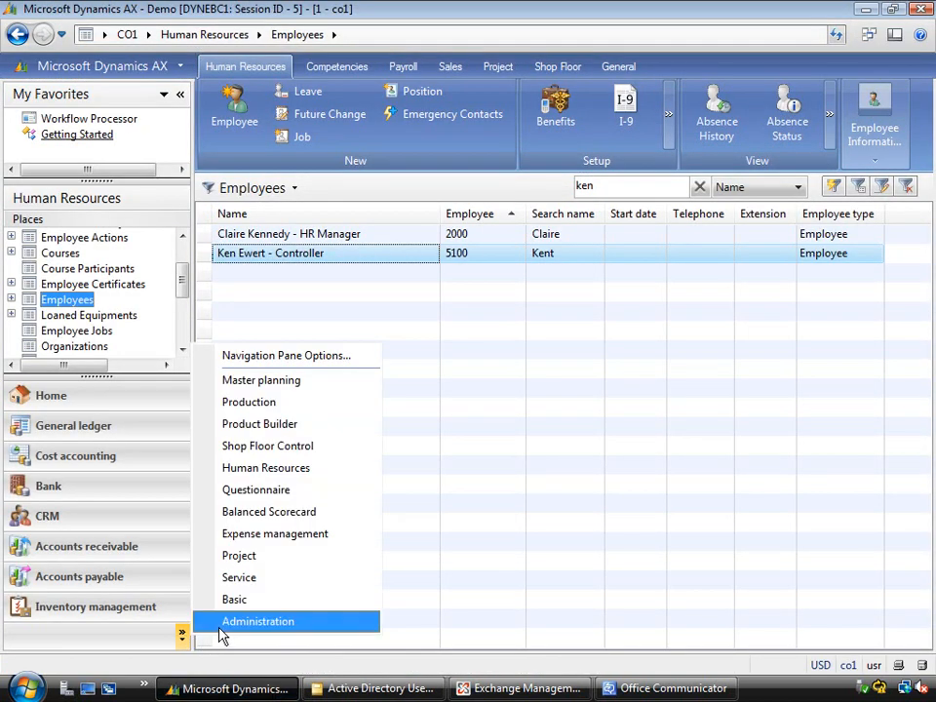
Step: Start the Active Directory Import Wizard from Administration > Users
left_click(257, 620)
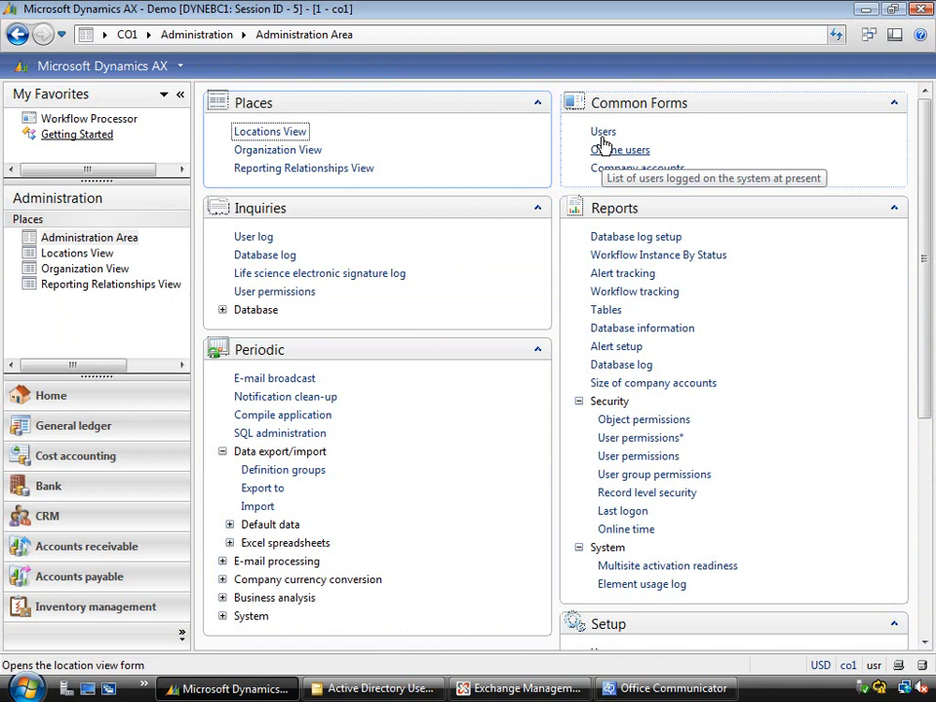
left_click(602, 131)
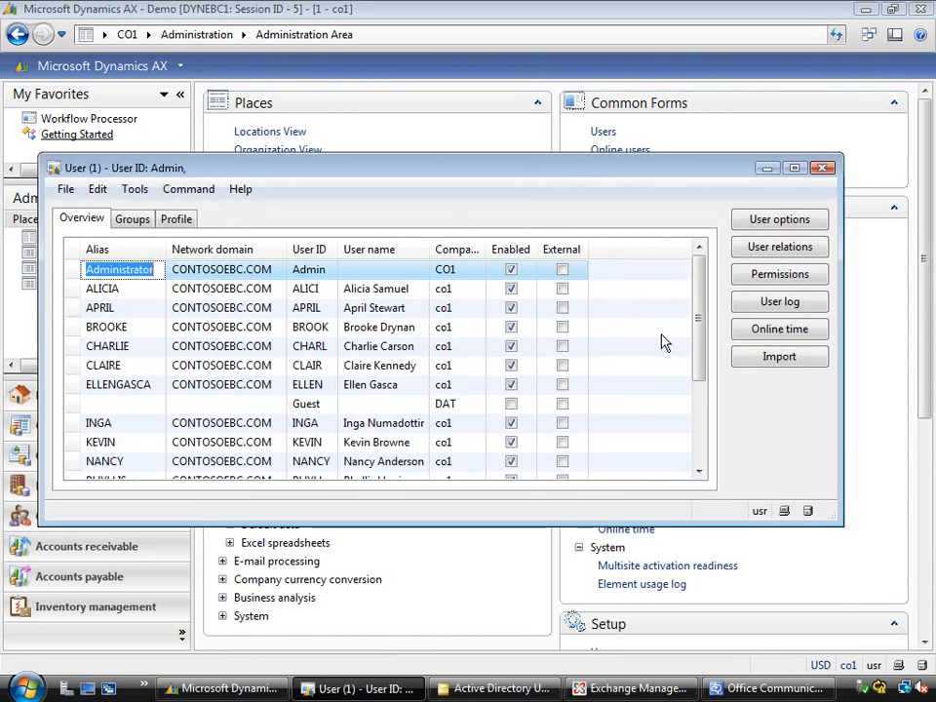
left_click(781, 355)
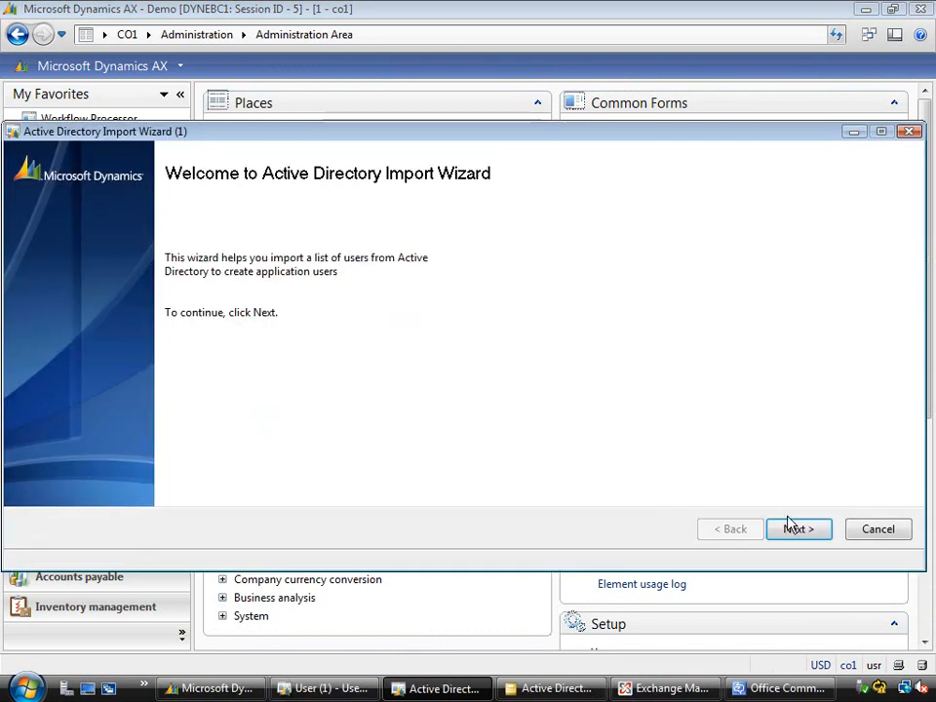
left_click(798, 528)
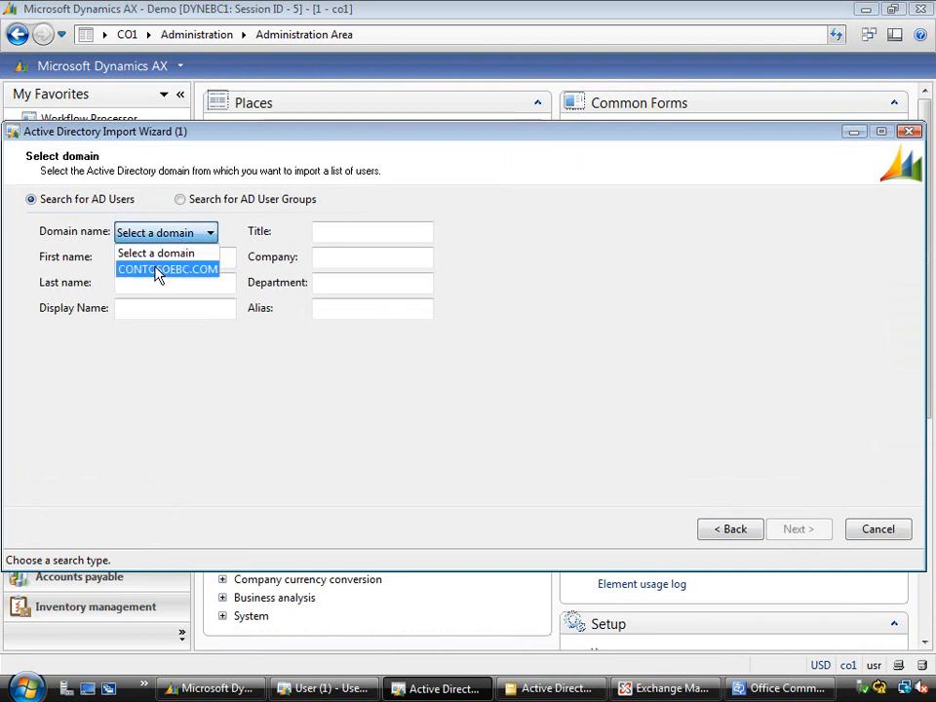
Step: Choose the CONTOSOEBC.COM domain and search the whole domain for users
left_click(167, 270)
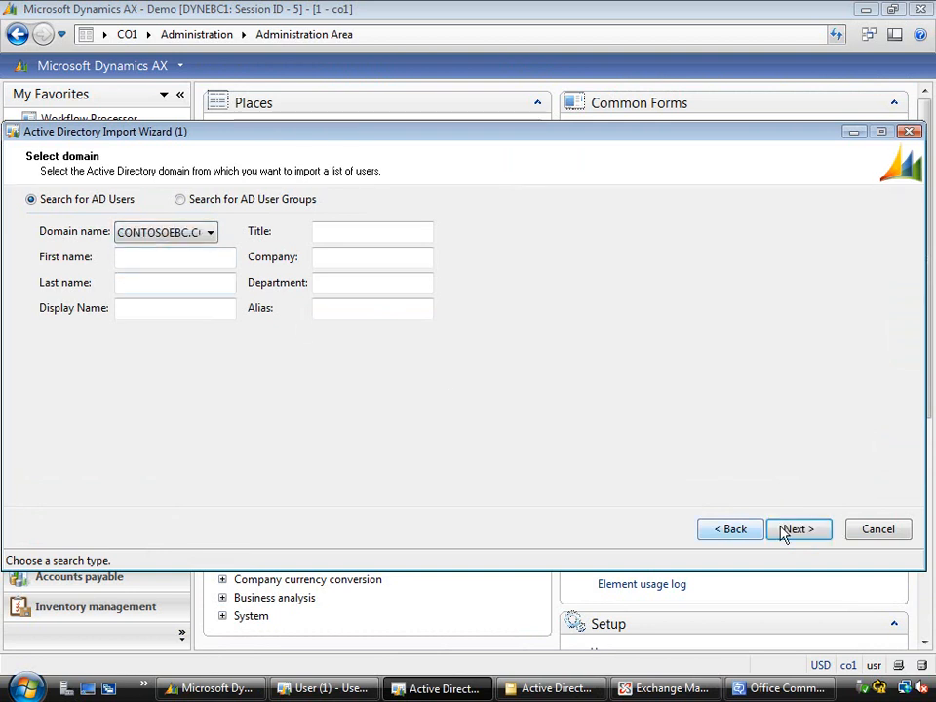
left_click(799, 529)
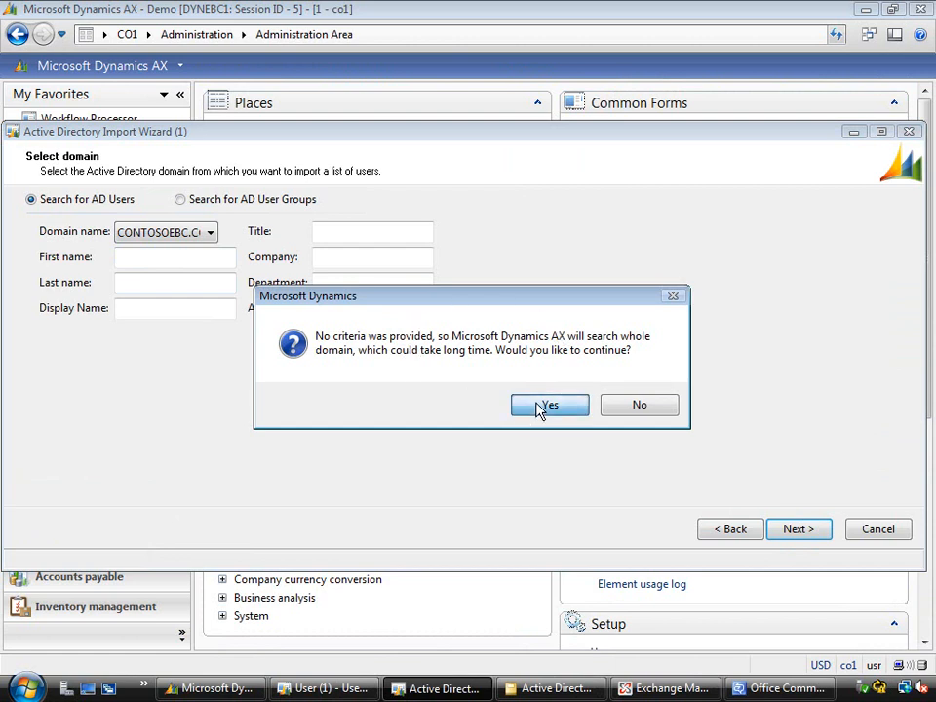
left_click(550, 404)
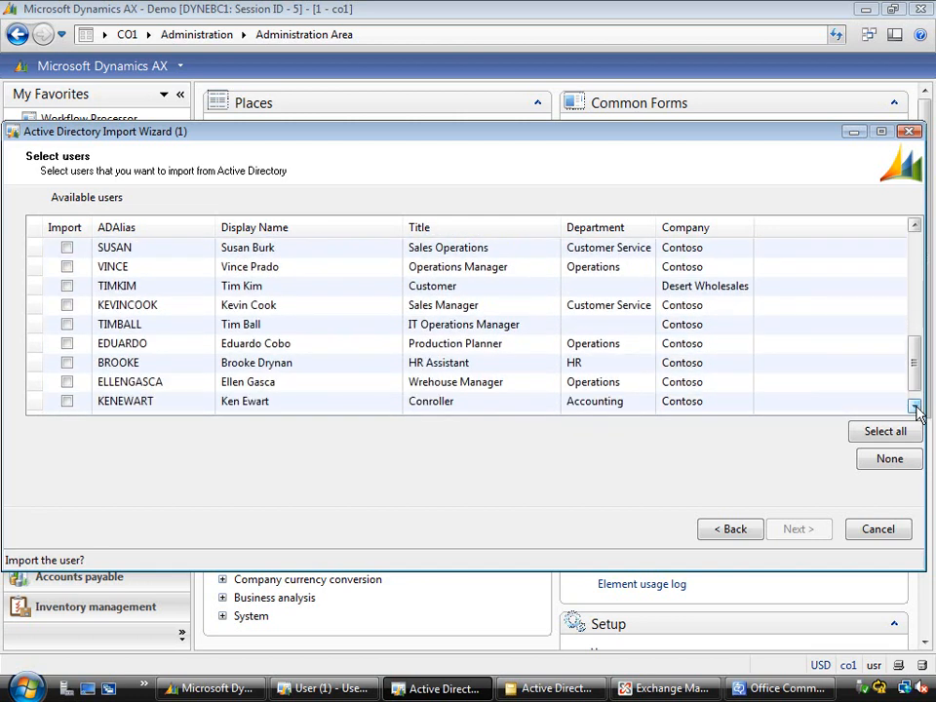
left_click(915, 408)
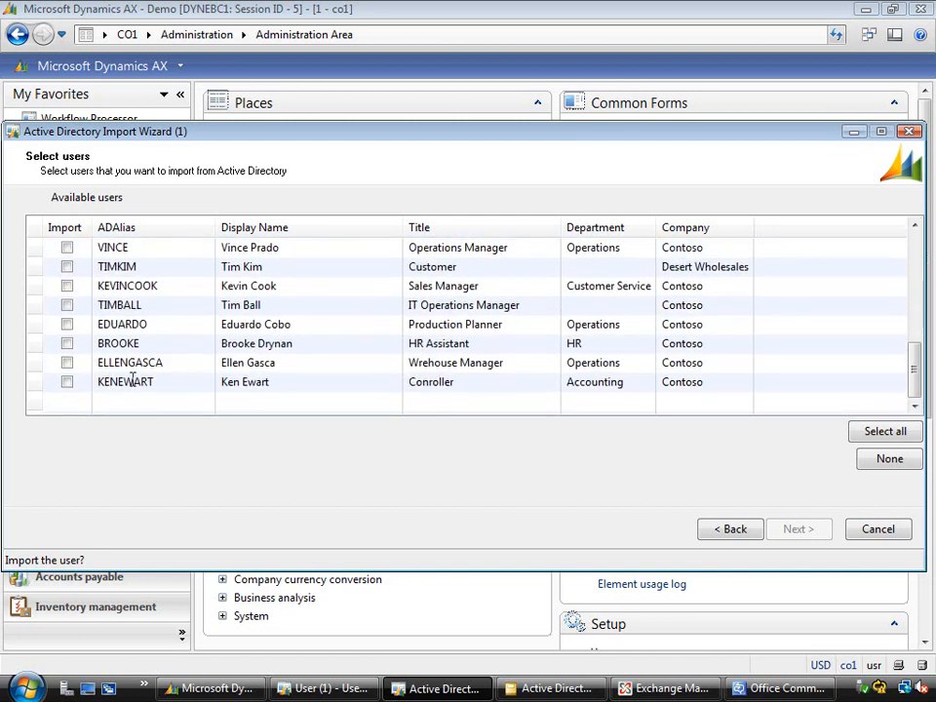
left_click(66, 381)
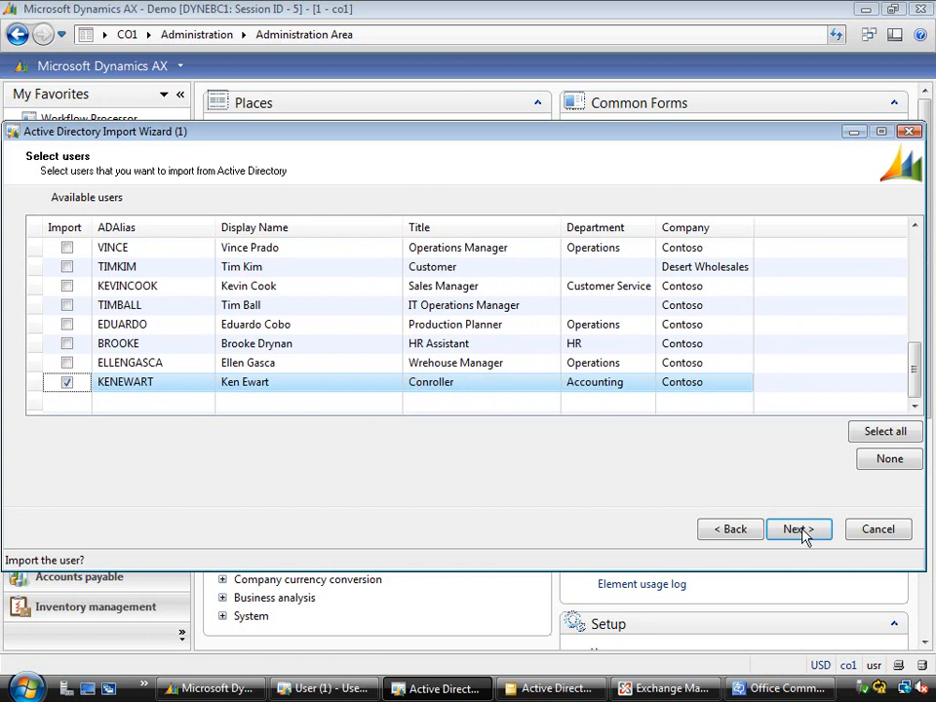
left_click(798, 528)
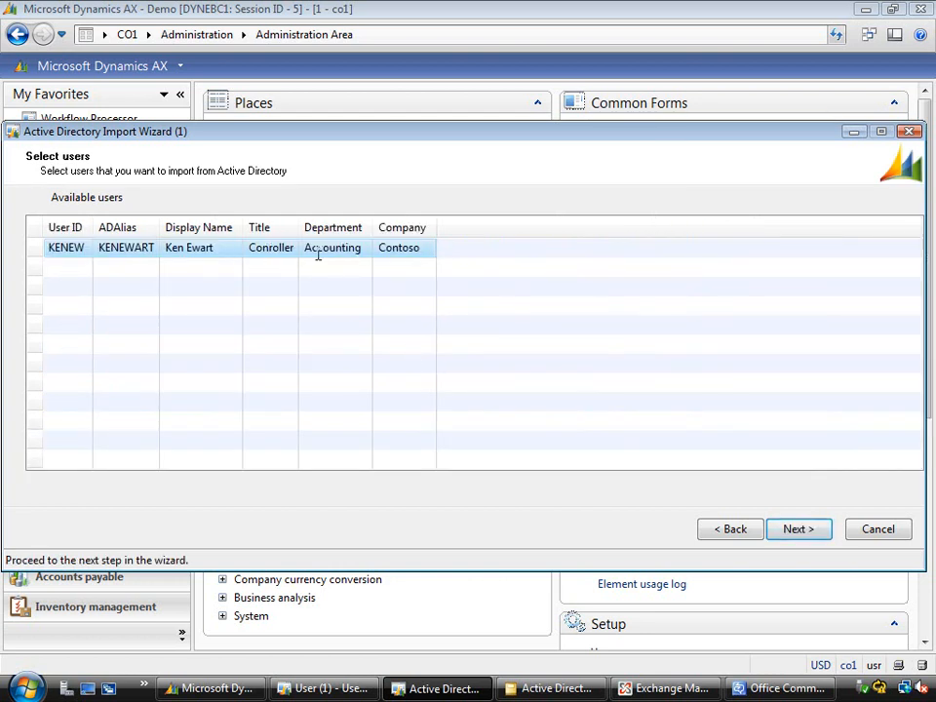
left_click(798, 529)
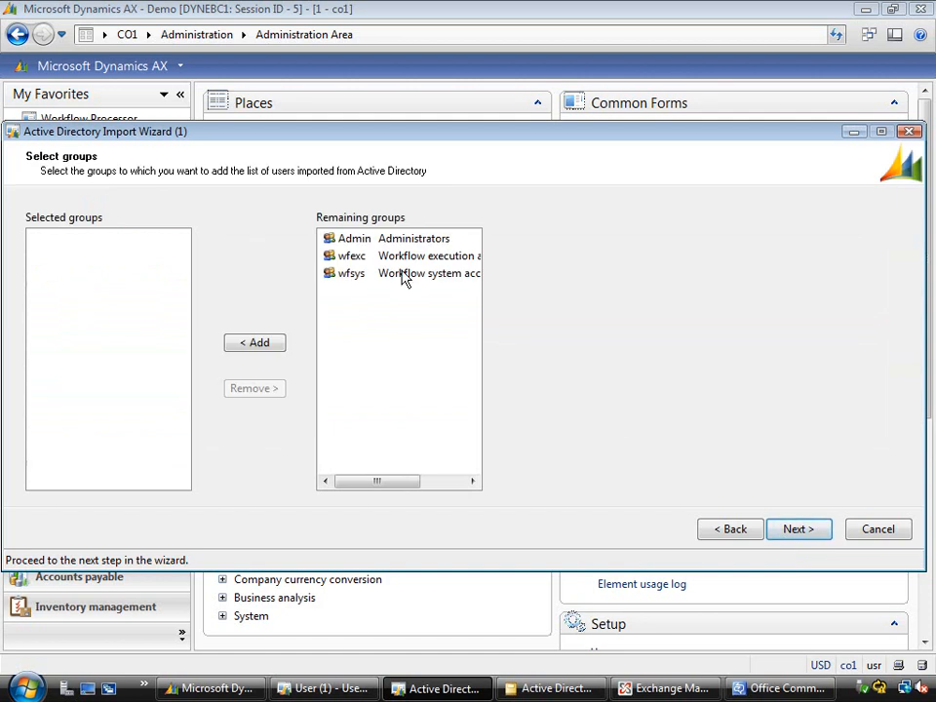
Step: Add the user to the Administrators group and continue to the profile step
left_click(398, 238)
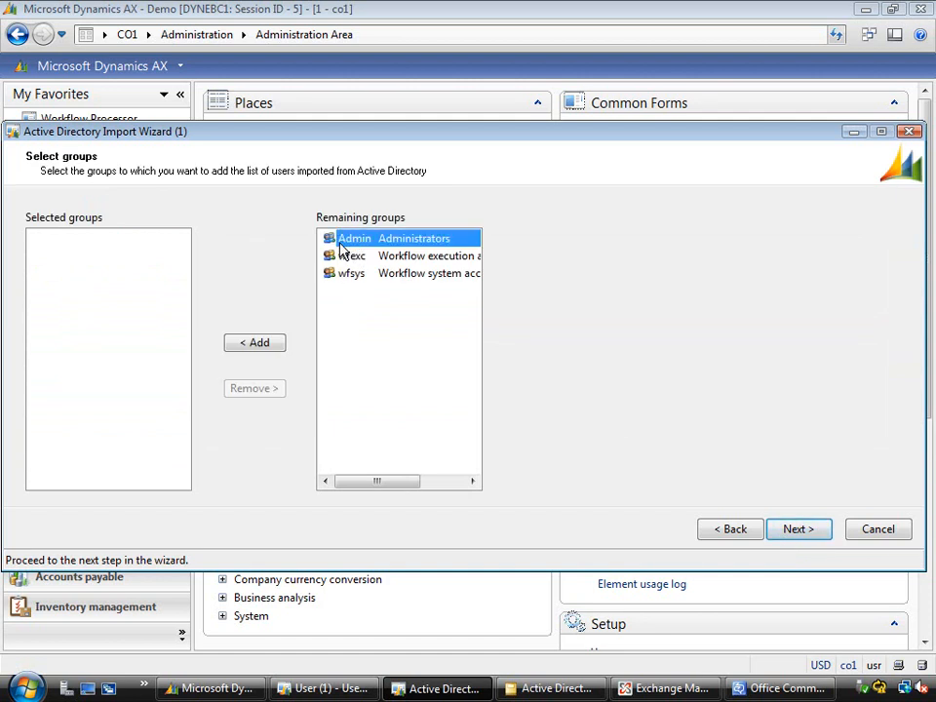
left_click(253, 343)
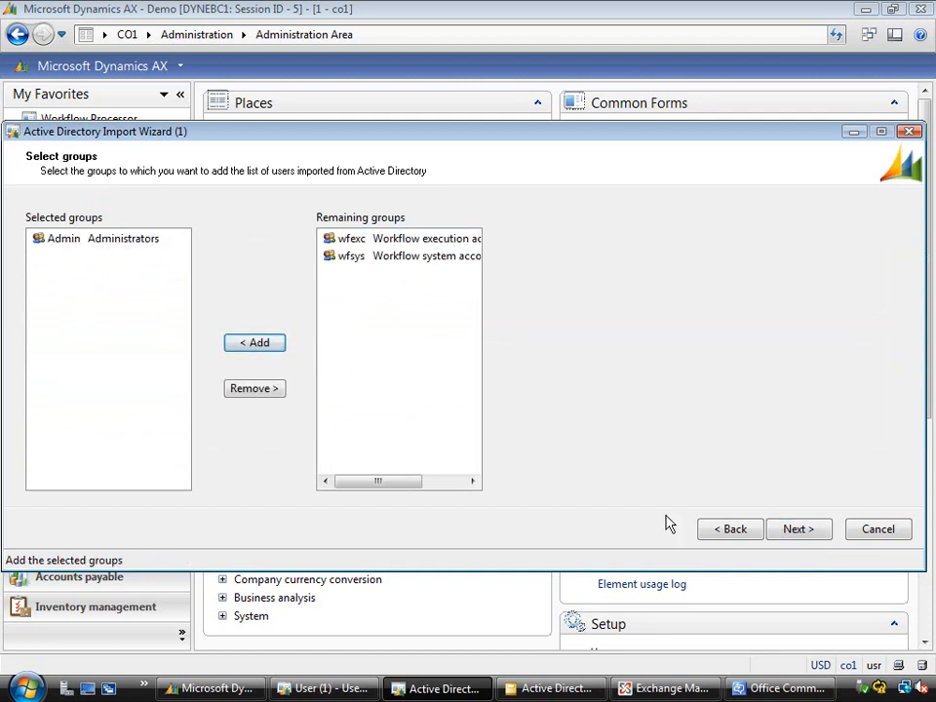
mouse_move(800, 528)
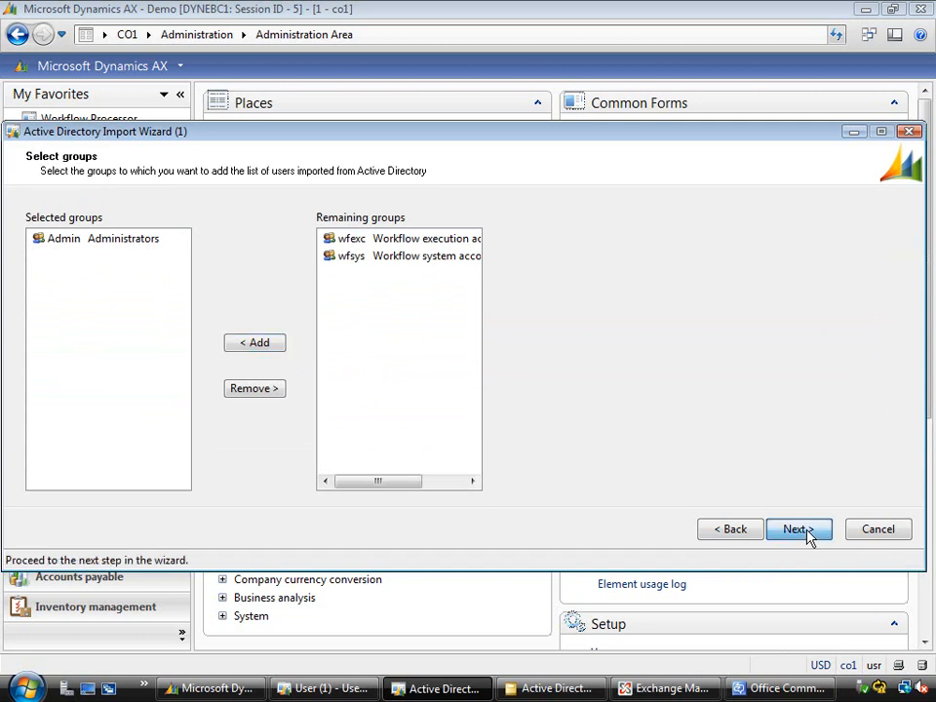
left_click(798, 528)
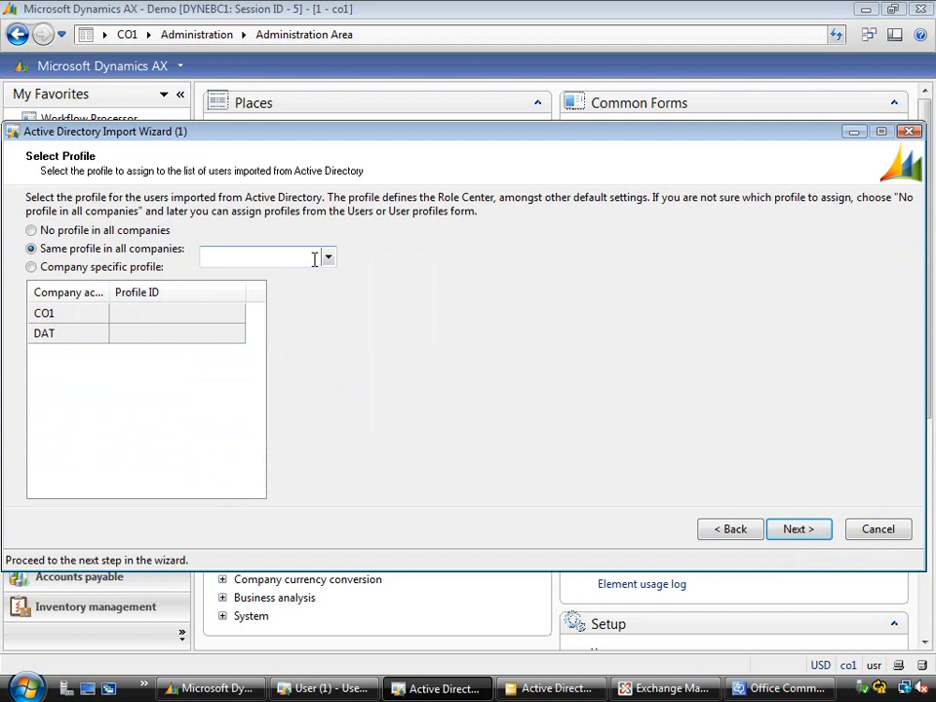
Step: Assign the Controller profile in all companies and finish importing KENEWART
left_click(327, 258)
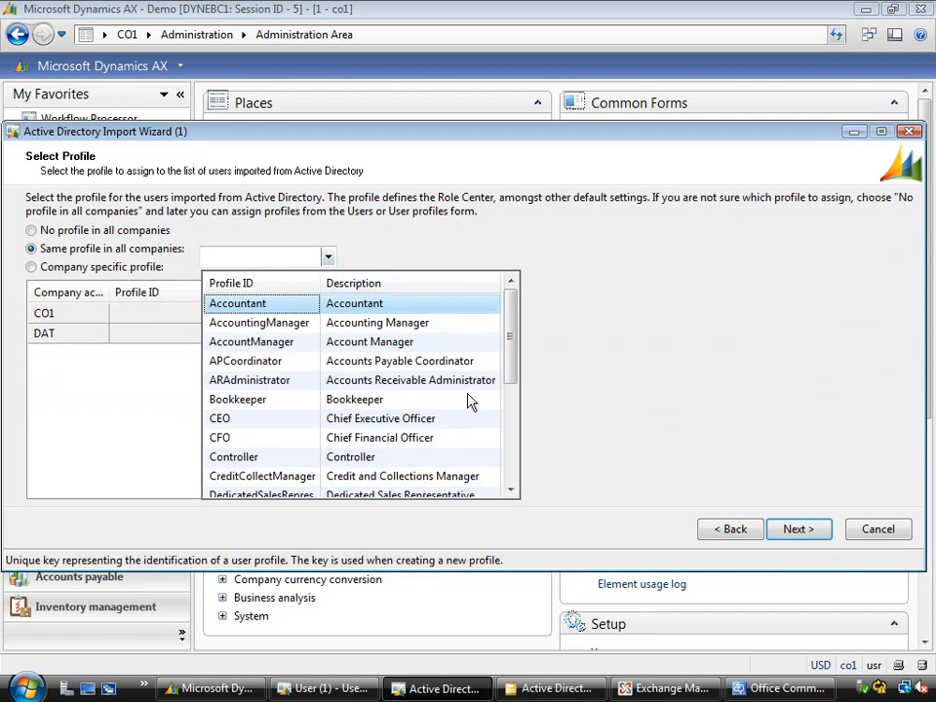
mouse_move(339, 470)
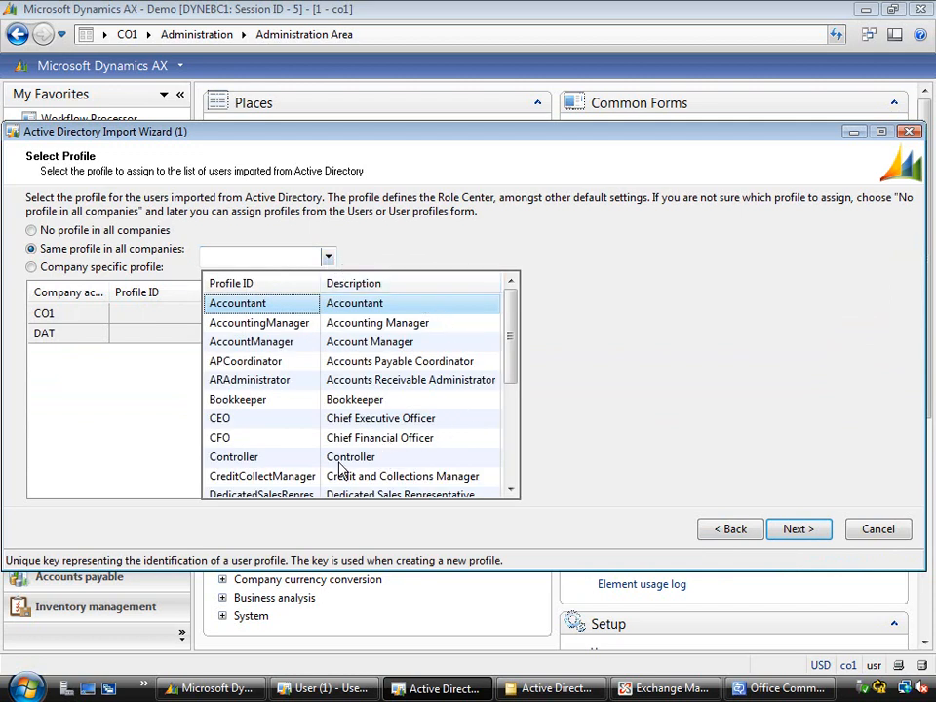
mouse_move(269, 464)
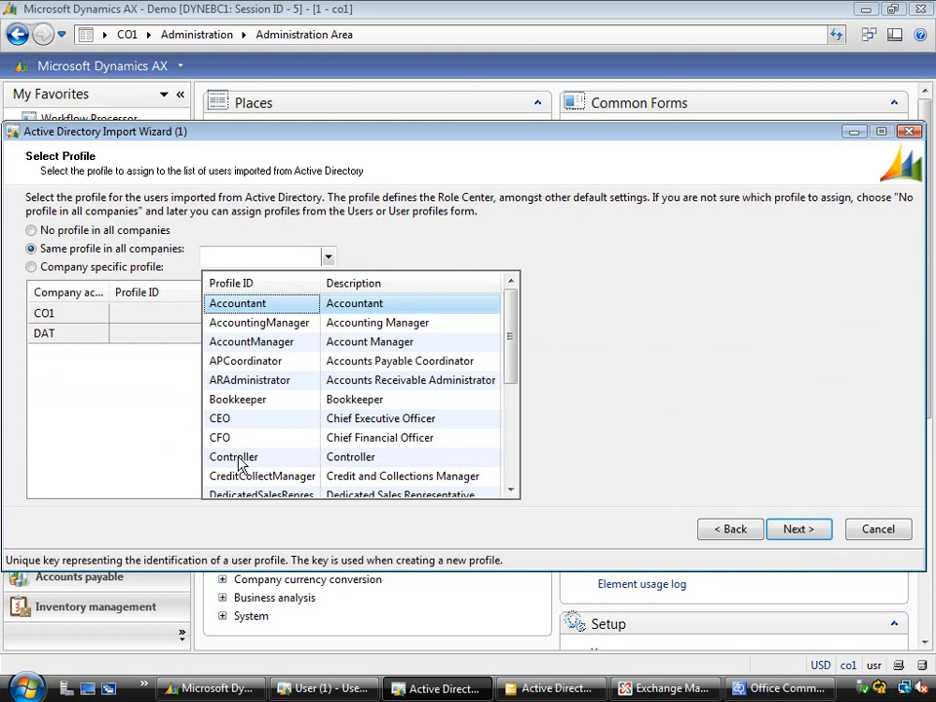
left_click(234, 456)
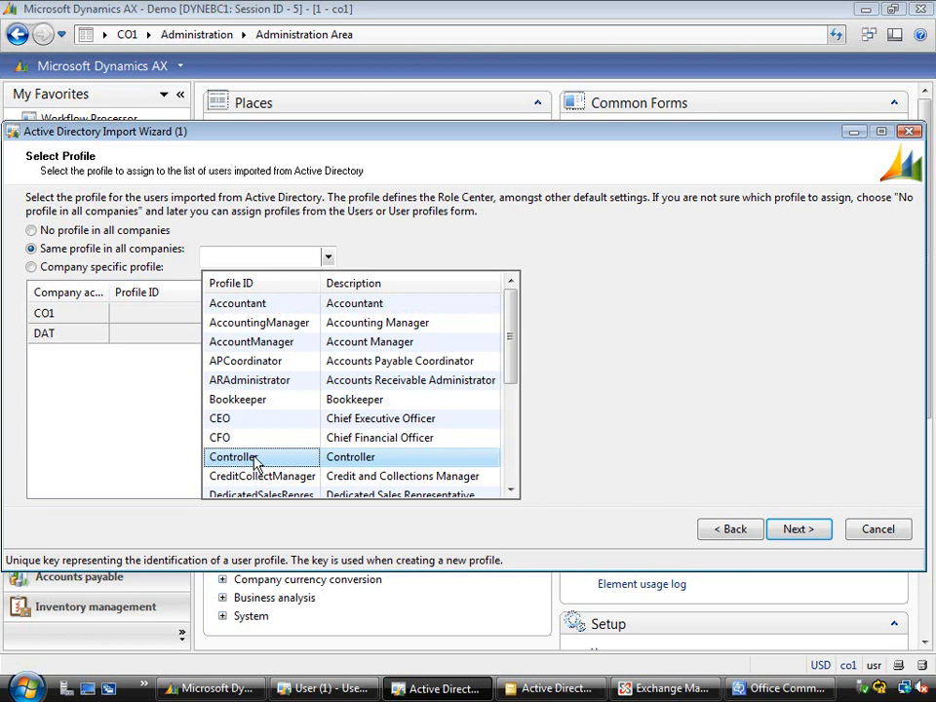
left_click(234, 456)
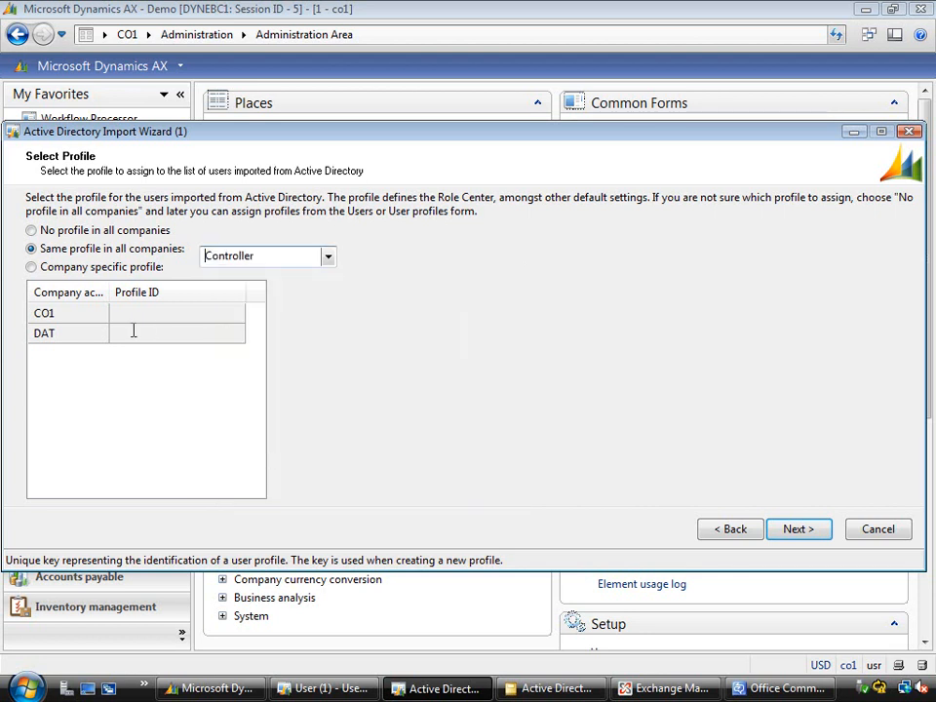
left_click(798, 529)
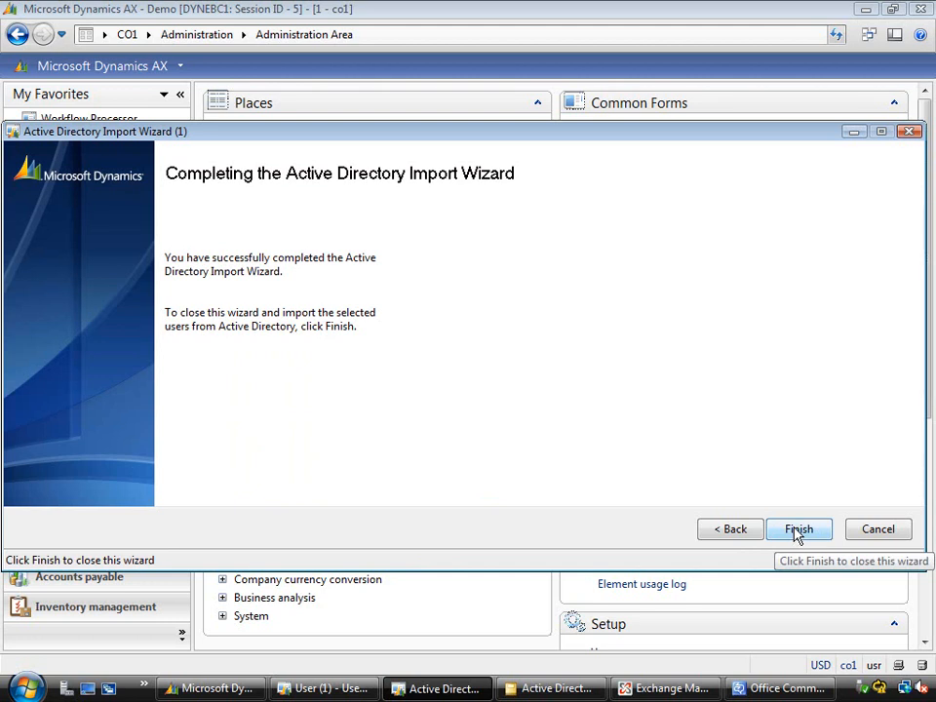
left_click(798, 528)
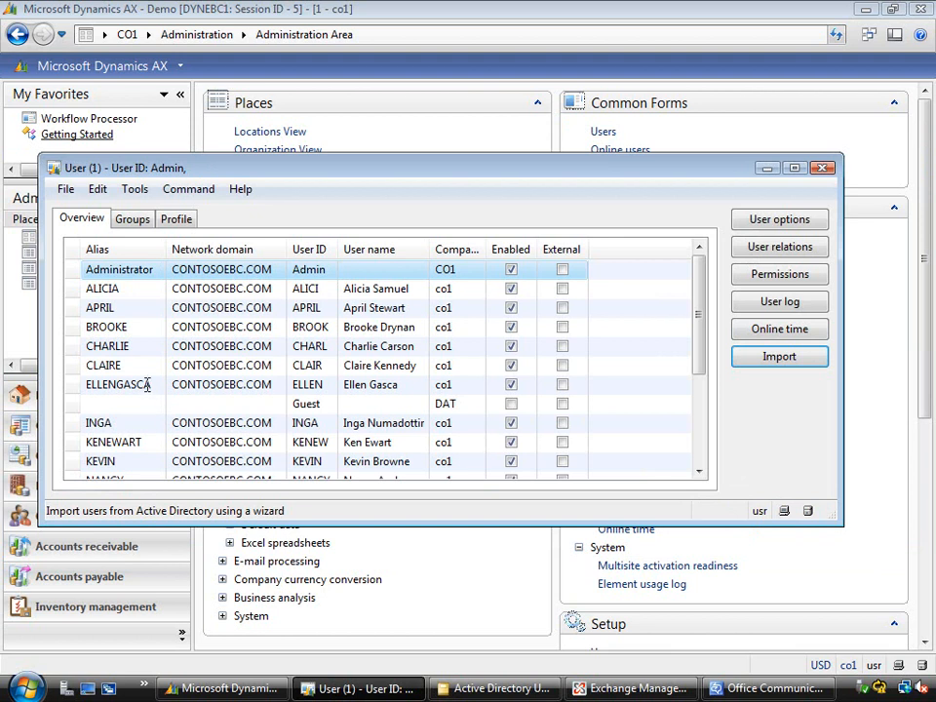
mouse_move(663, 497)
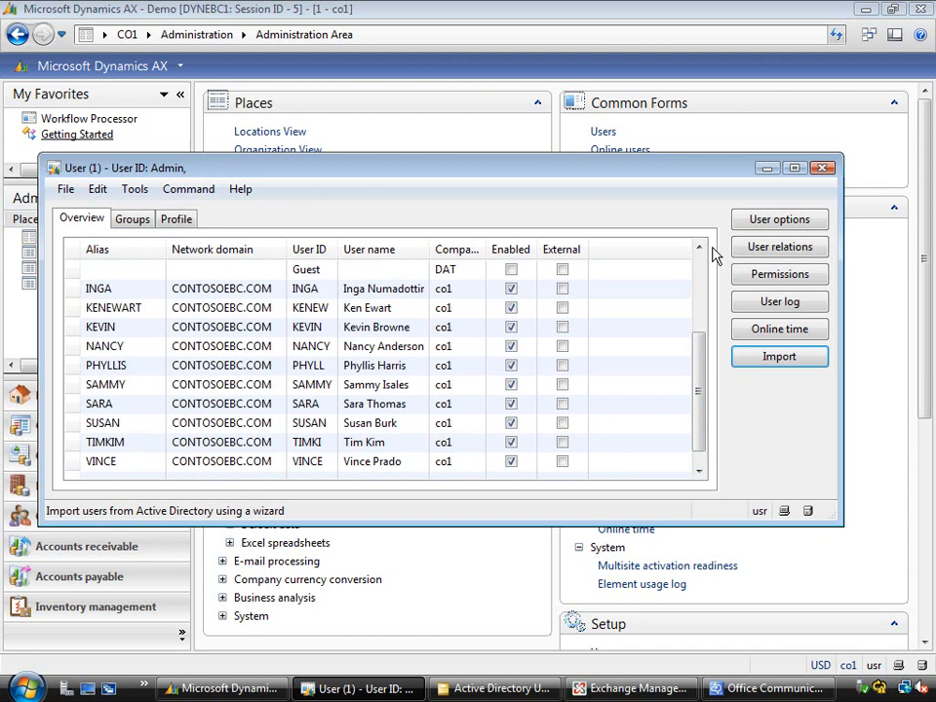
left_click(699, 250)
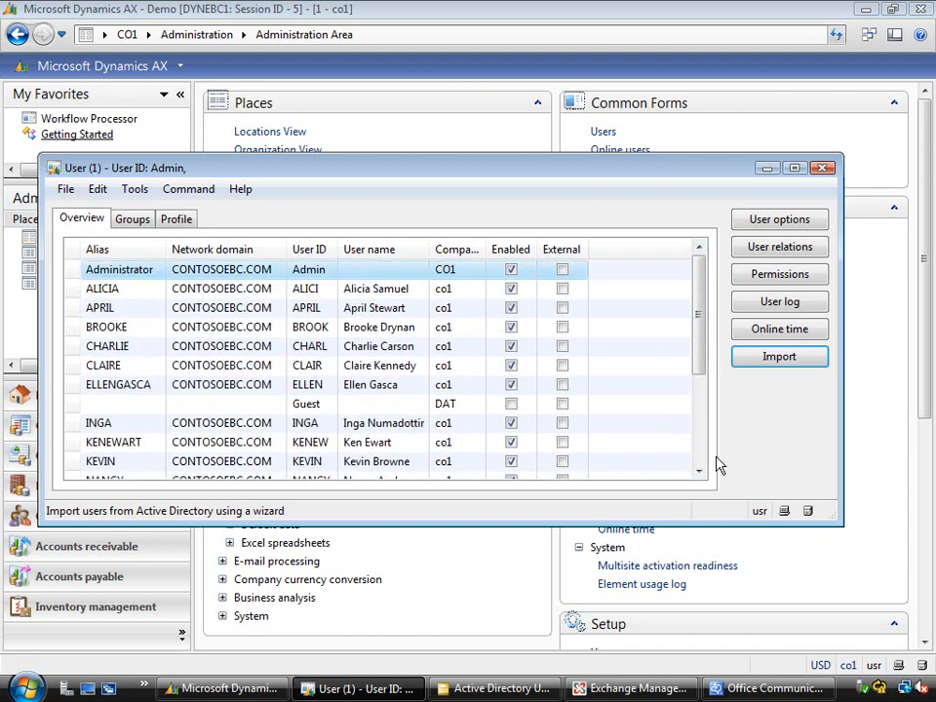
left_click(111, 440)
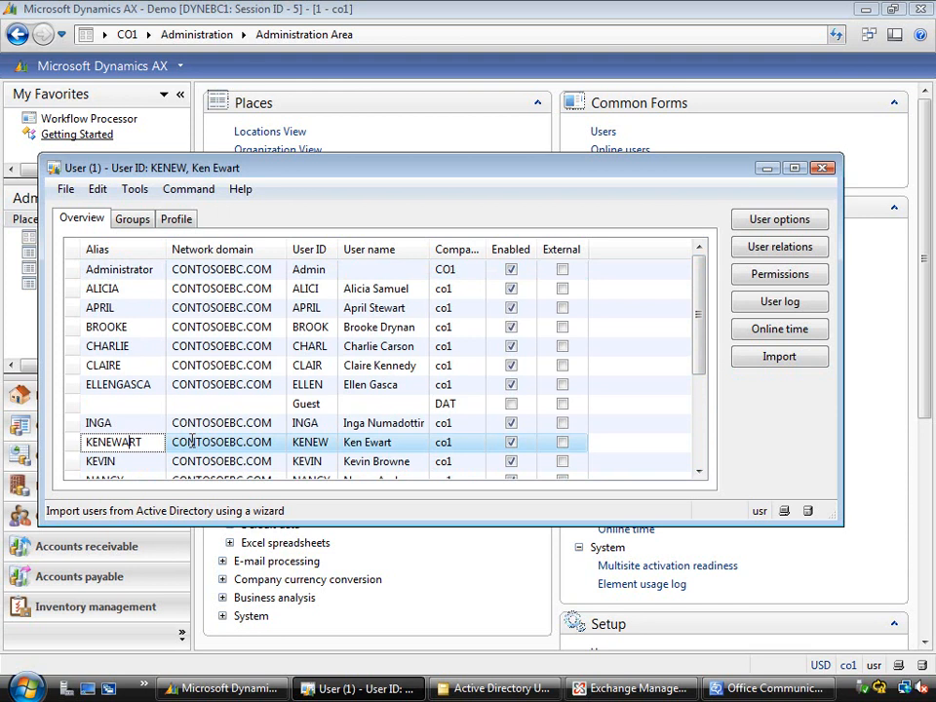
left_click(780, 246)
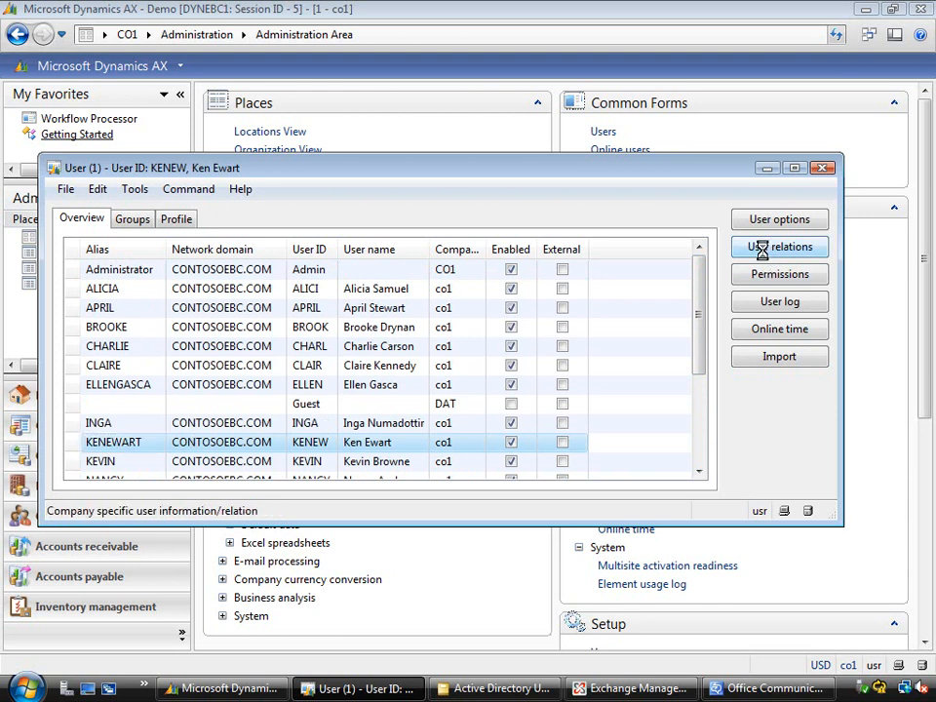
left_click(780, 246)
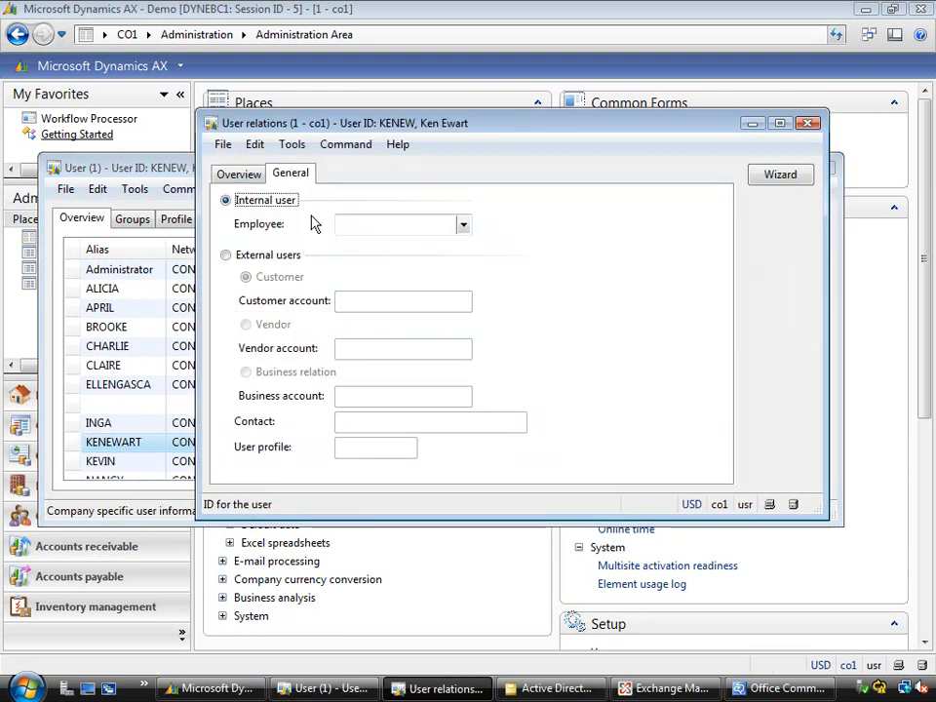
left_click(464, 225)
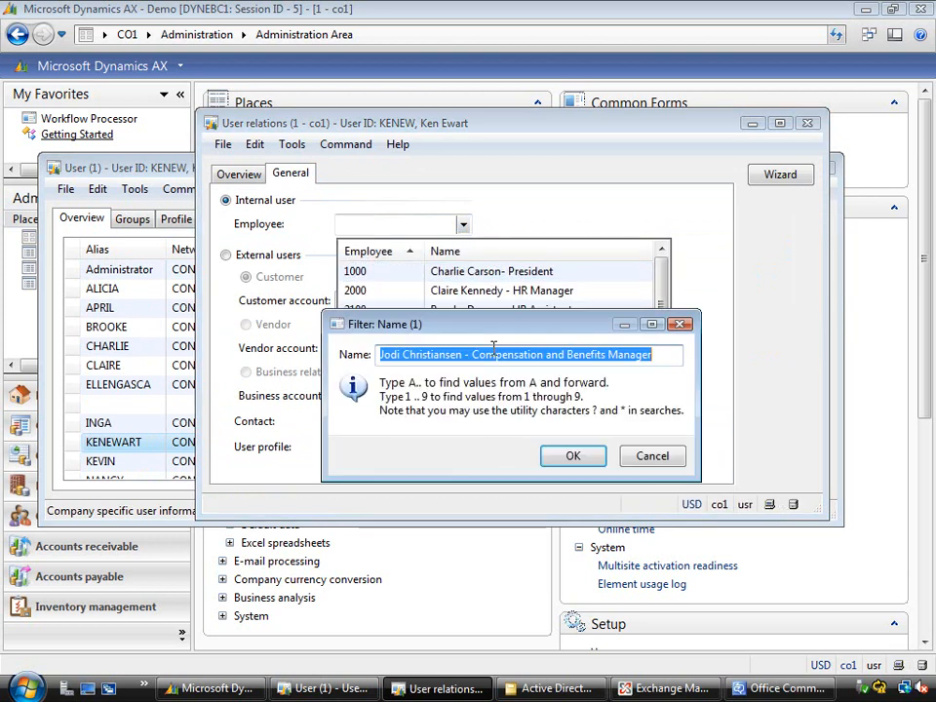
left_click(574, 457)
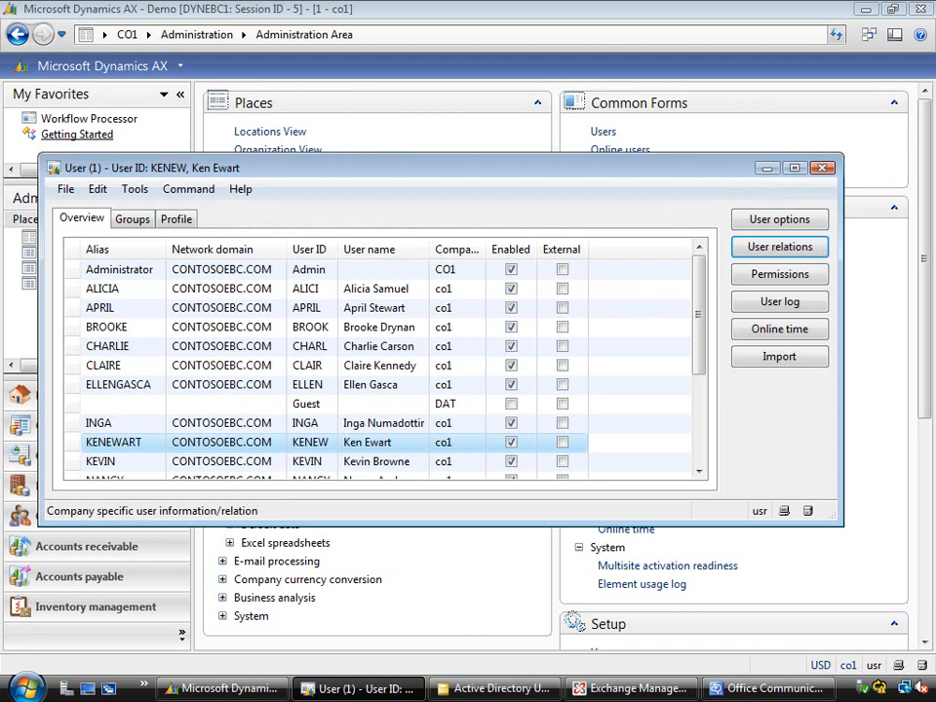
mouse_move(105, 484)
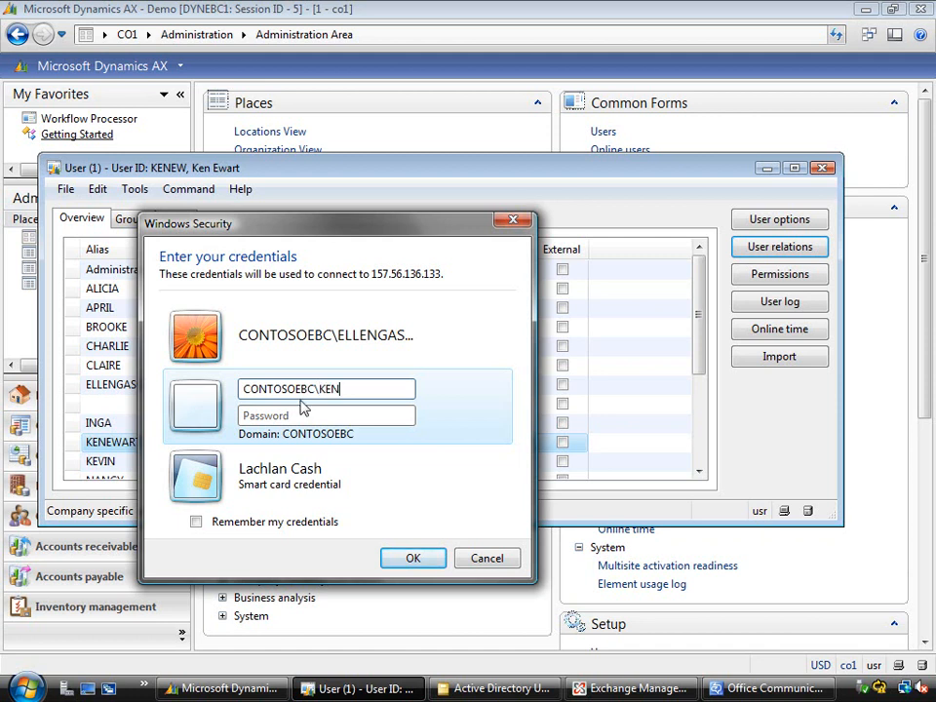
Step: Sign in to the remote desktop as CONTOSOEBC\KENEWART with his password
type("EWART")
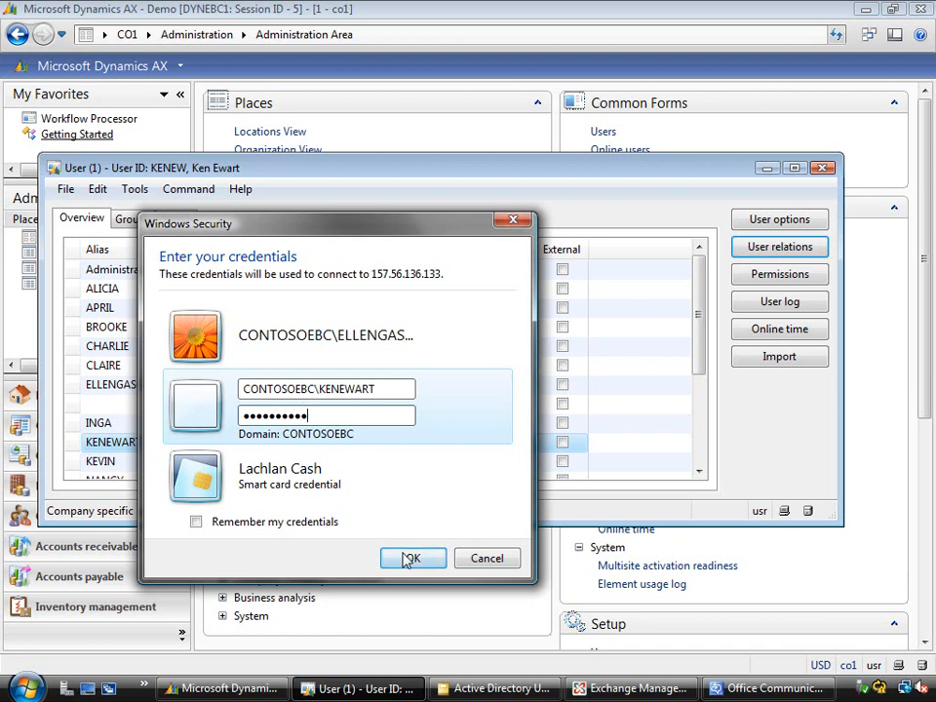
left_click(413, 558)
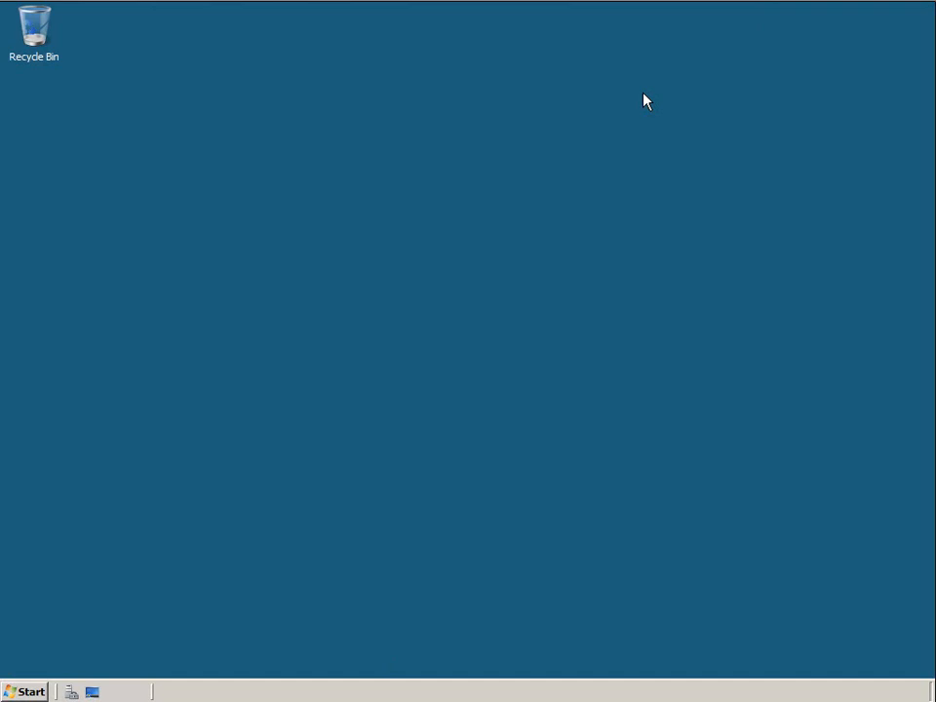
mouse_move(505, 273)
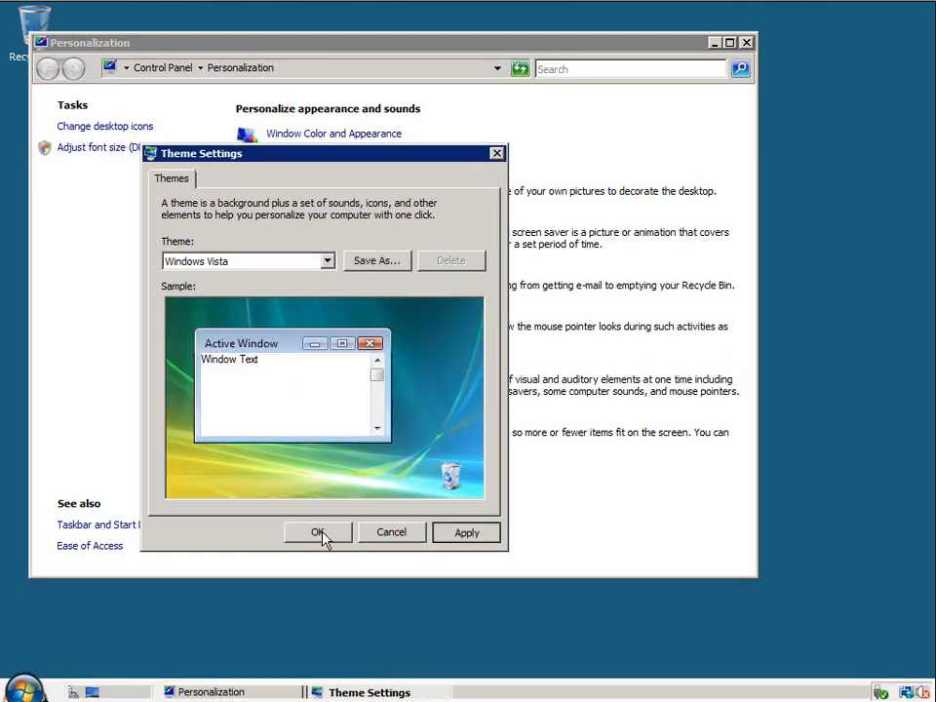
Step: Apply the theme, then set the Vistas palm-leaf wallpaper as the desktop background
left_click(316, 532)
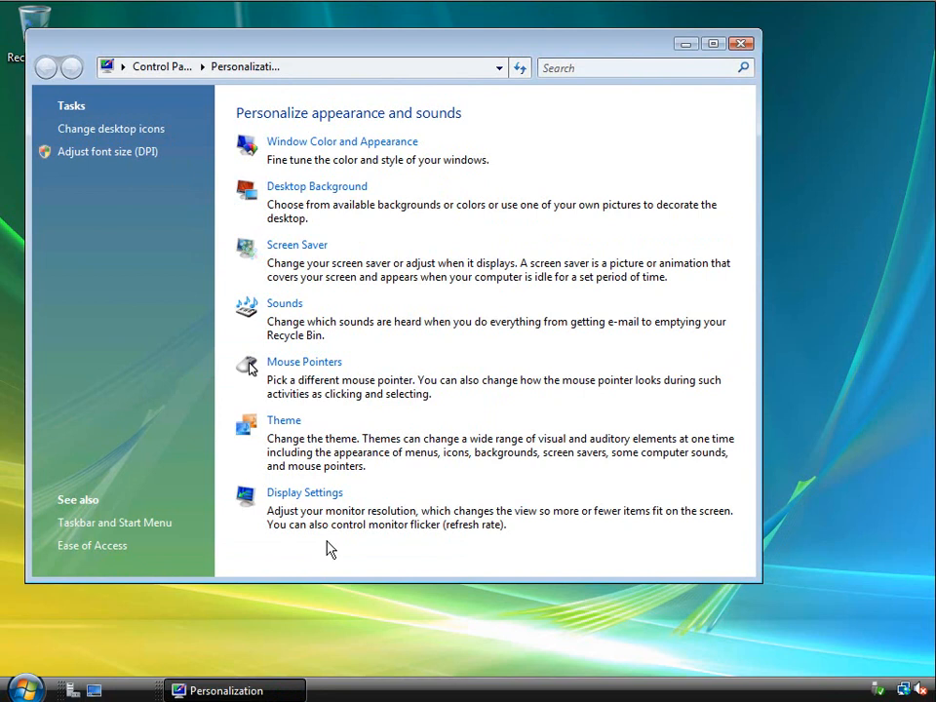
left_click(316, 187)
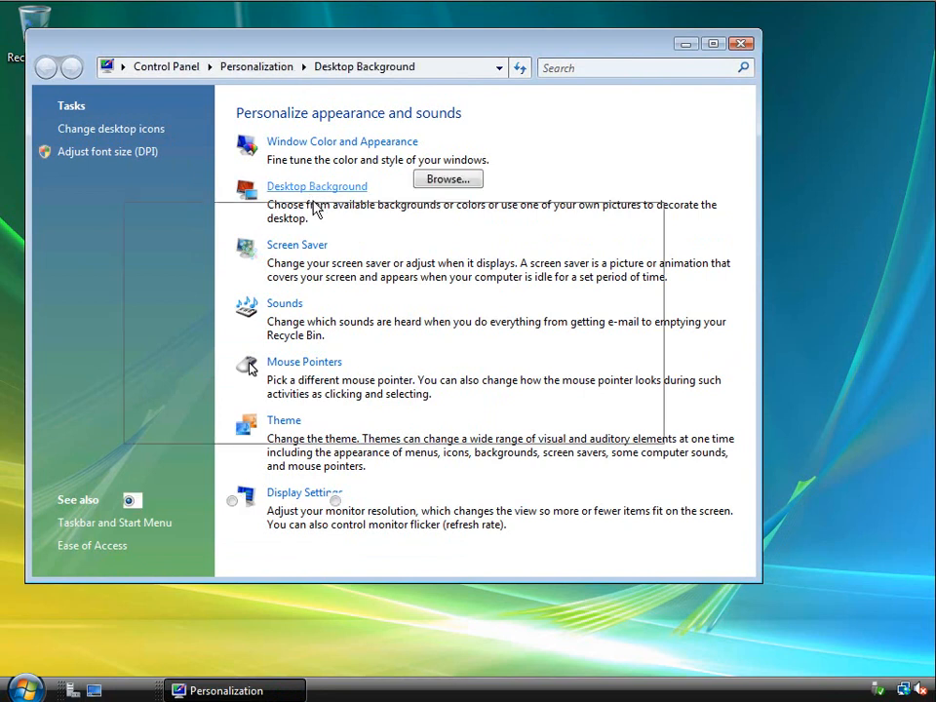
left_click(316, 187)
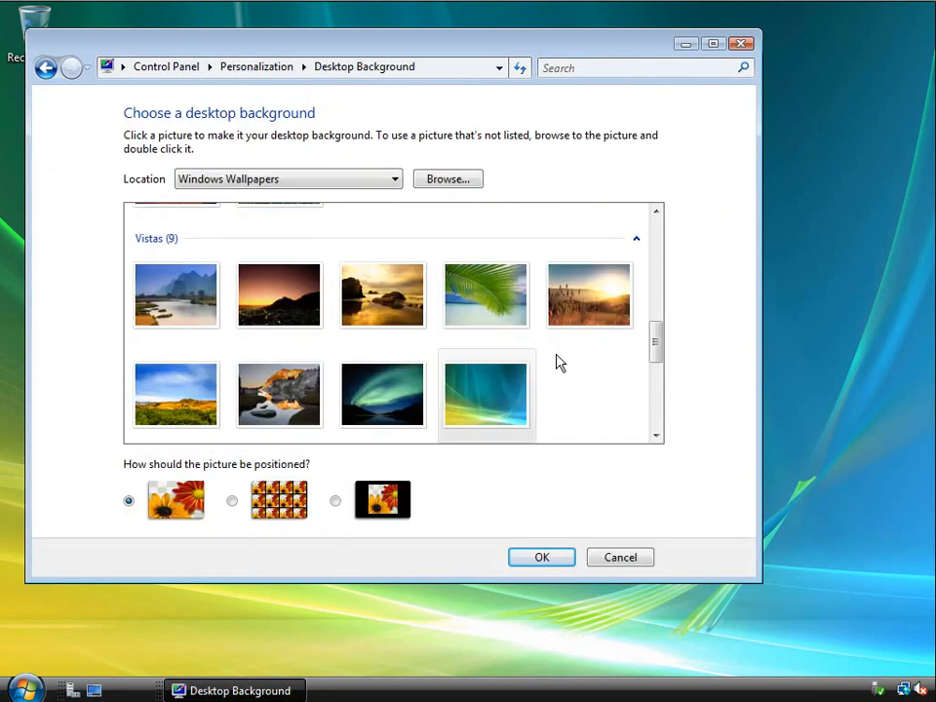
left_click(485, 294)
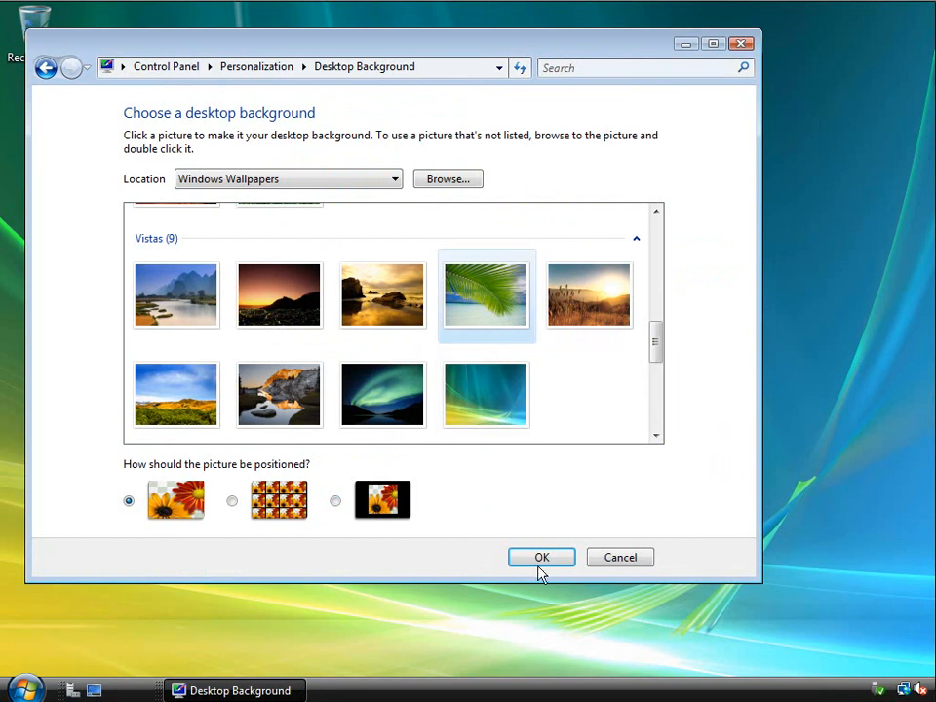
left_click(543, 558)
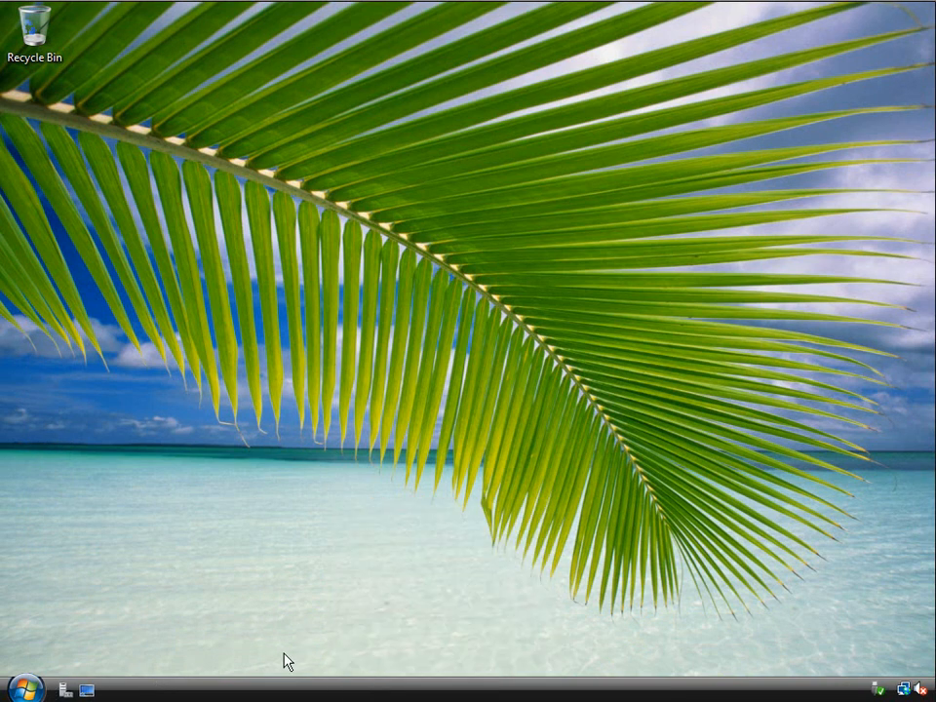
Step: Launch Outlook 2007 from Start > All Programs > Microsoft Office
left_click(19, 687)
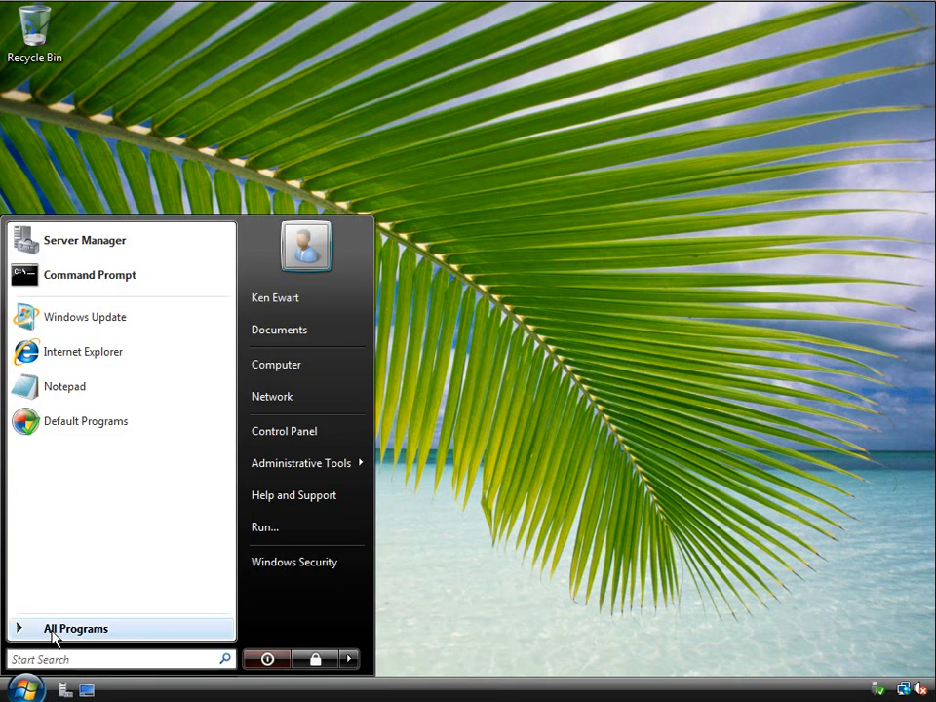
left_click(74, 628)
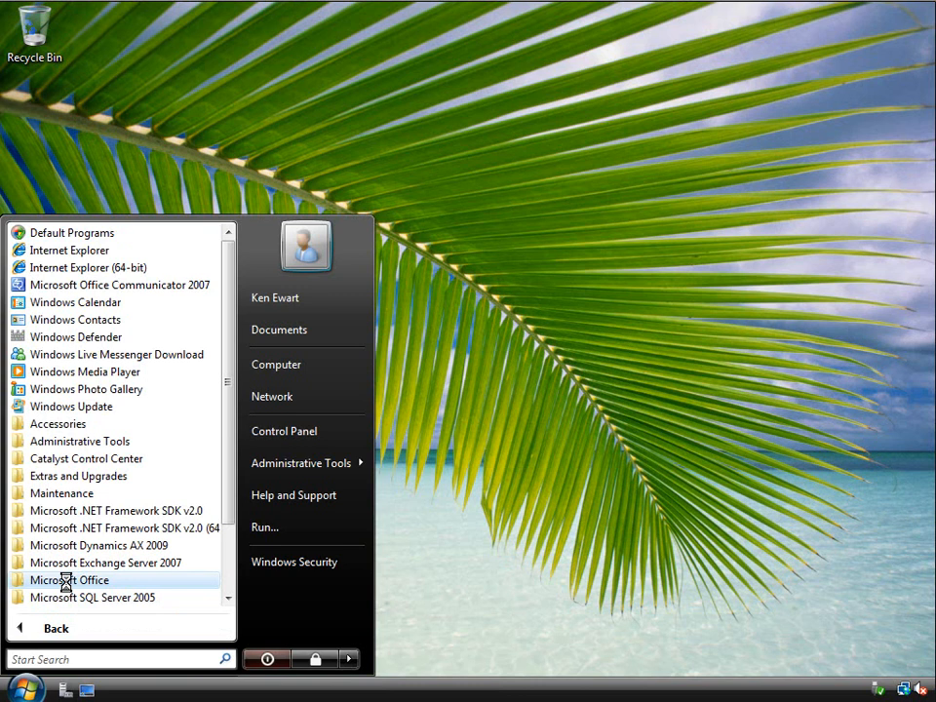
left_click(71, 579)
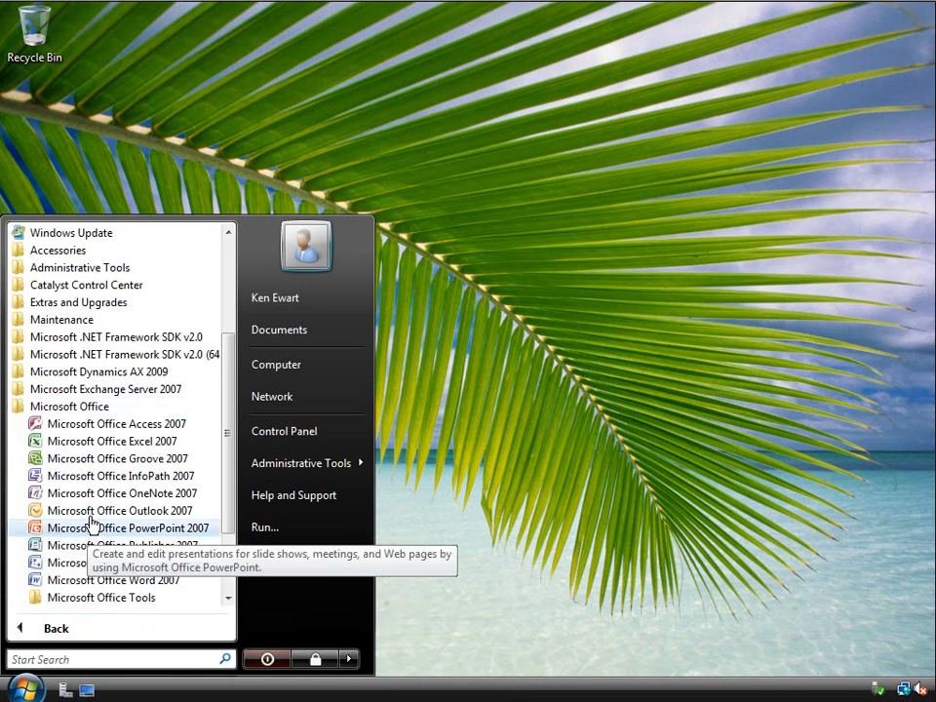
left_click(119, 511)
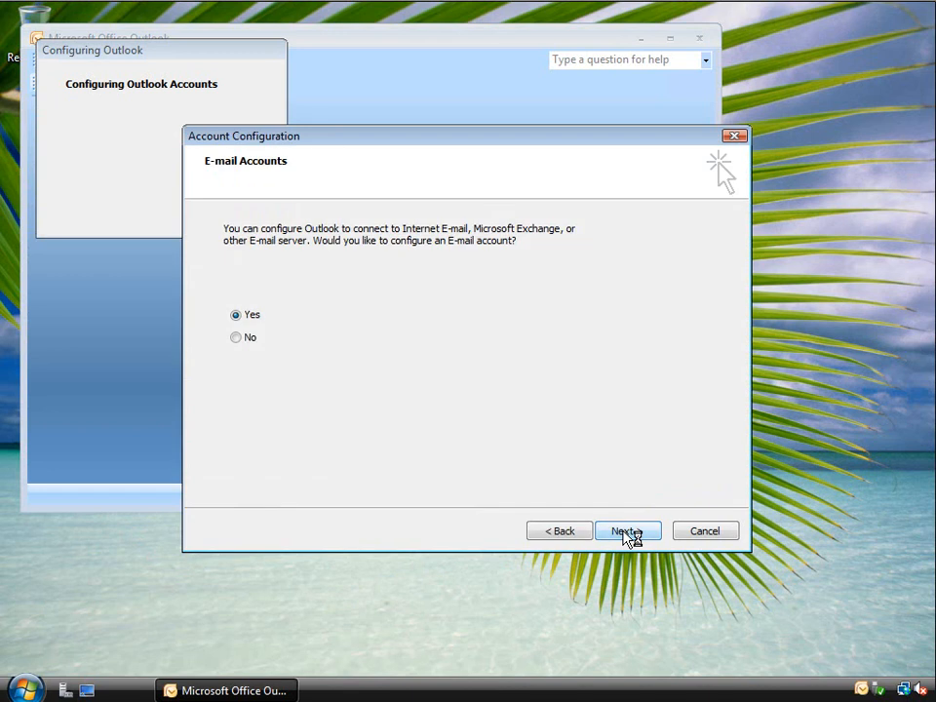
left_click(628, 531)
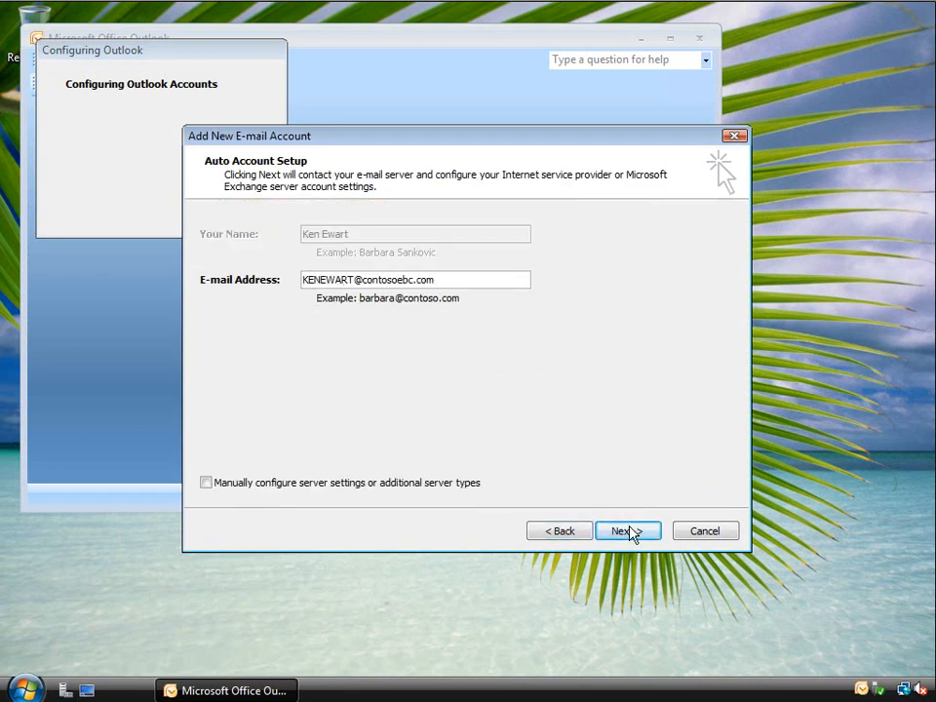
left_click(624, 530)
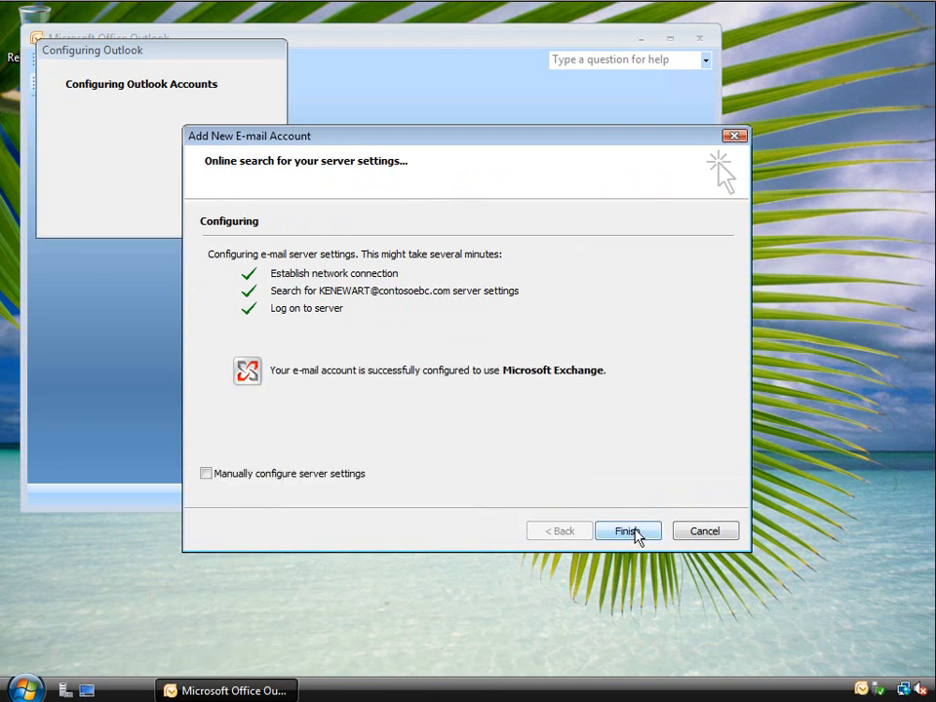
left_click(628, 531)
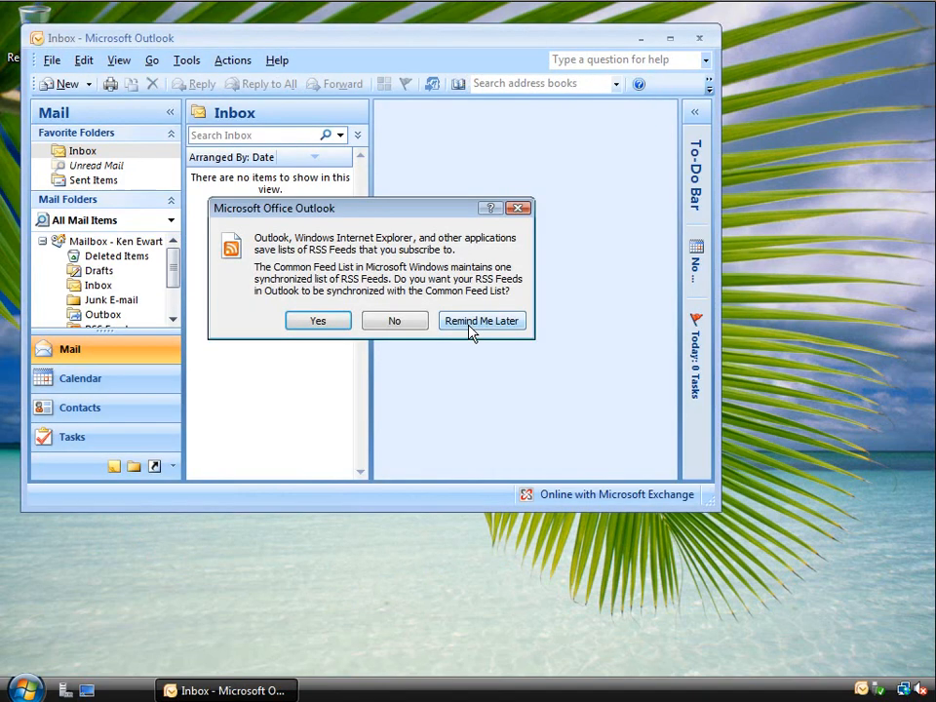
left_click(480, 319)
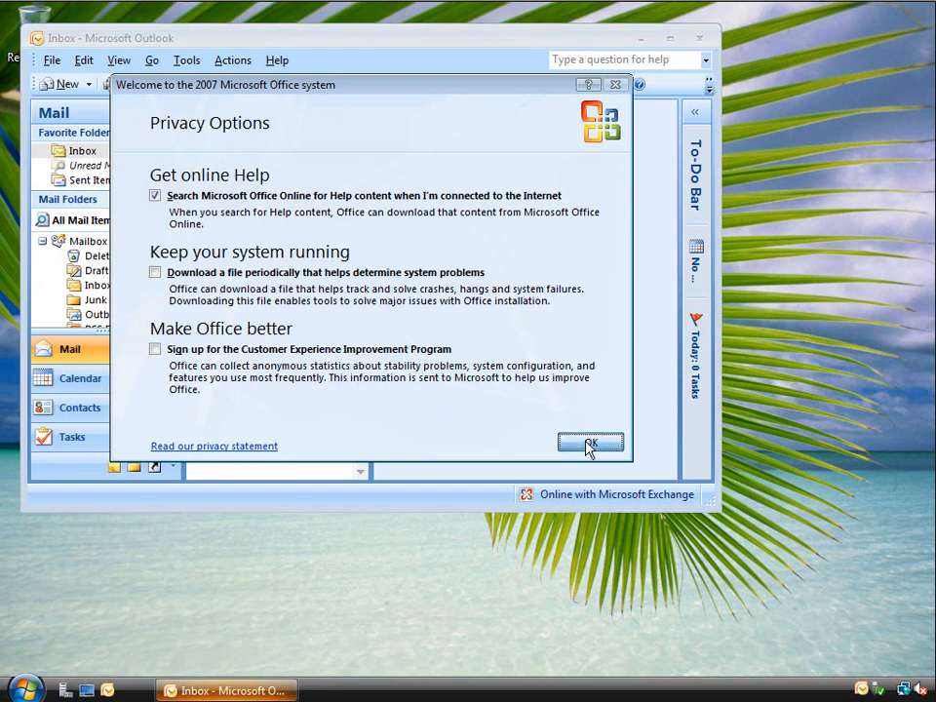
left_click(589, 445)
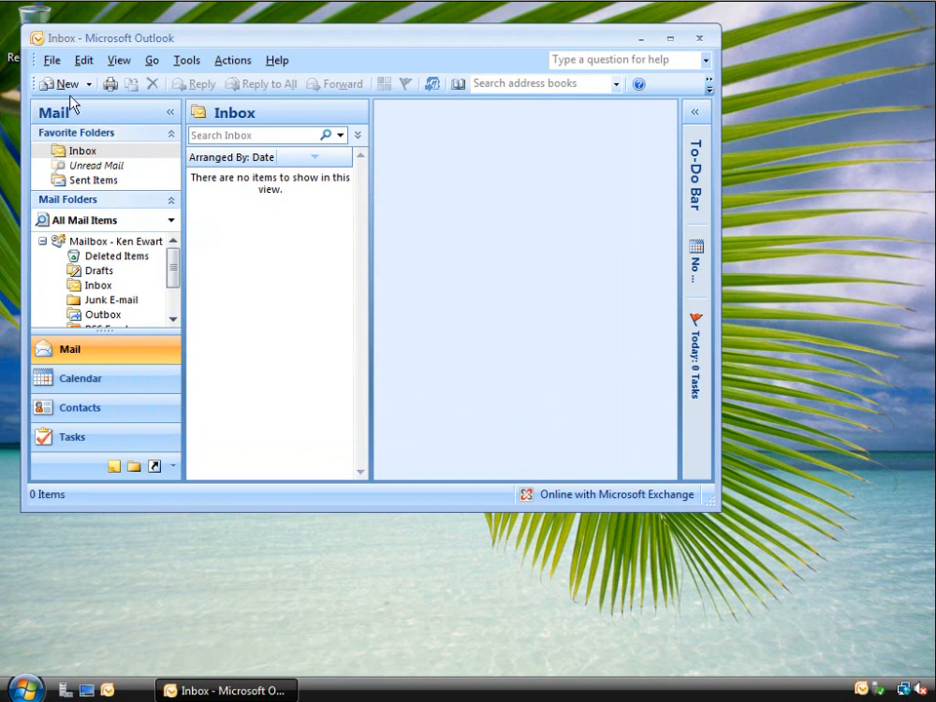
Step: Start a new blank e-mail message, leaving the To address list without choosing recipients
left_click(64, 84)
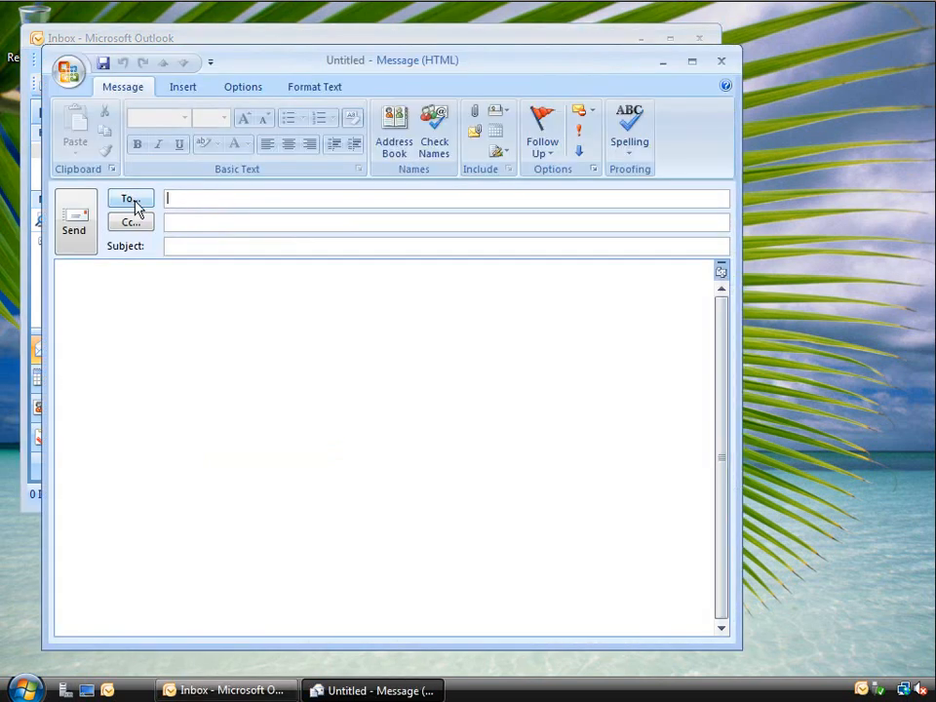
left_click(131, 199)
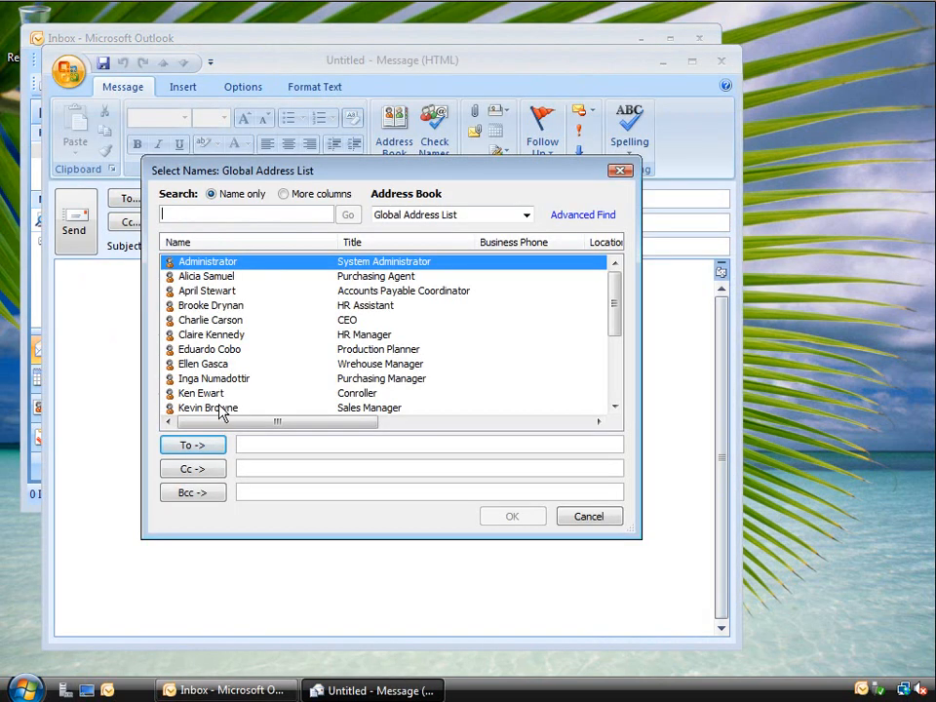
mouse_move(589, 517)
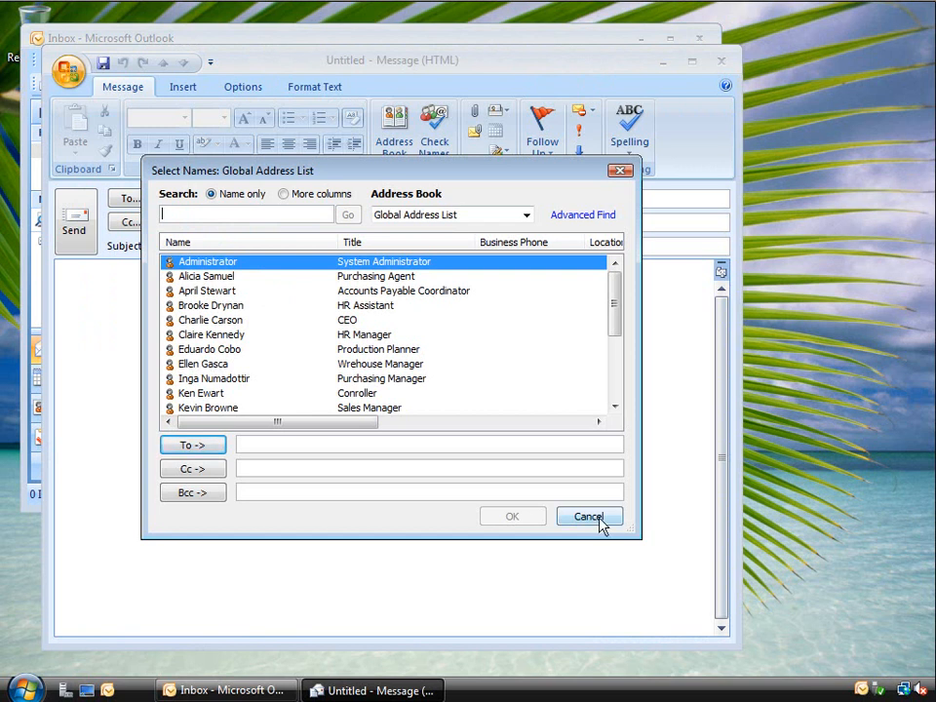
left_click(589, 515)
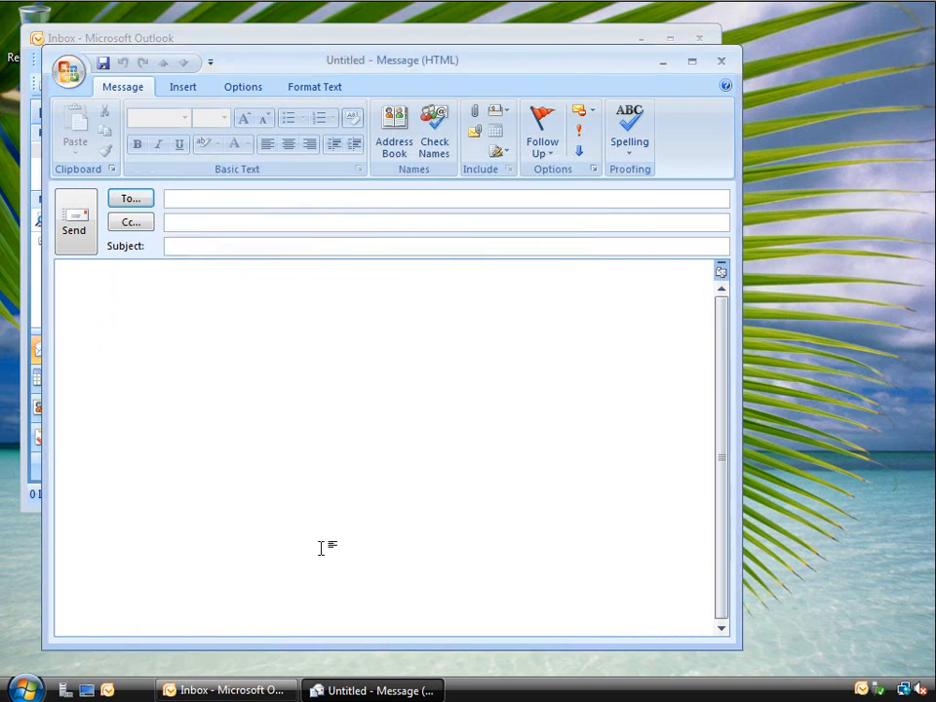
Step: Launch Office Communicator 2007 and drag its window to the right edge of the screen
left_click(27, 690)
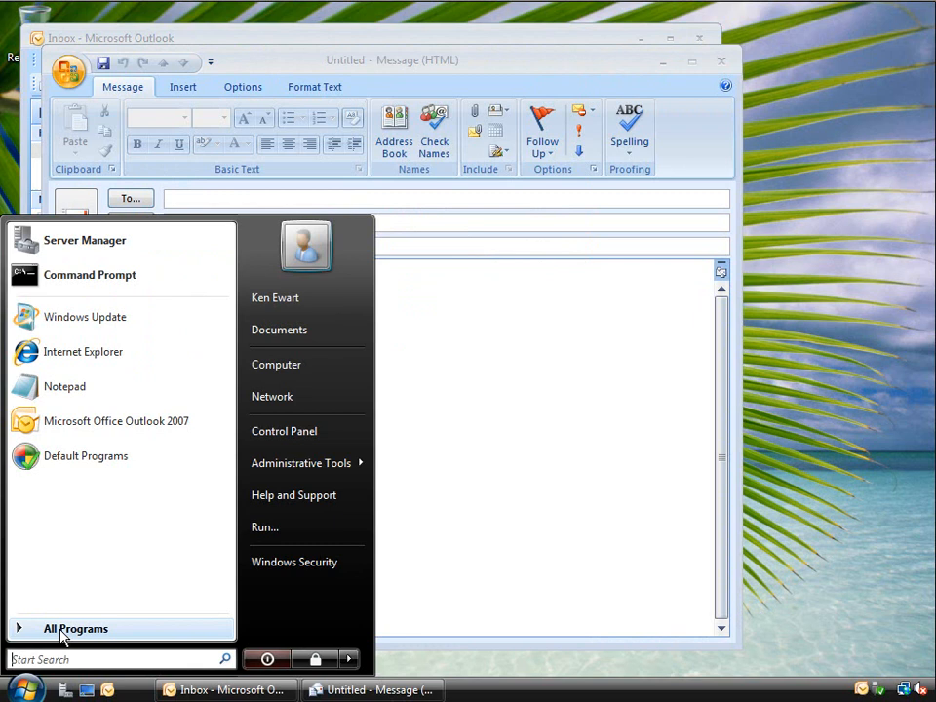
left_click(77, 628)
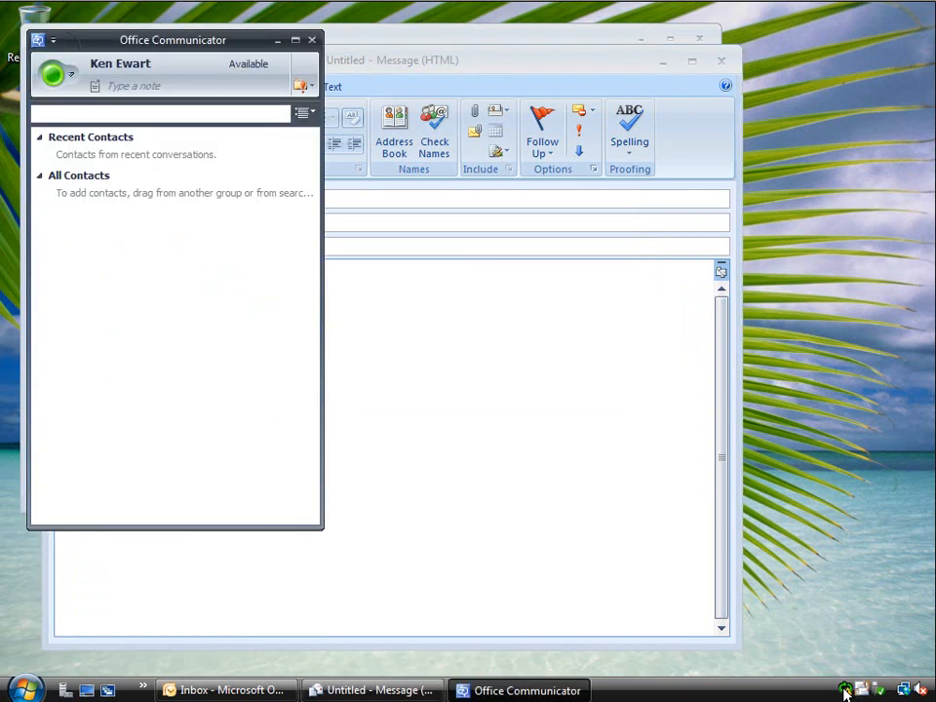
left_click_drag(171, 39, 585, 134)
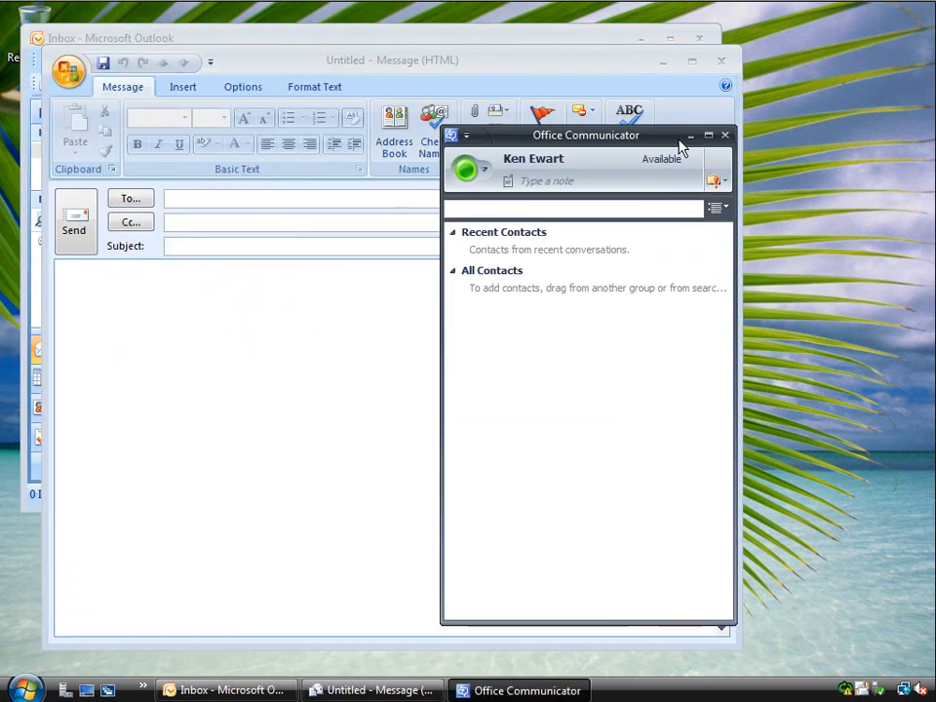
left_click_drag(585, 134, 781, 154)
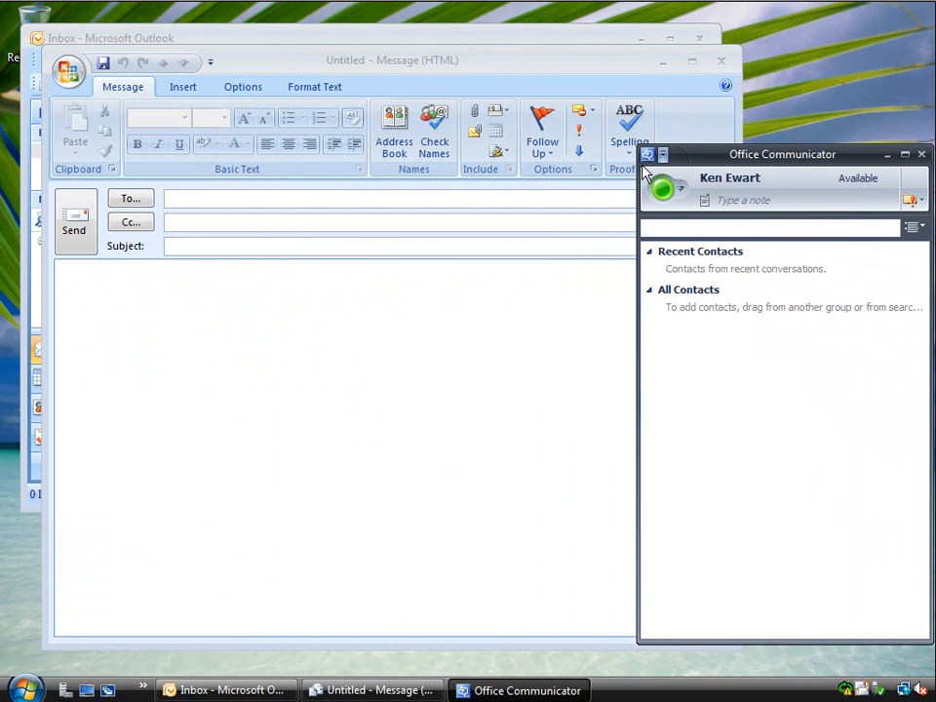
mouse_move(681, 191)
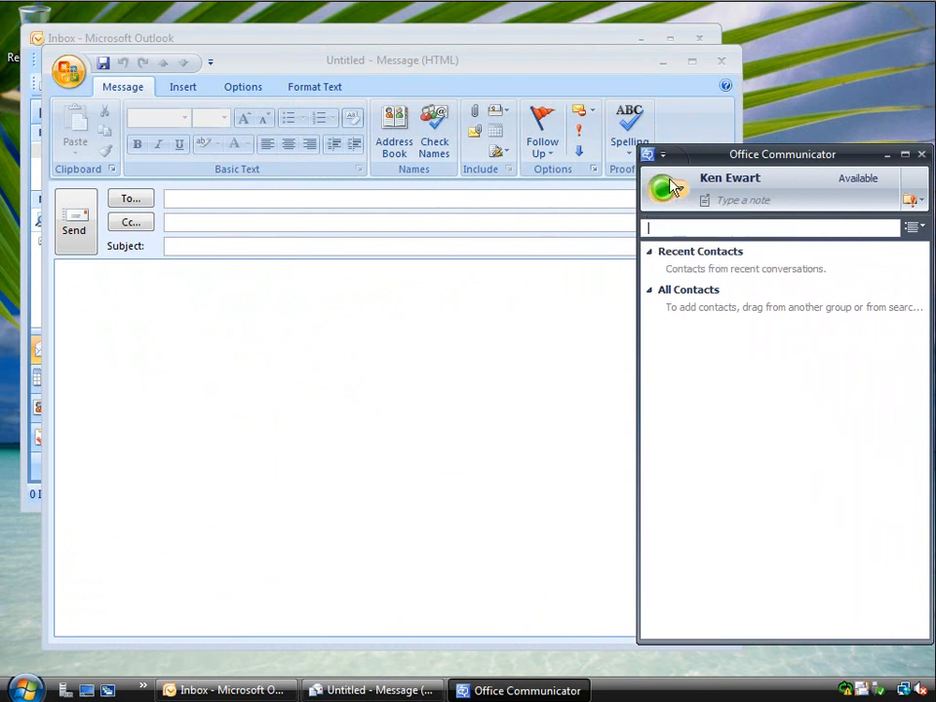
mouse_move(269, 425)
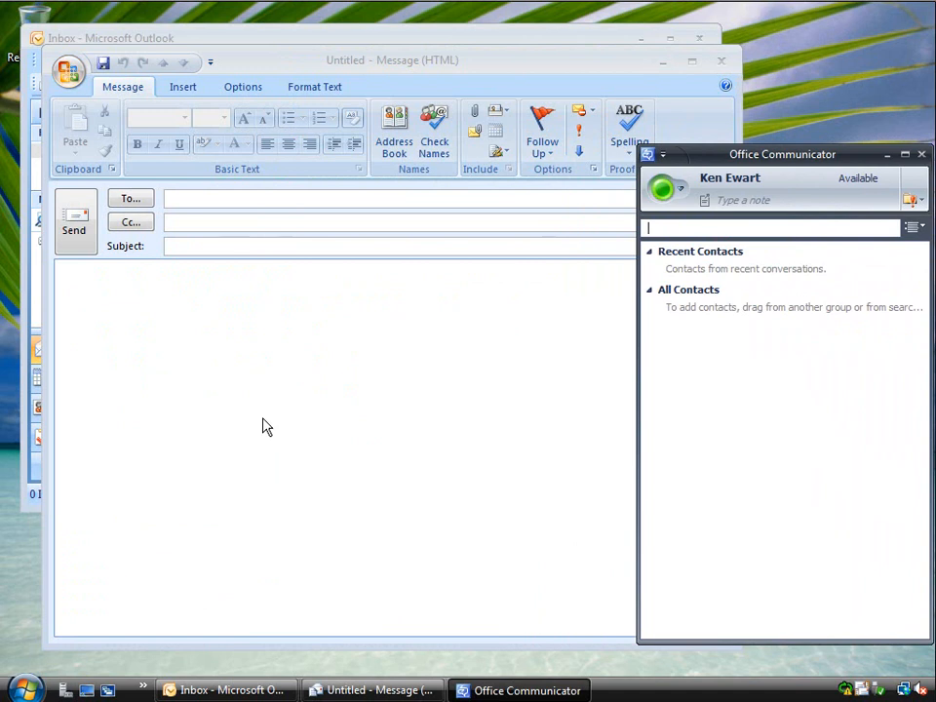
left_click(22, 691)
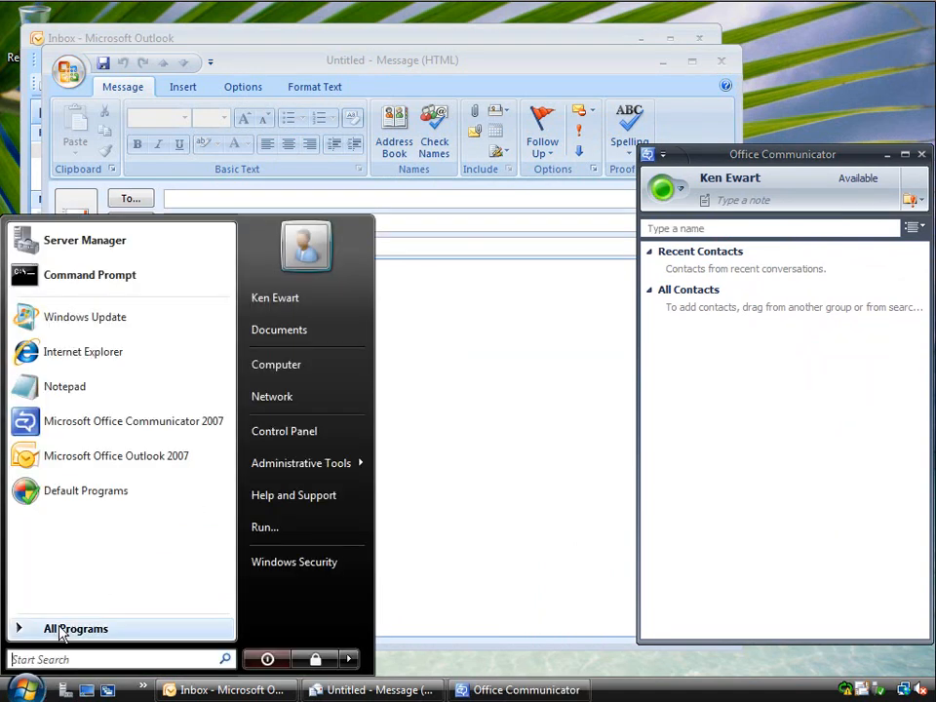
left_click(76, 628)
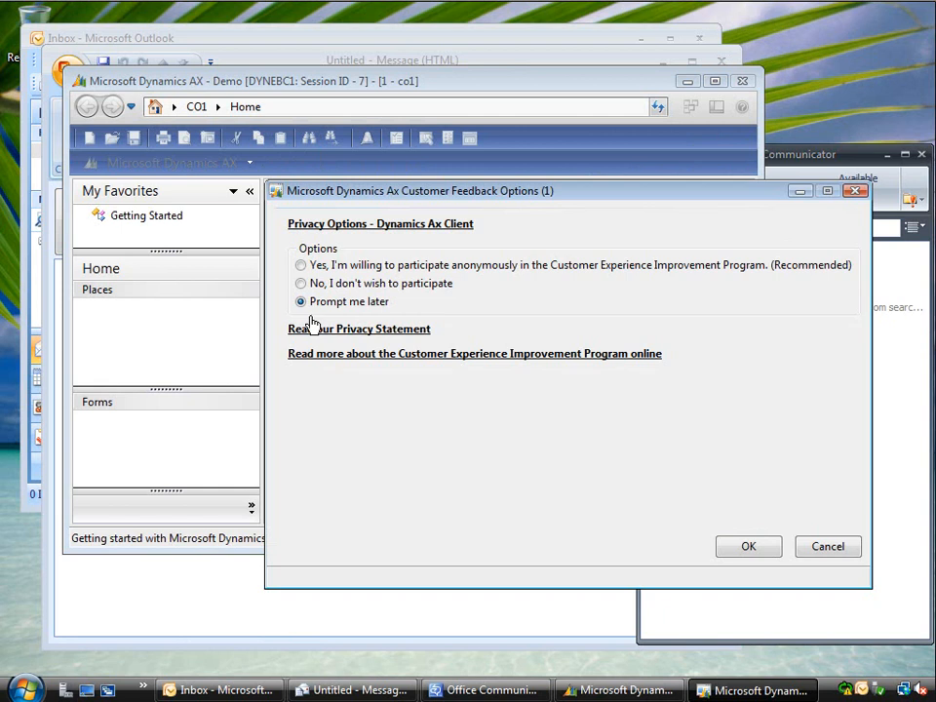
left_click(301, 265)
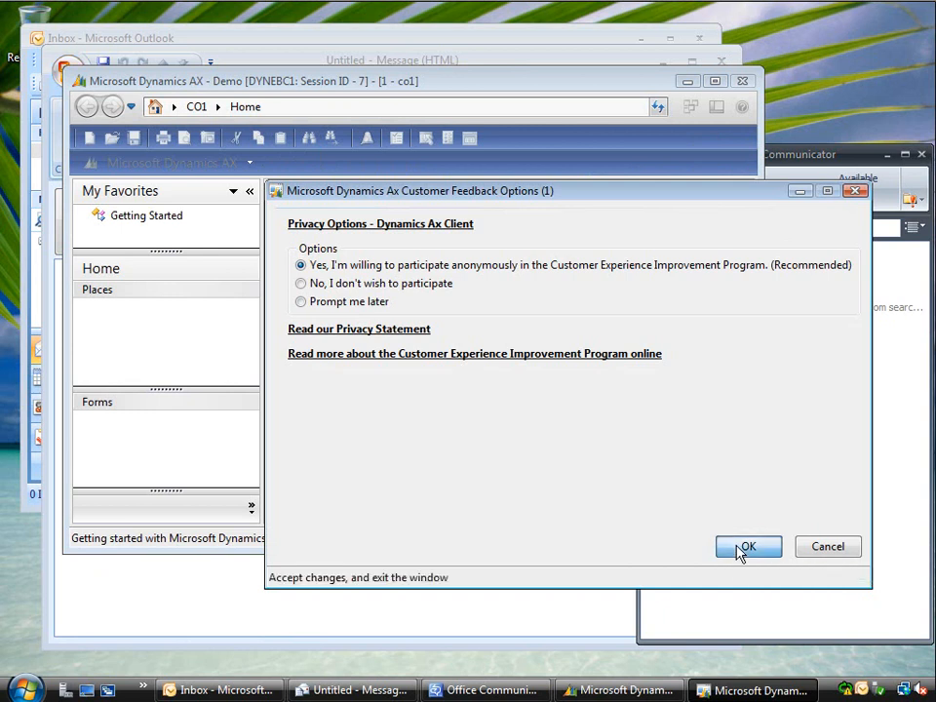
left_click(749, 546)
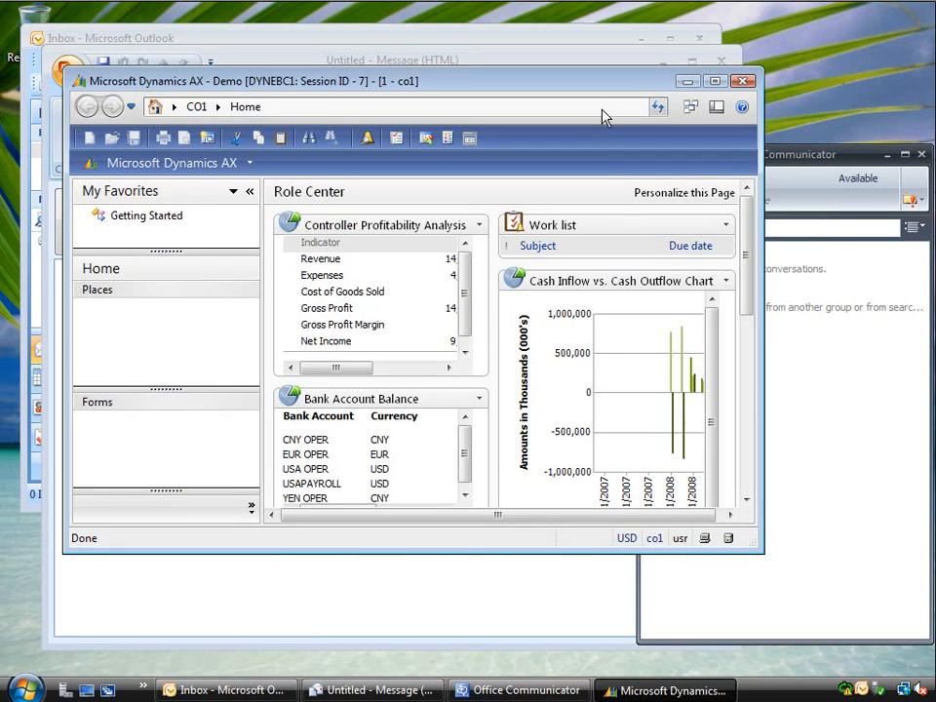
mouse_move(601, 82)
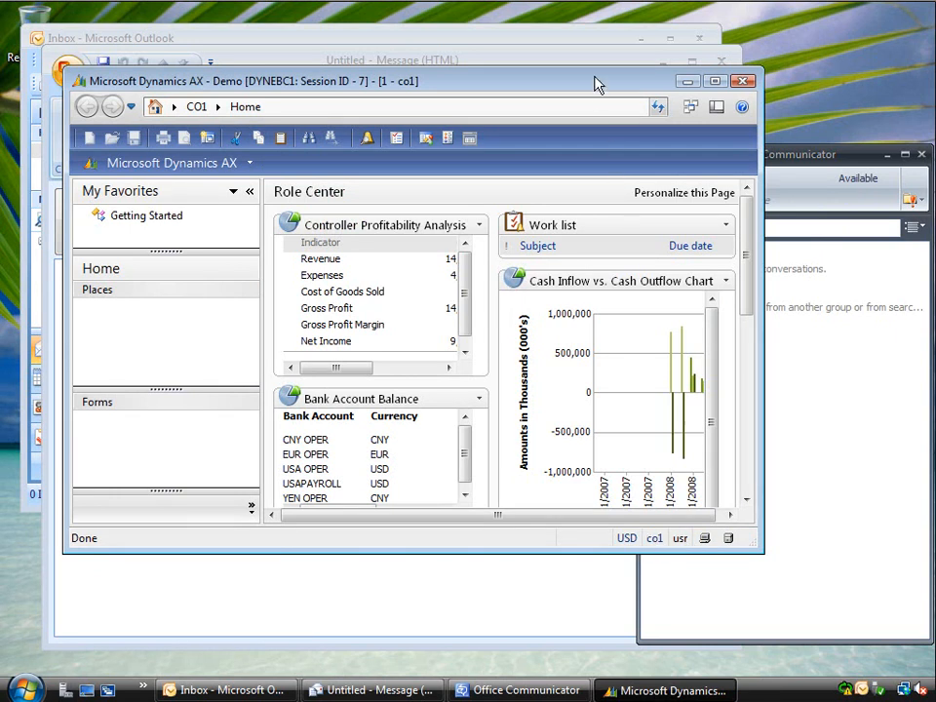
left_click(714, 82)
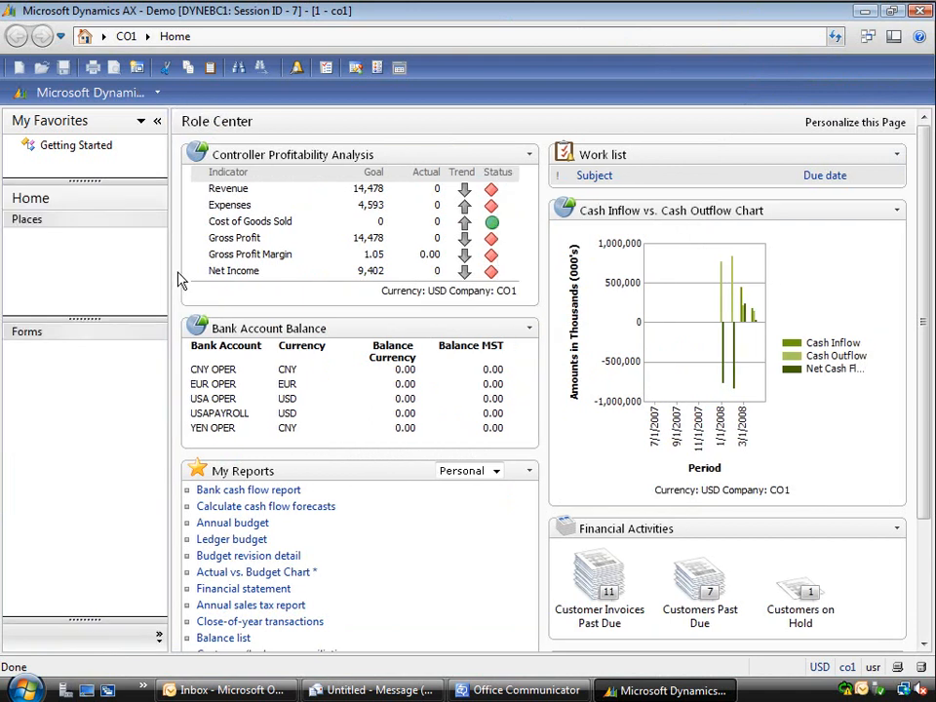
mouse_move(433, 146)
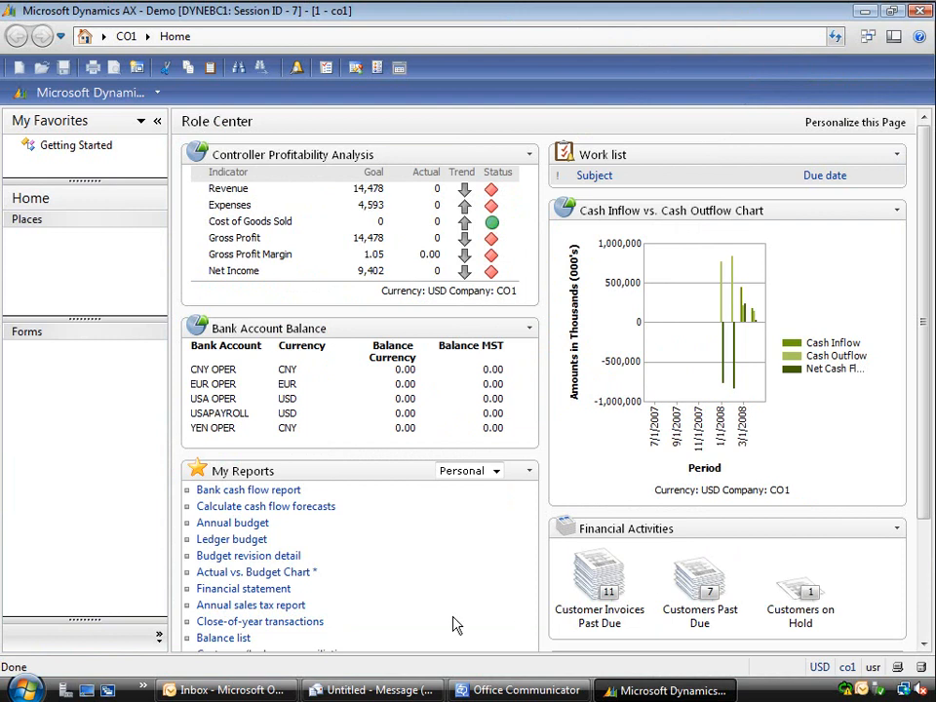
mouse_move(406, 581)
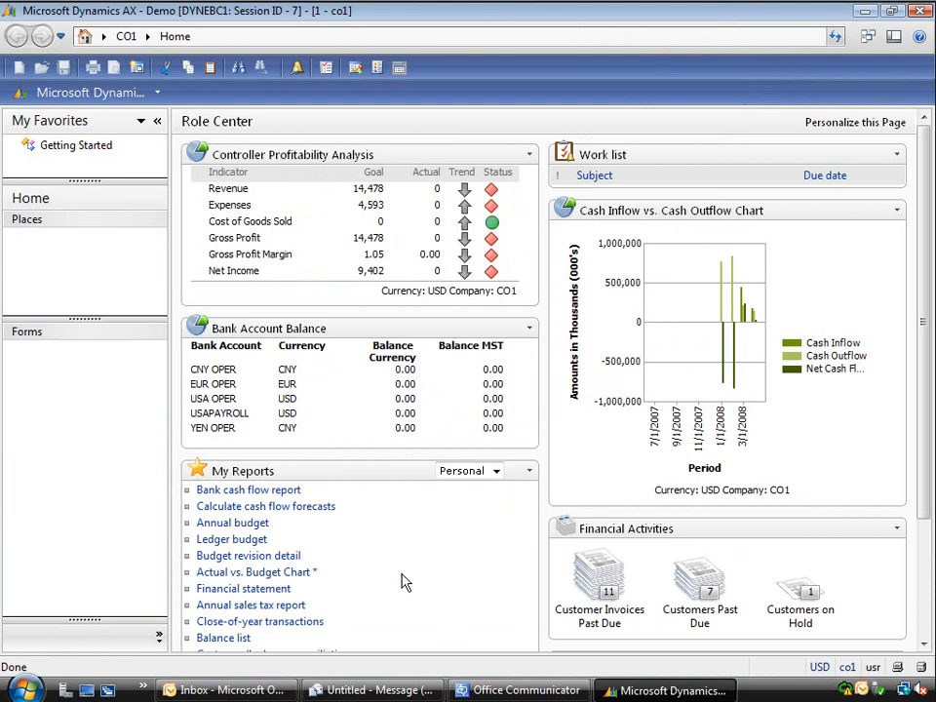
mouse_move(589, 632)
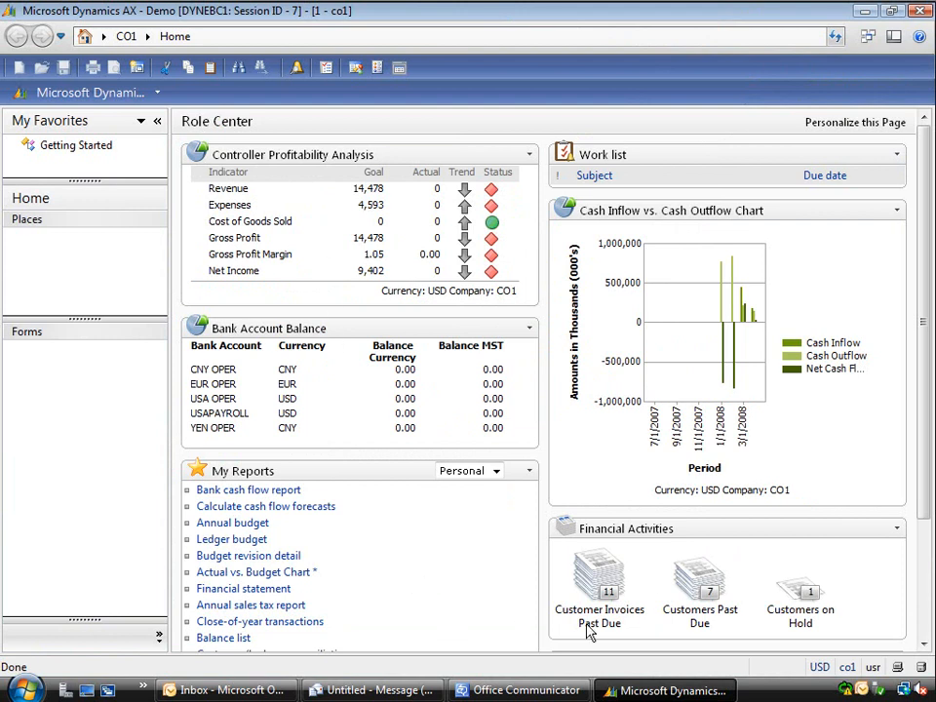
mouse_move(721, 593)
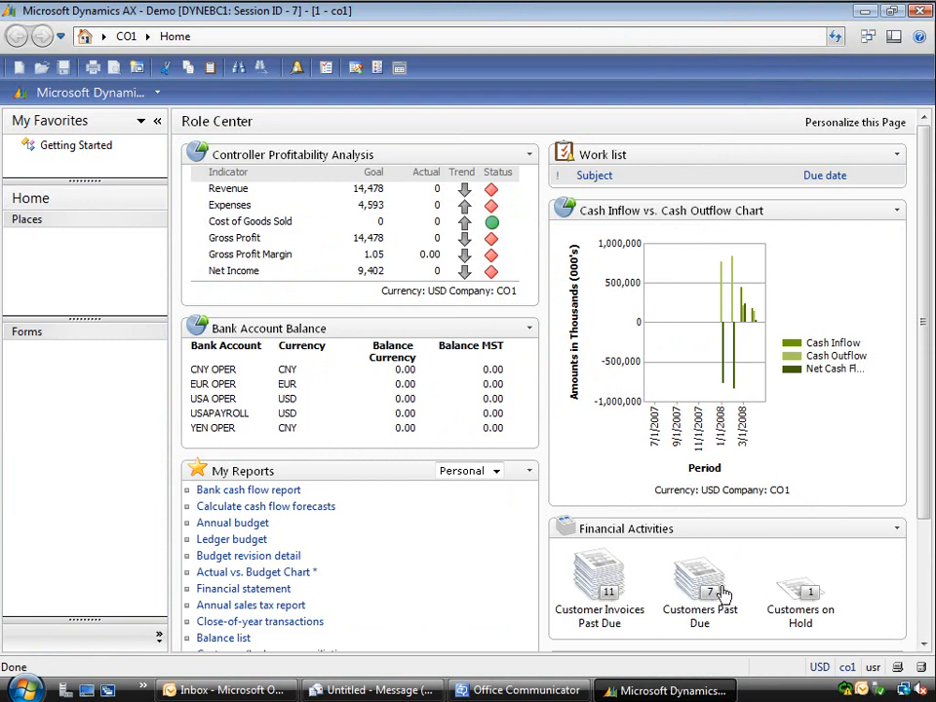
mouse_move(458, 581)
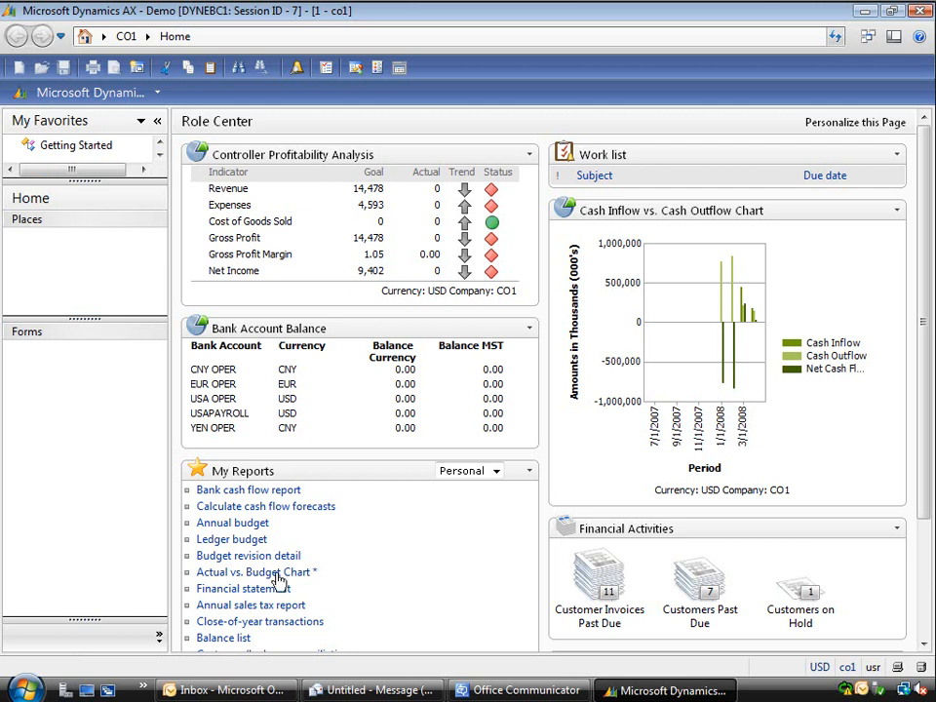
Step: Launch Internet Explorer and load the Enterprise Portal Role Center from Favorites
left_click(28, 690)
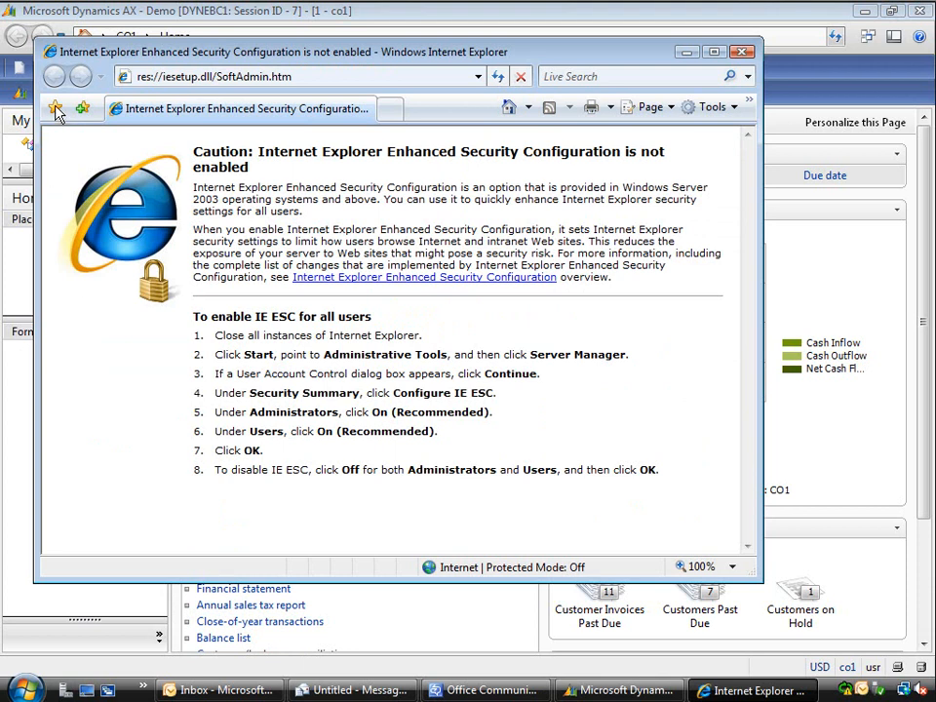
left_click(55, 109)
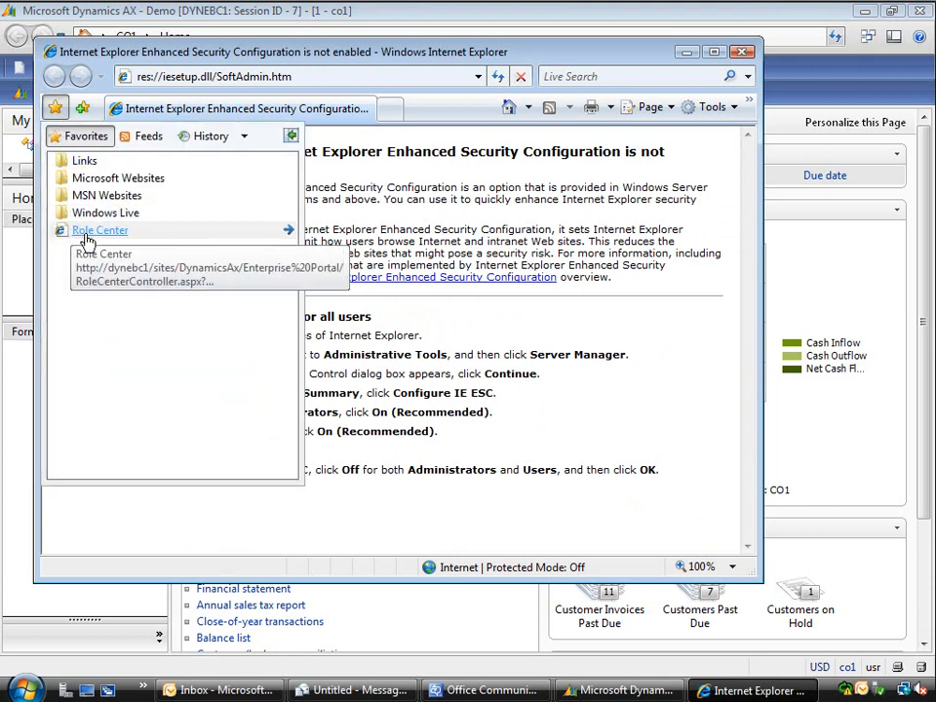
left_click(100, 230)
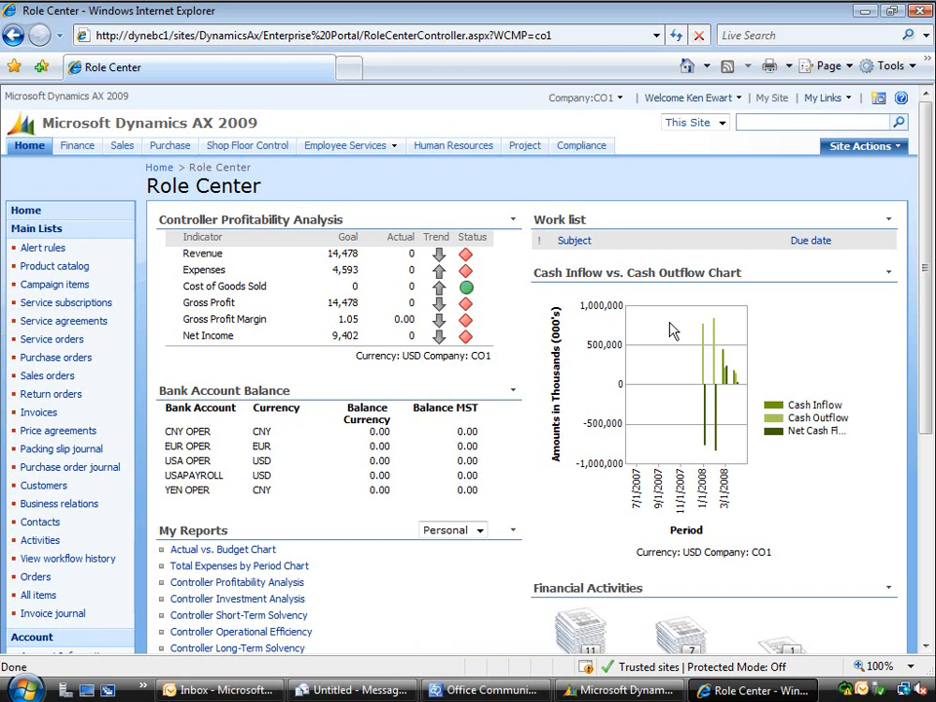
mouse_move(277, 511)
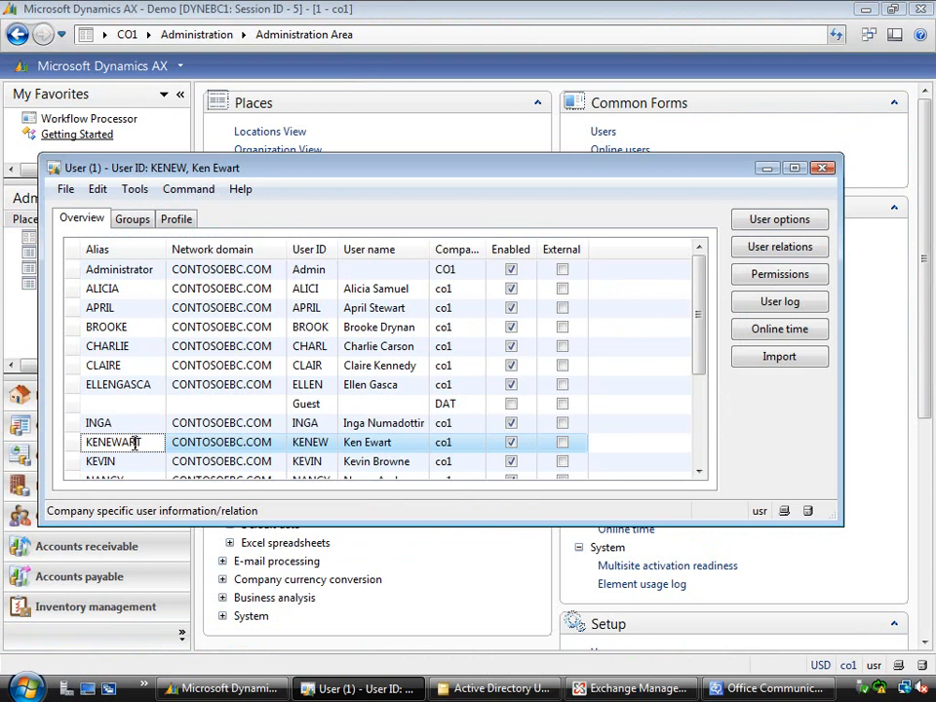
left_click(780, 246)
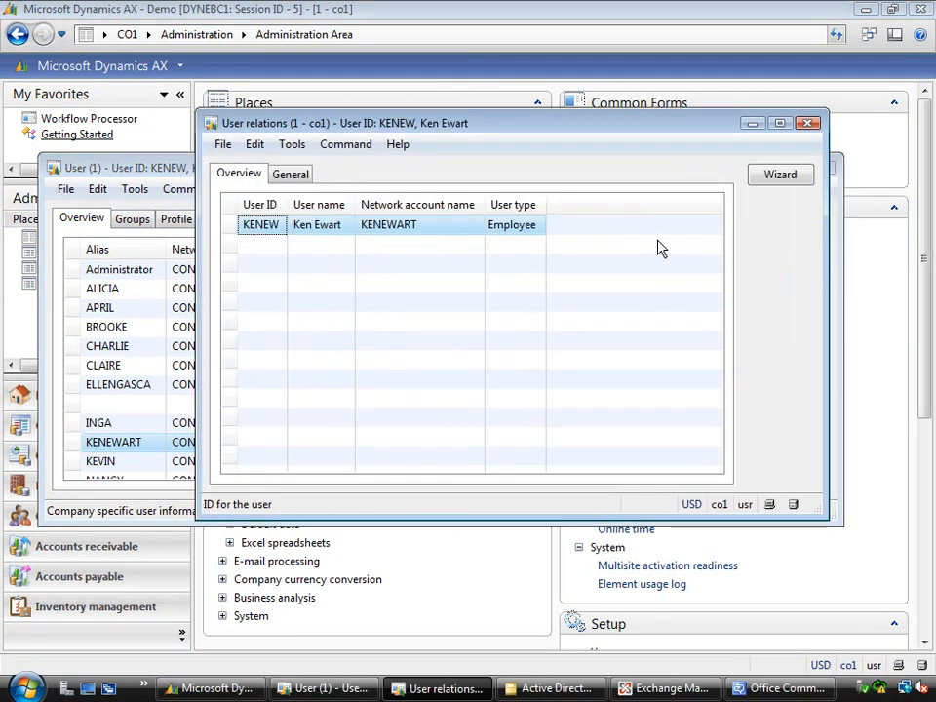
left_click(290, 174)
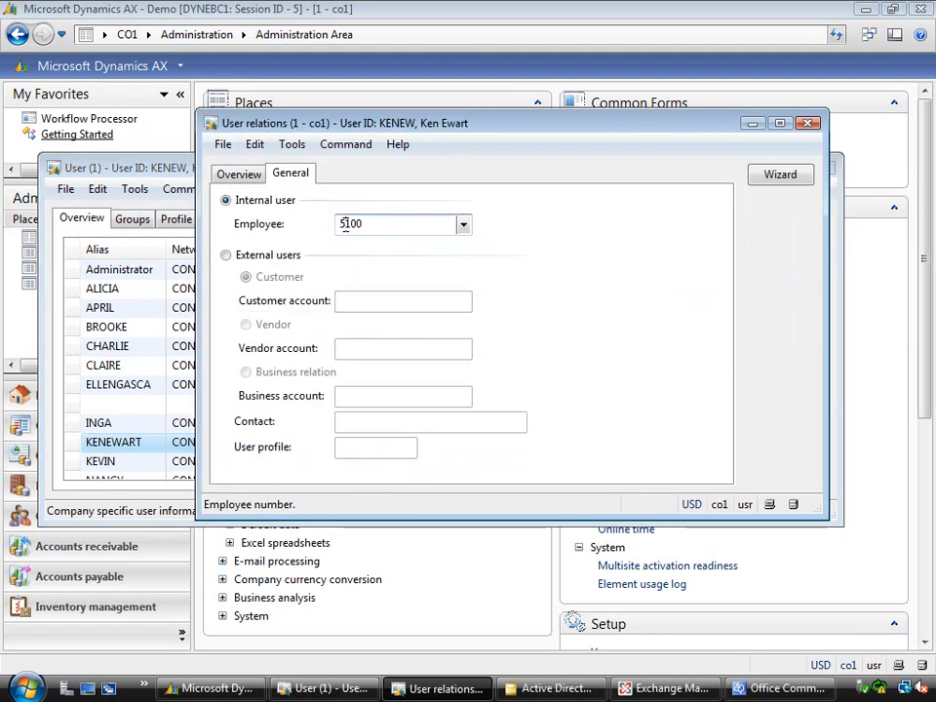
left_click(464, 224)
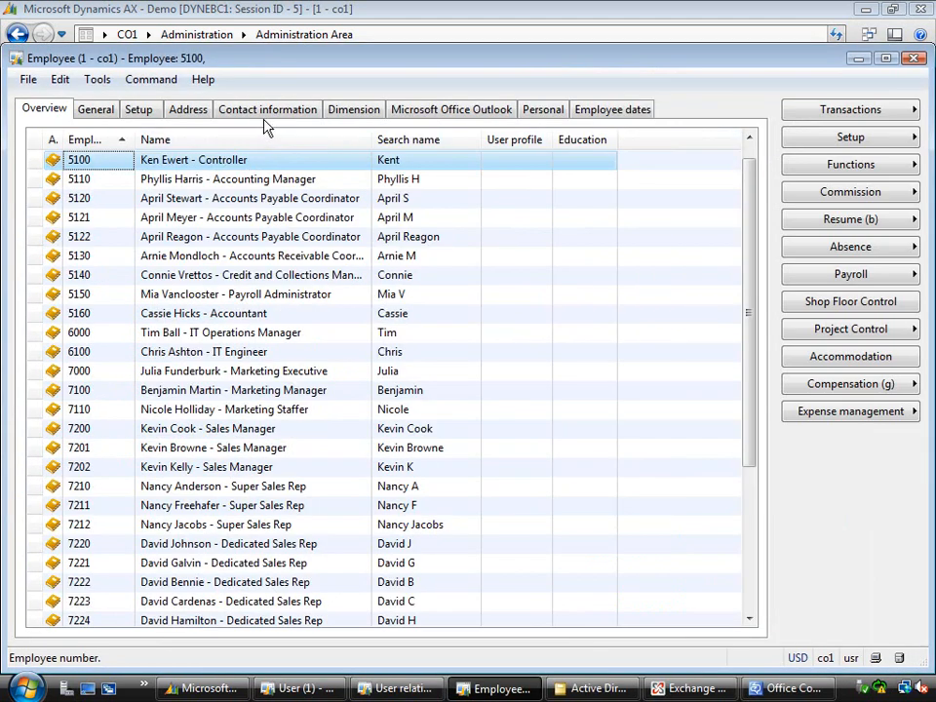
left_click(267, 109)
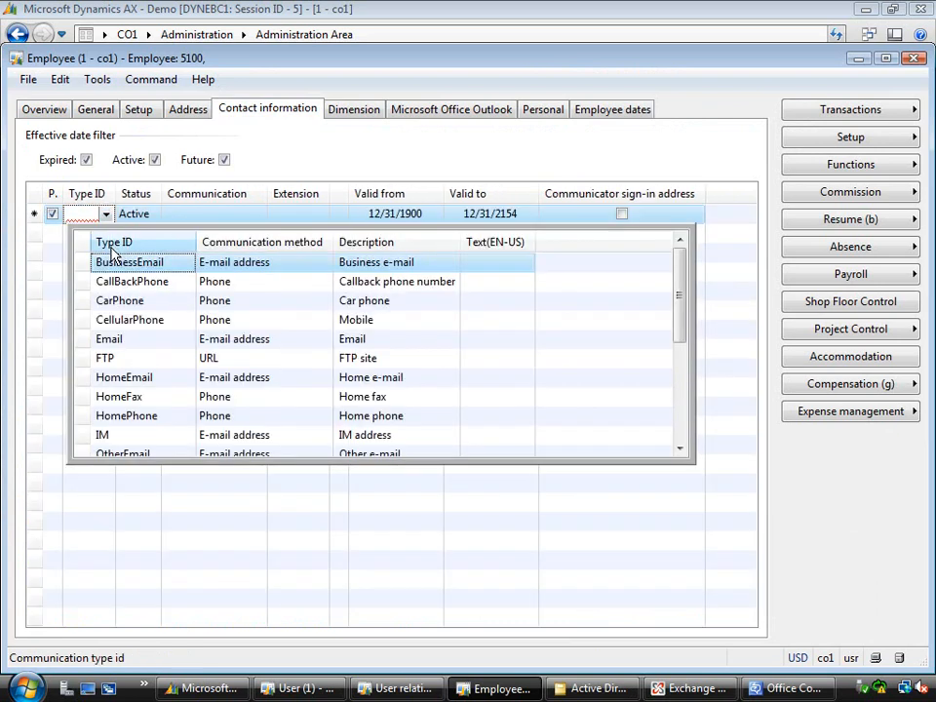
left_click(129, 261)
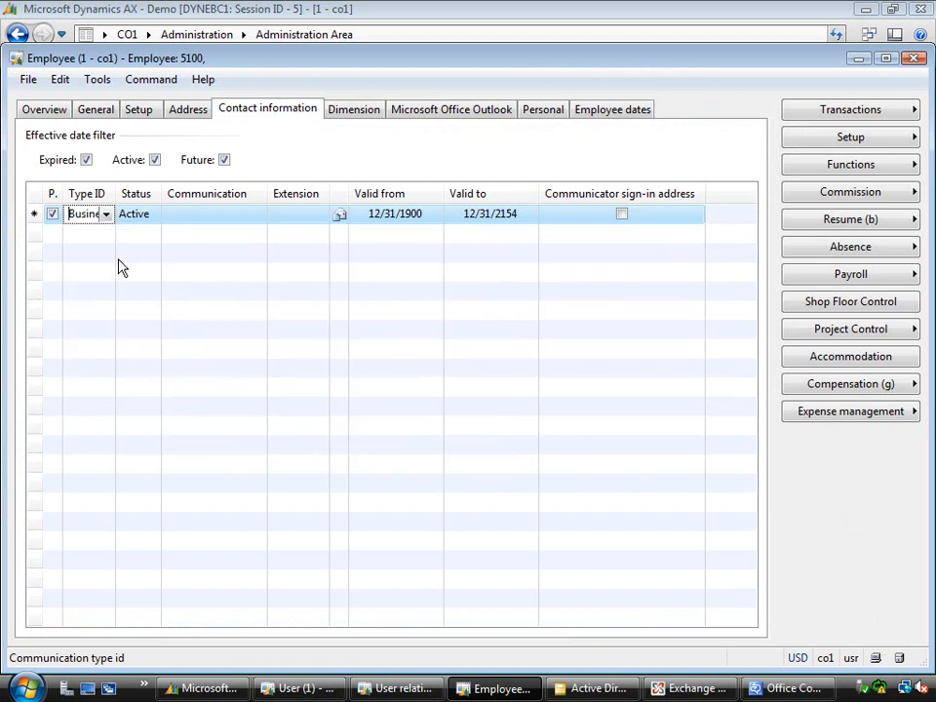
type("K")
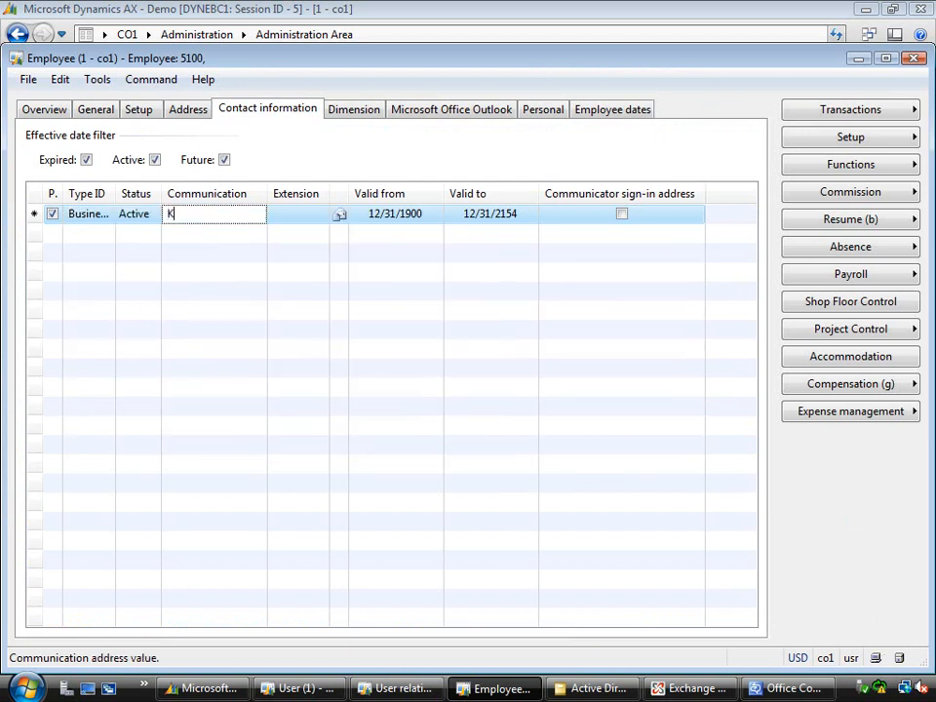
type("ENEWAR")
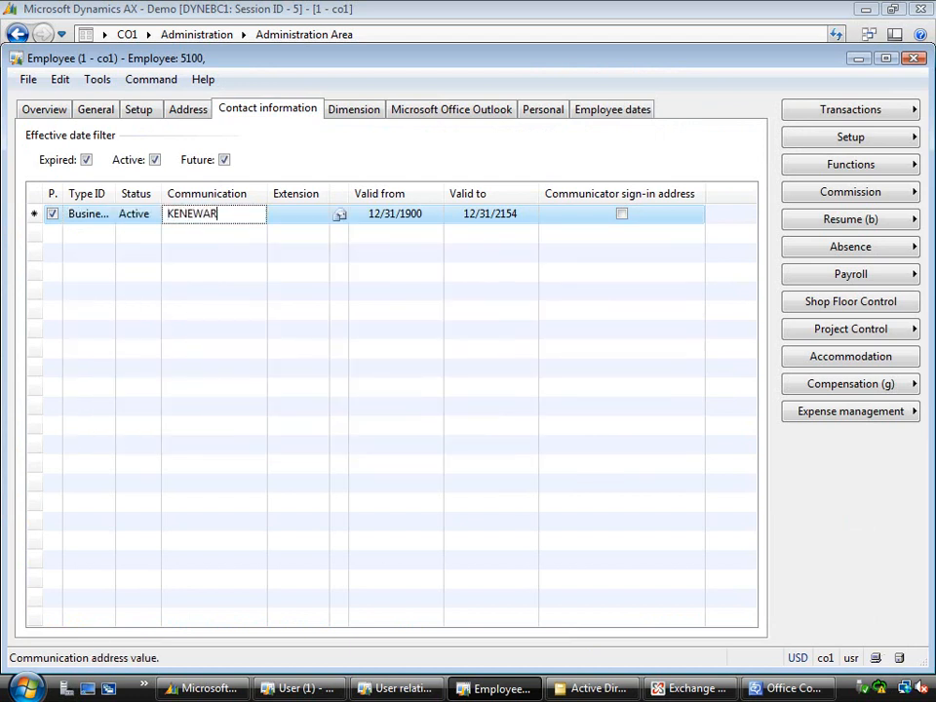
type("@CONT")
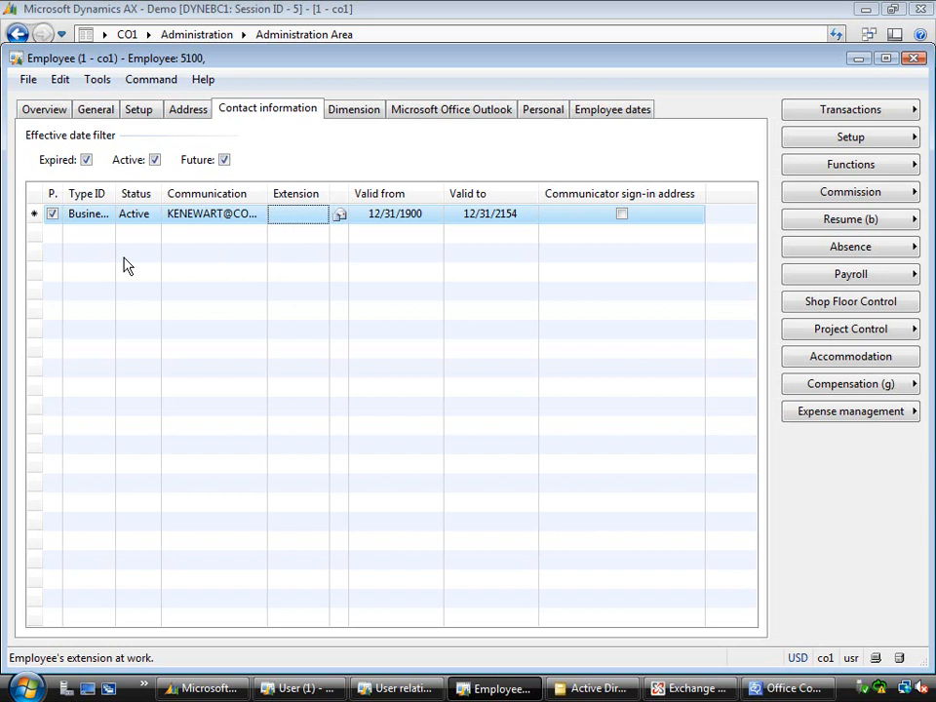
left_click(492, 212)
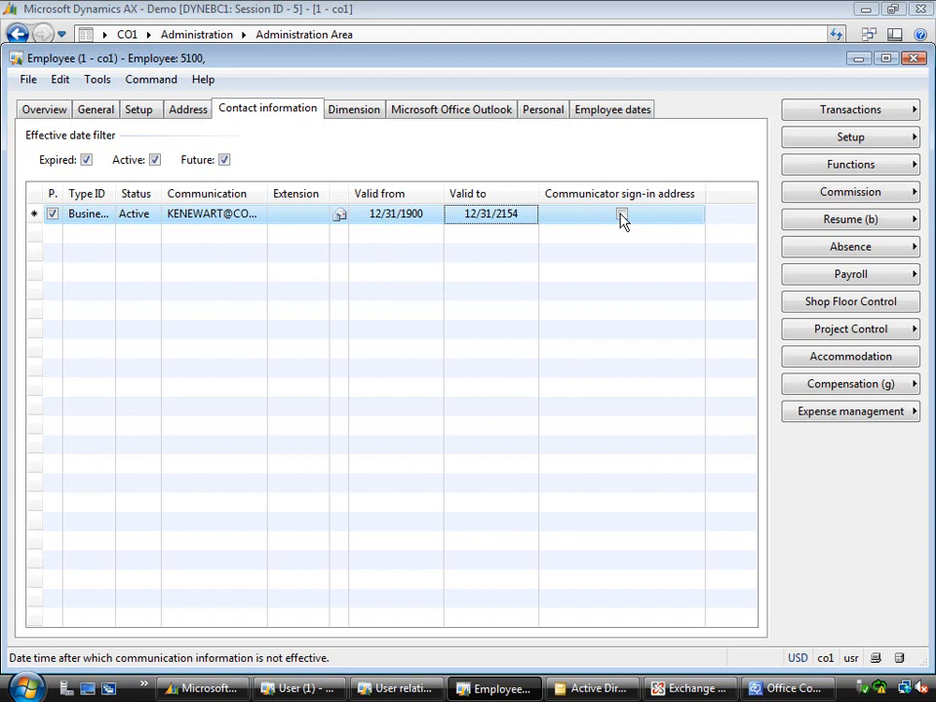
left_click(621, 213)
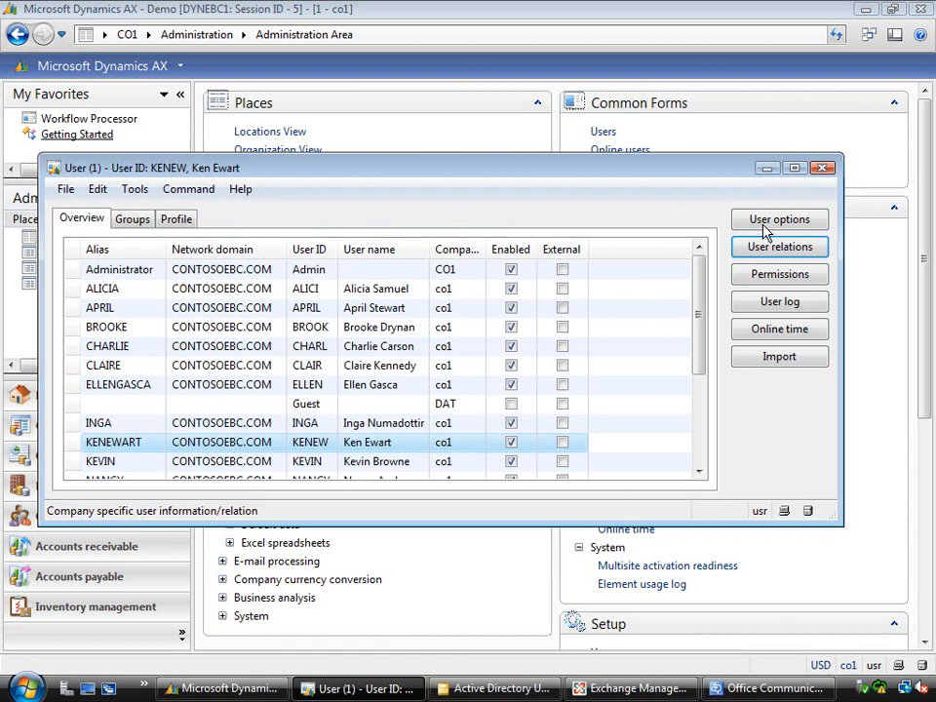
left_click(781, 245)
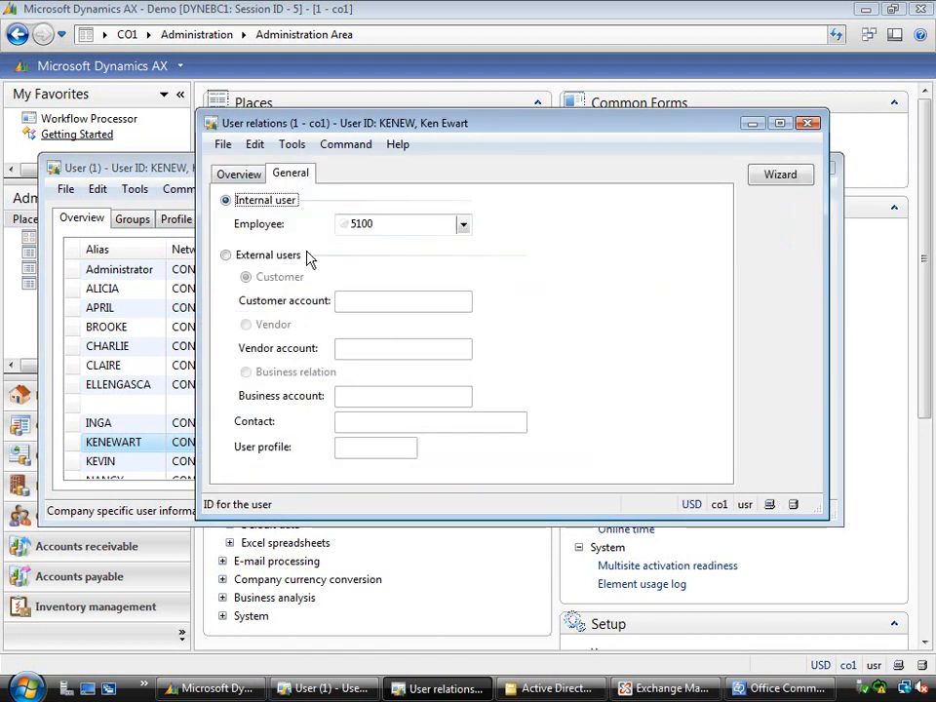
left_click(344, 222)
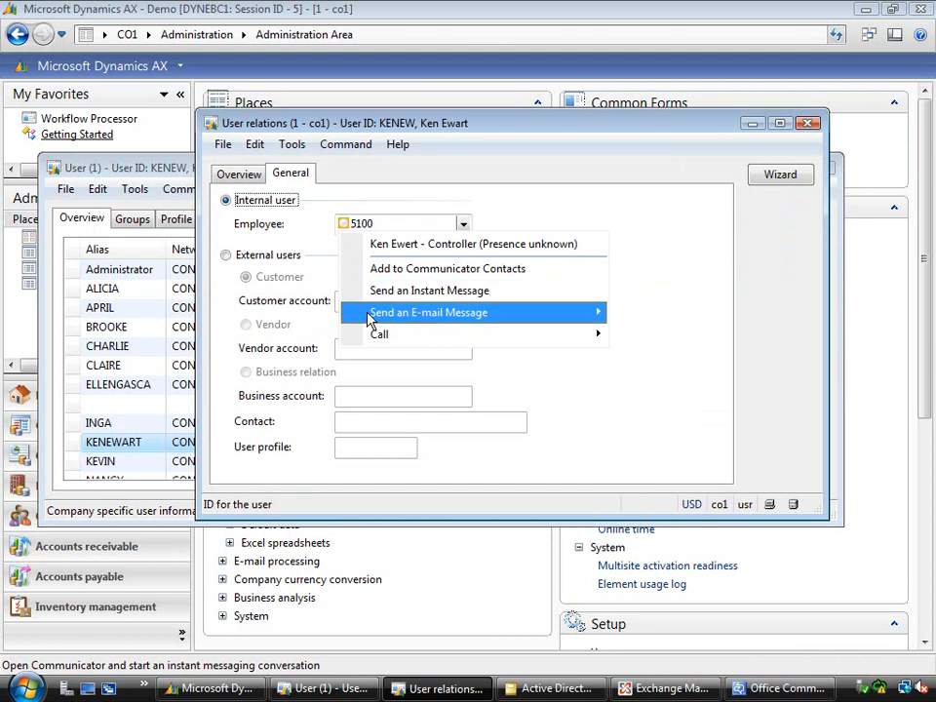
mouse_move(556, 336)
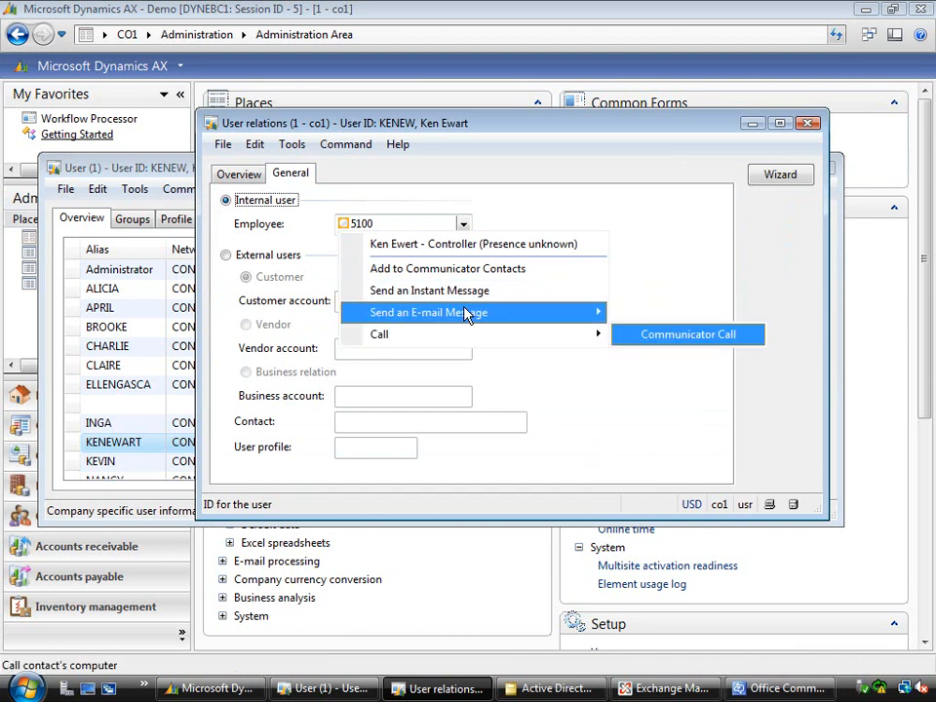
left_click(686, 336)
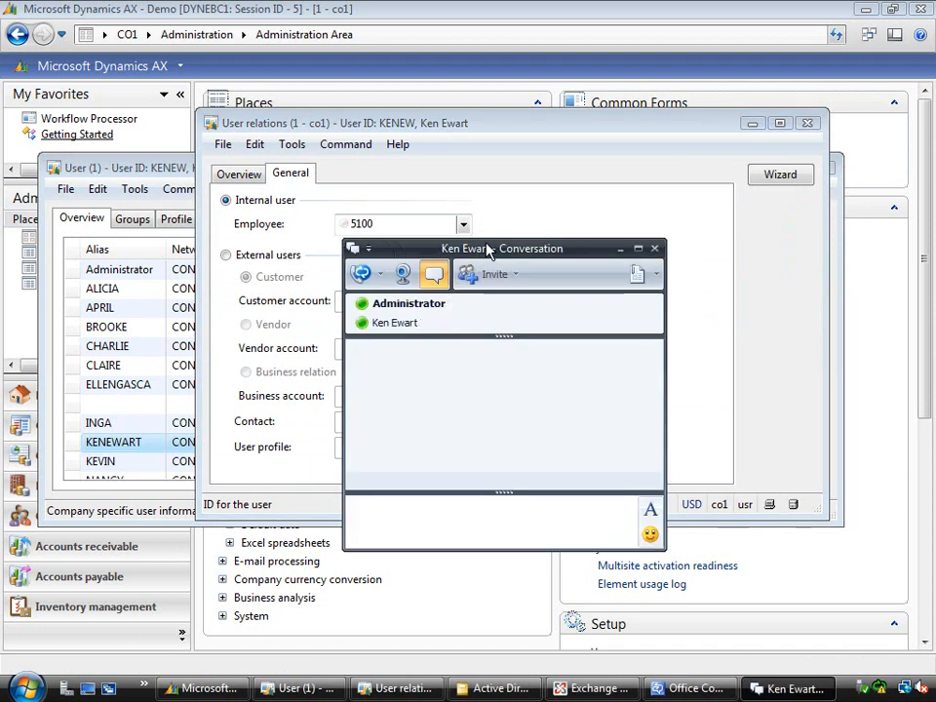
left_click_drag(503, 248, 482, 243)
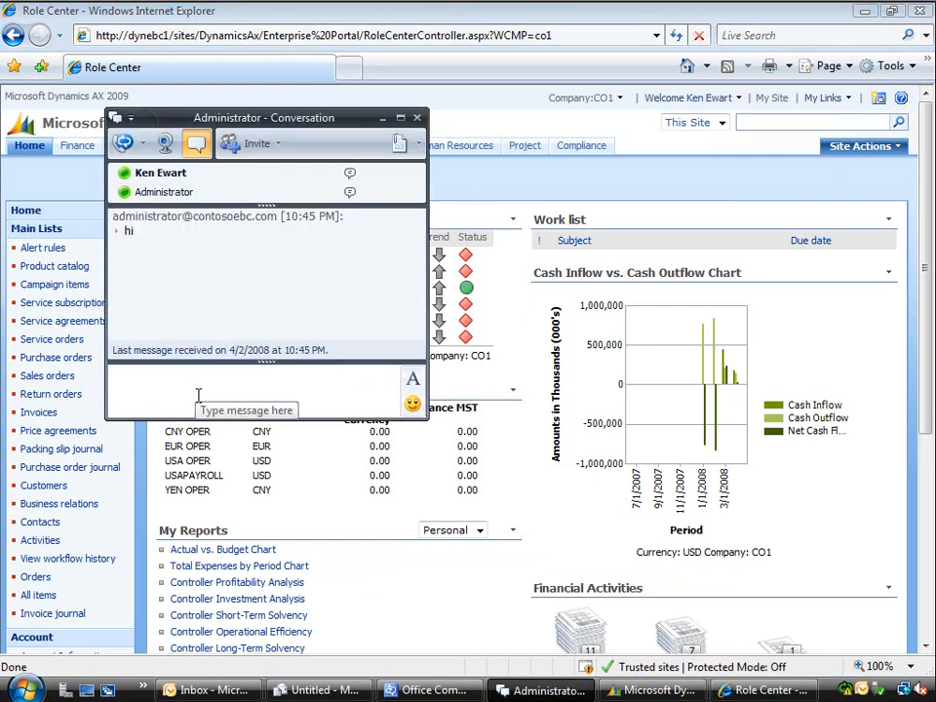
left_click(257, 410)
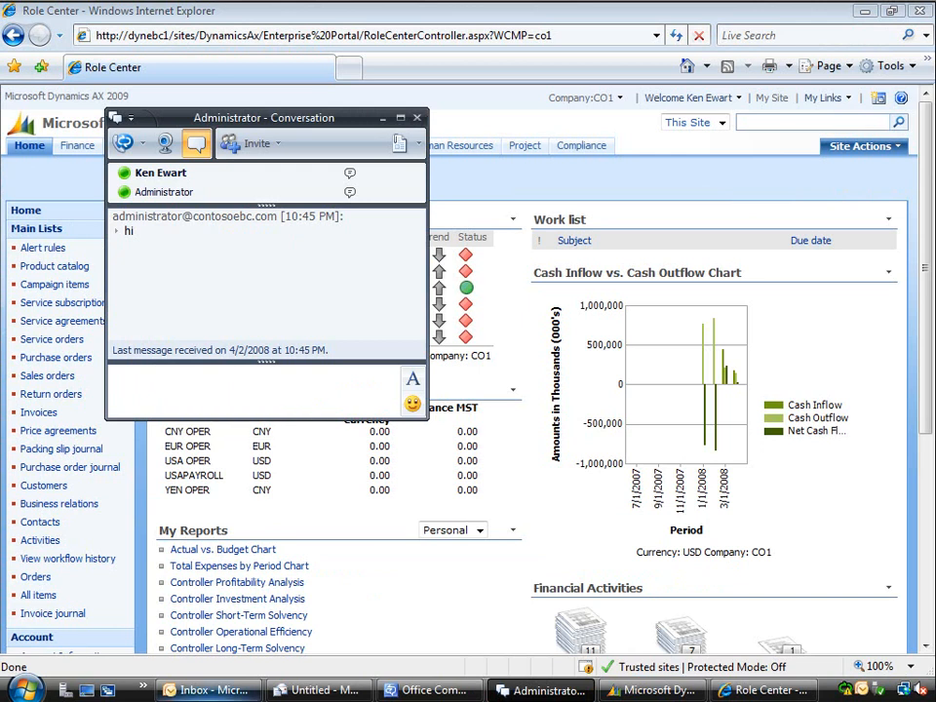